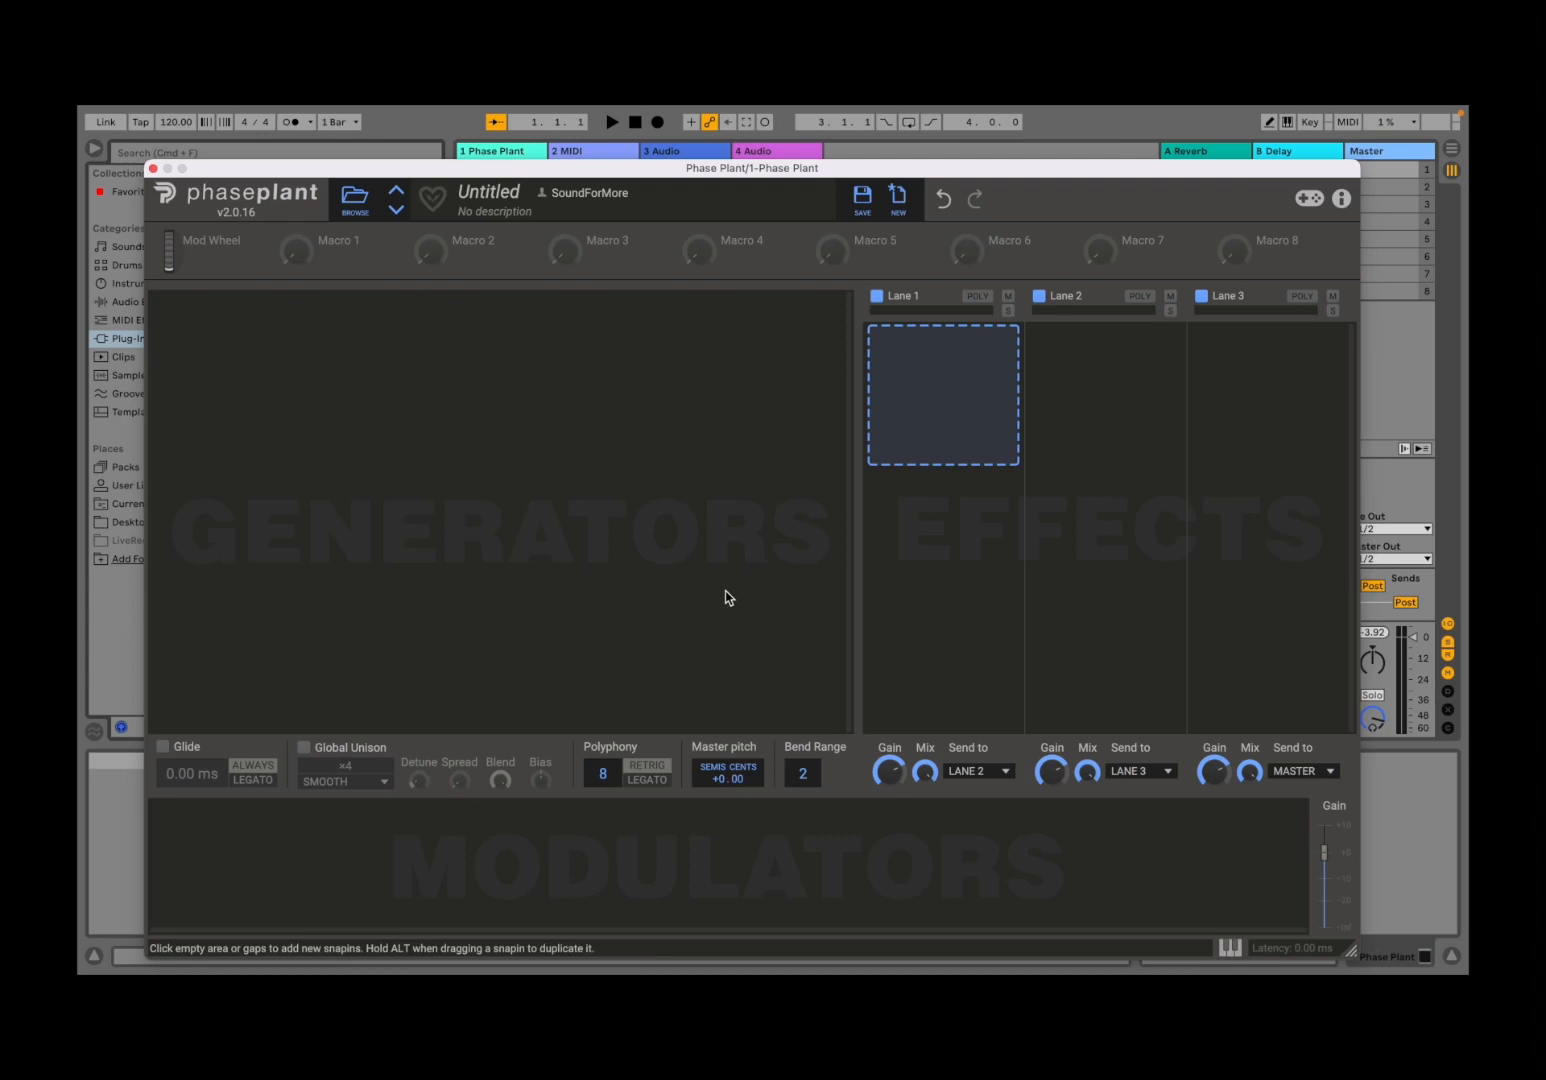
pyautogui.moveTo(650, 554)
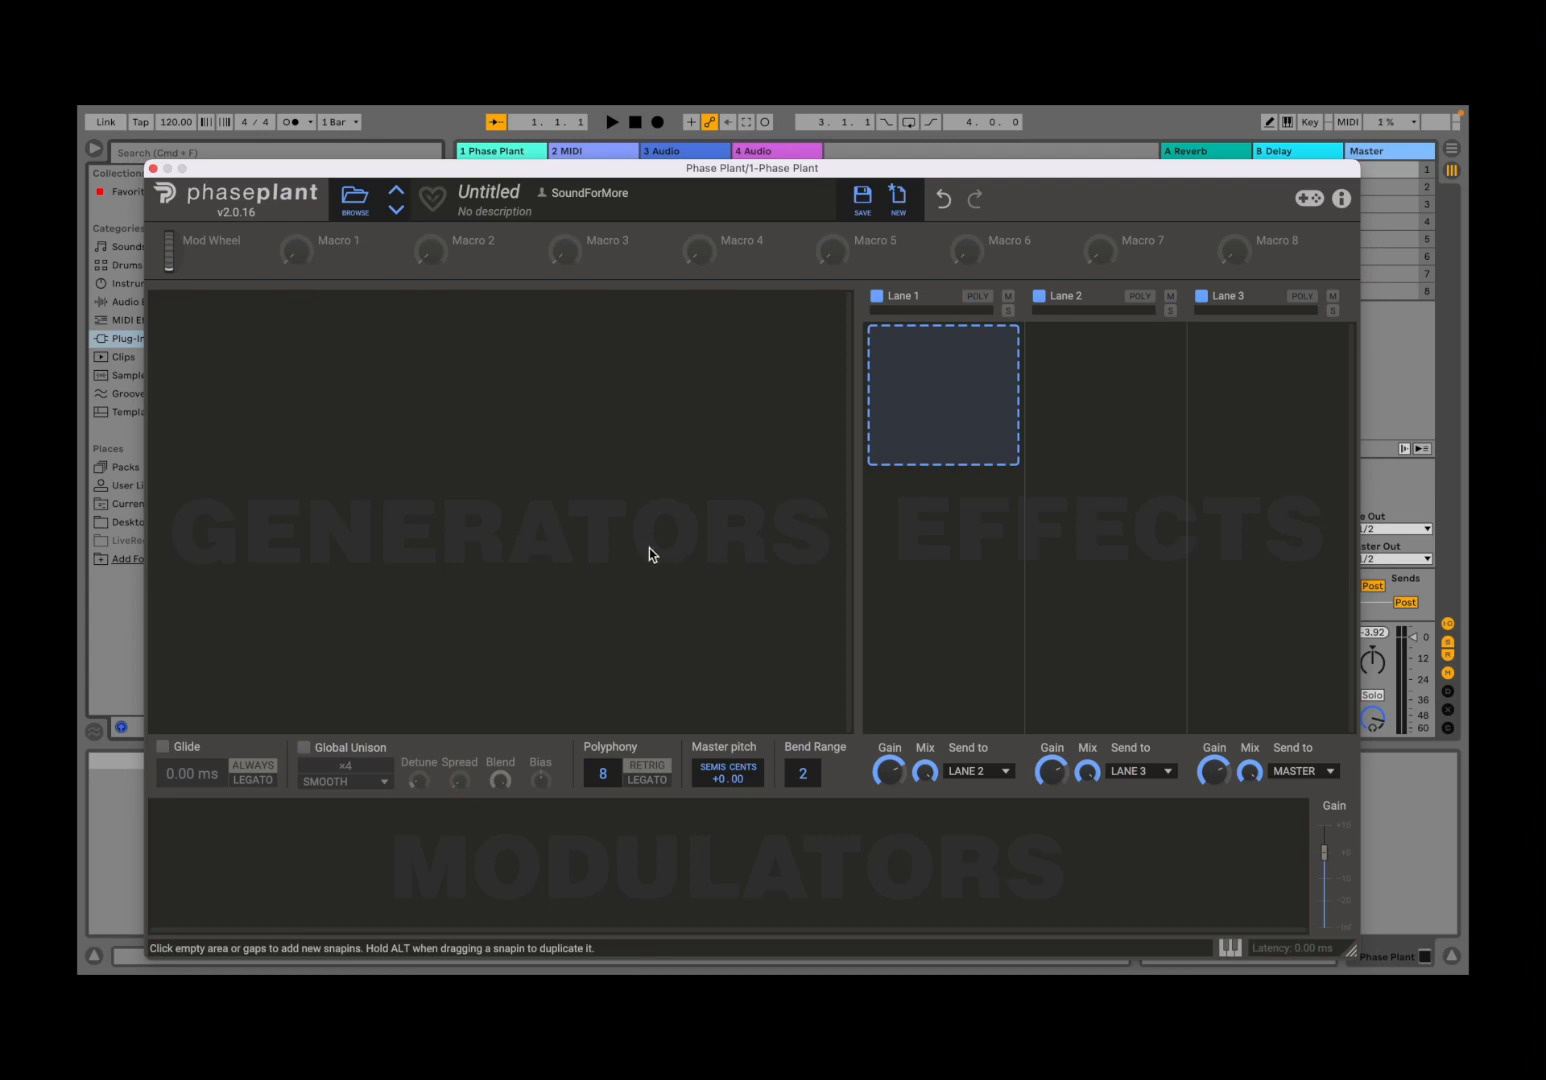
pyautogui.moveTo(564, 524)
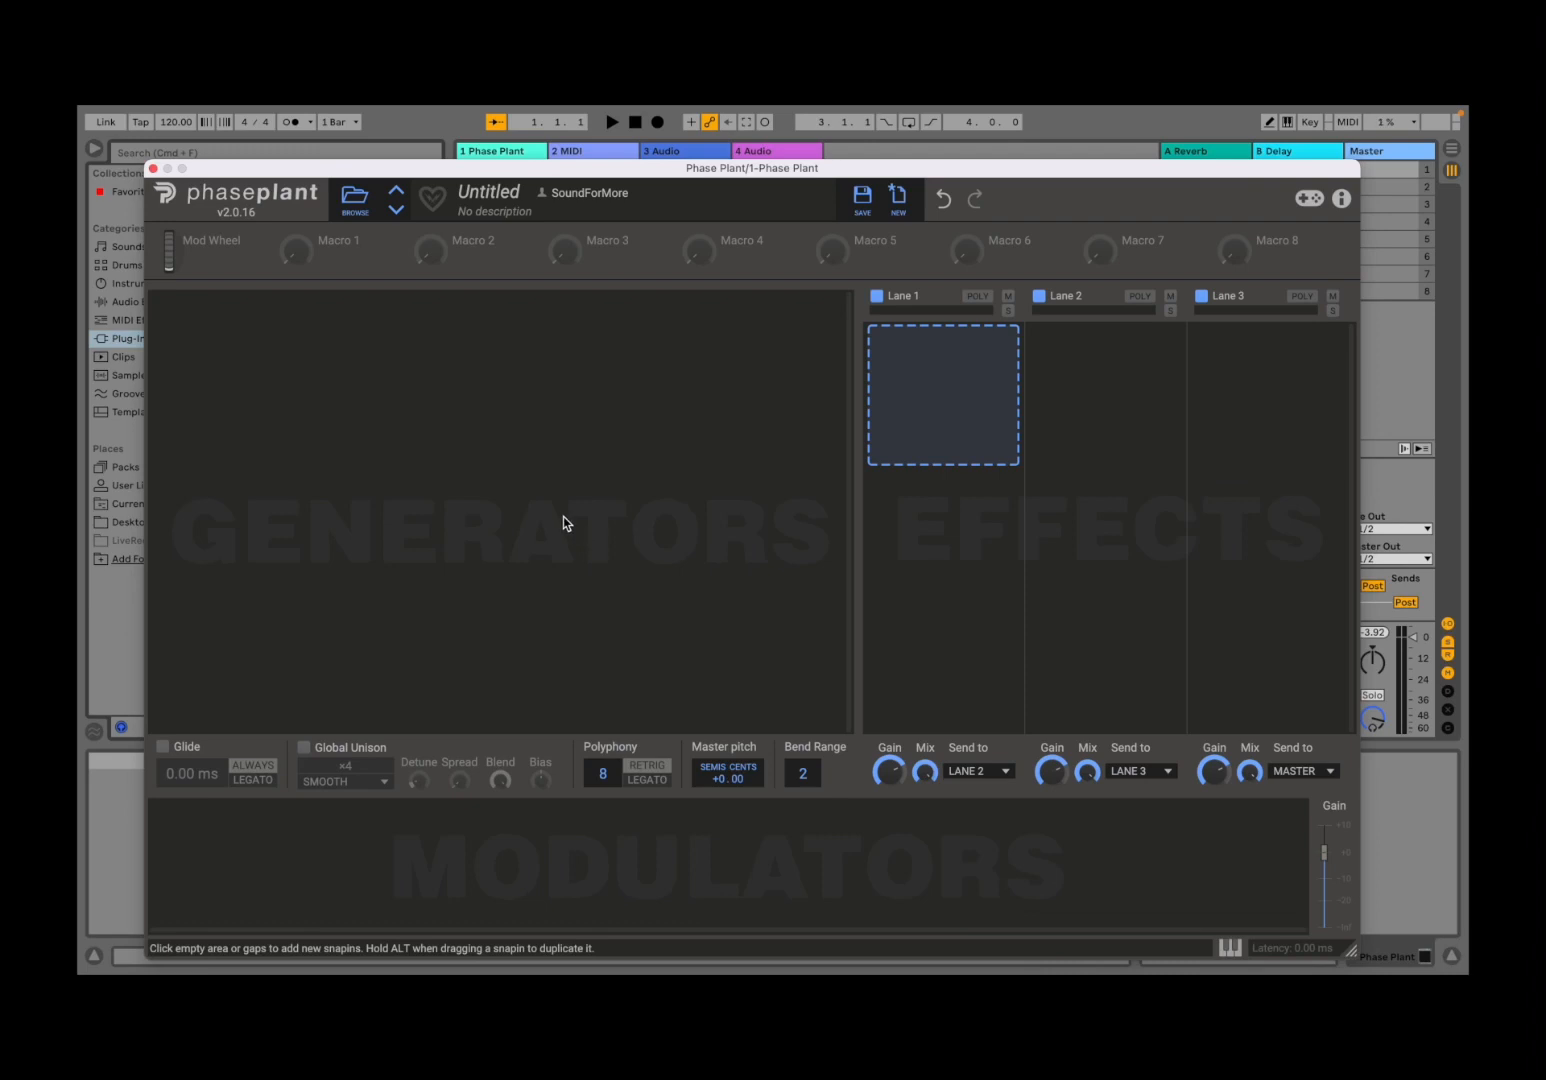
pyautogui.moveTo(432, 276)
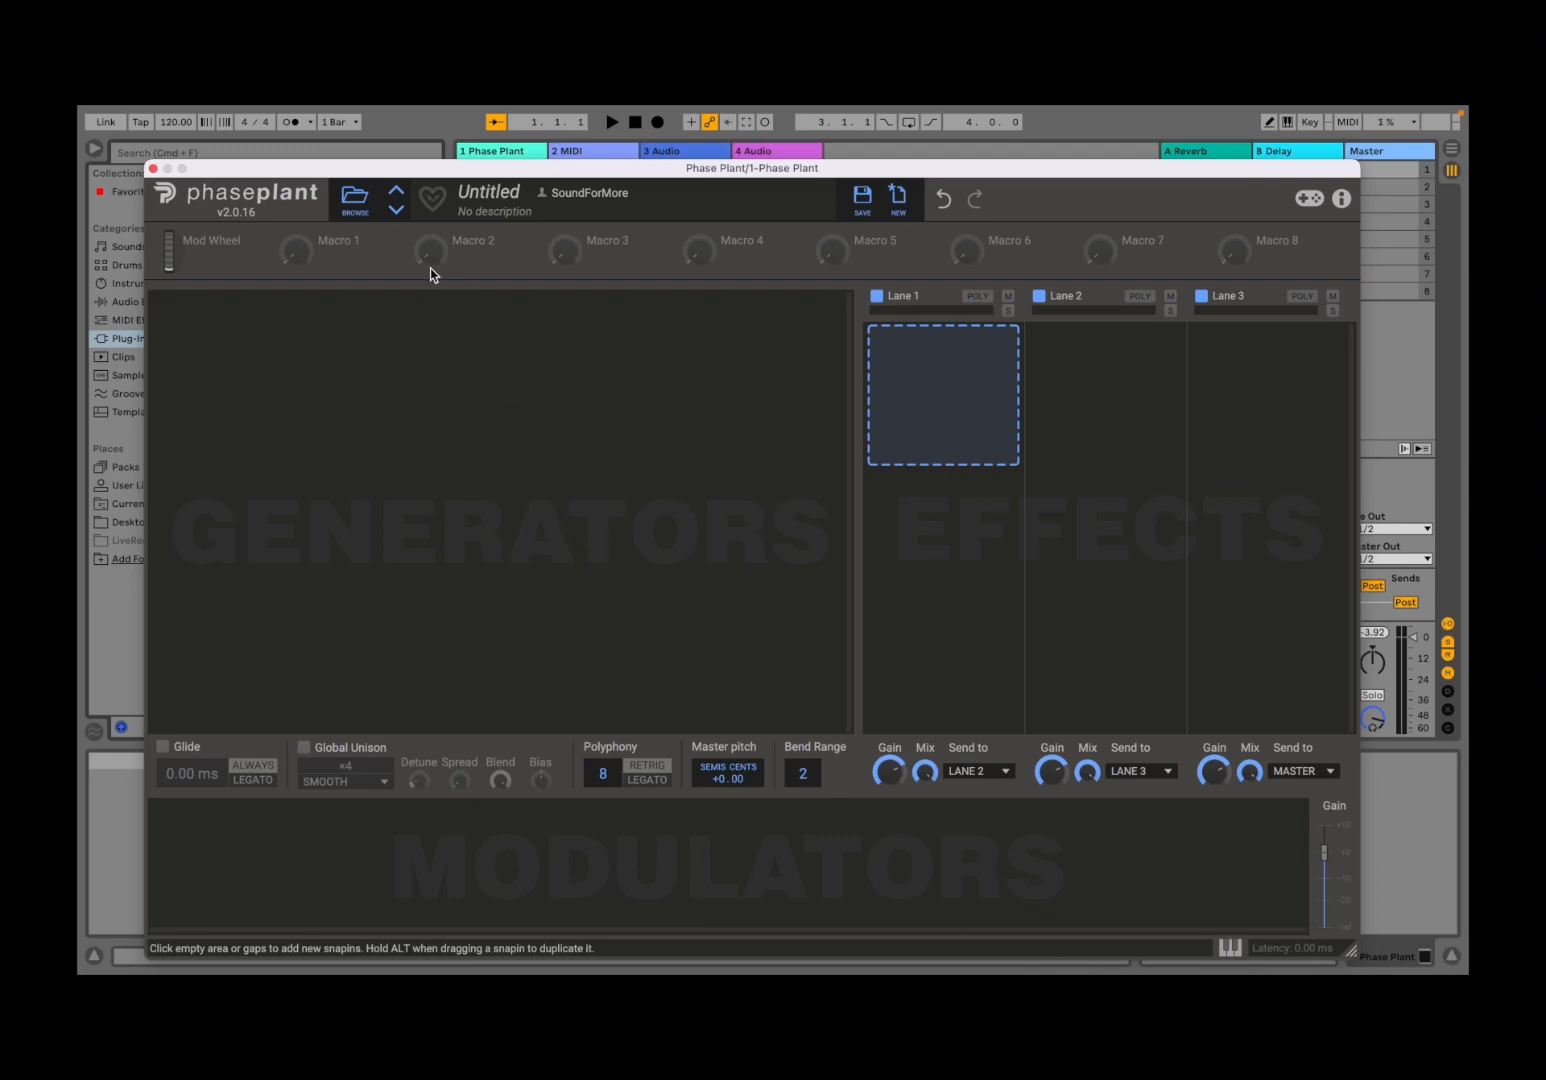
pyautogui.moveTo(238, 212)
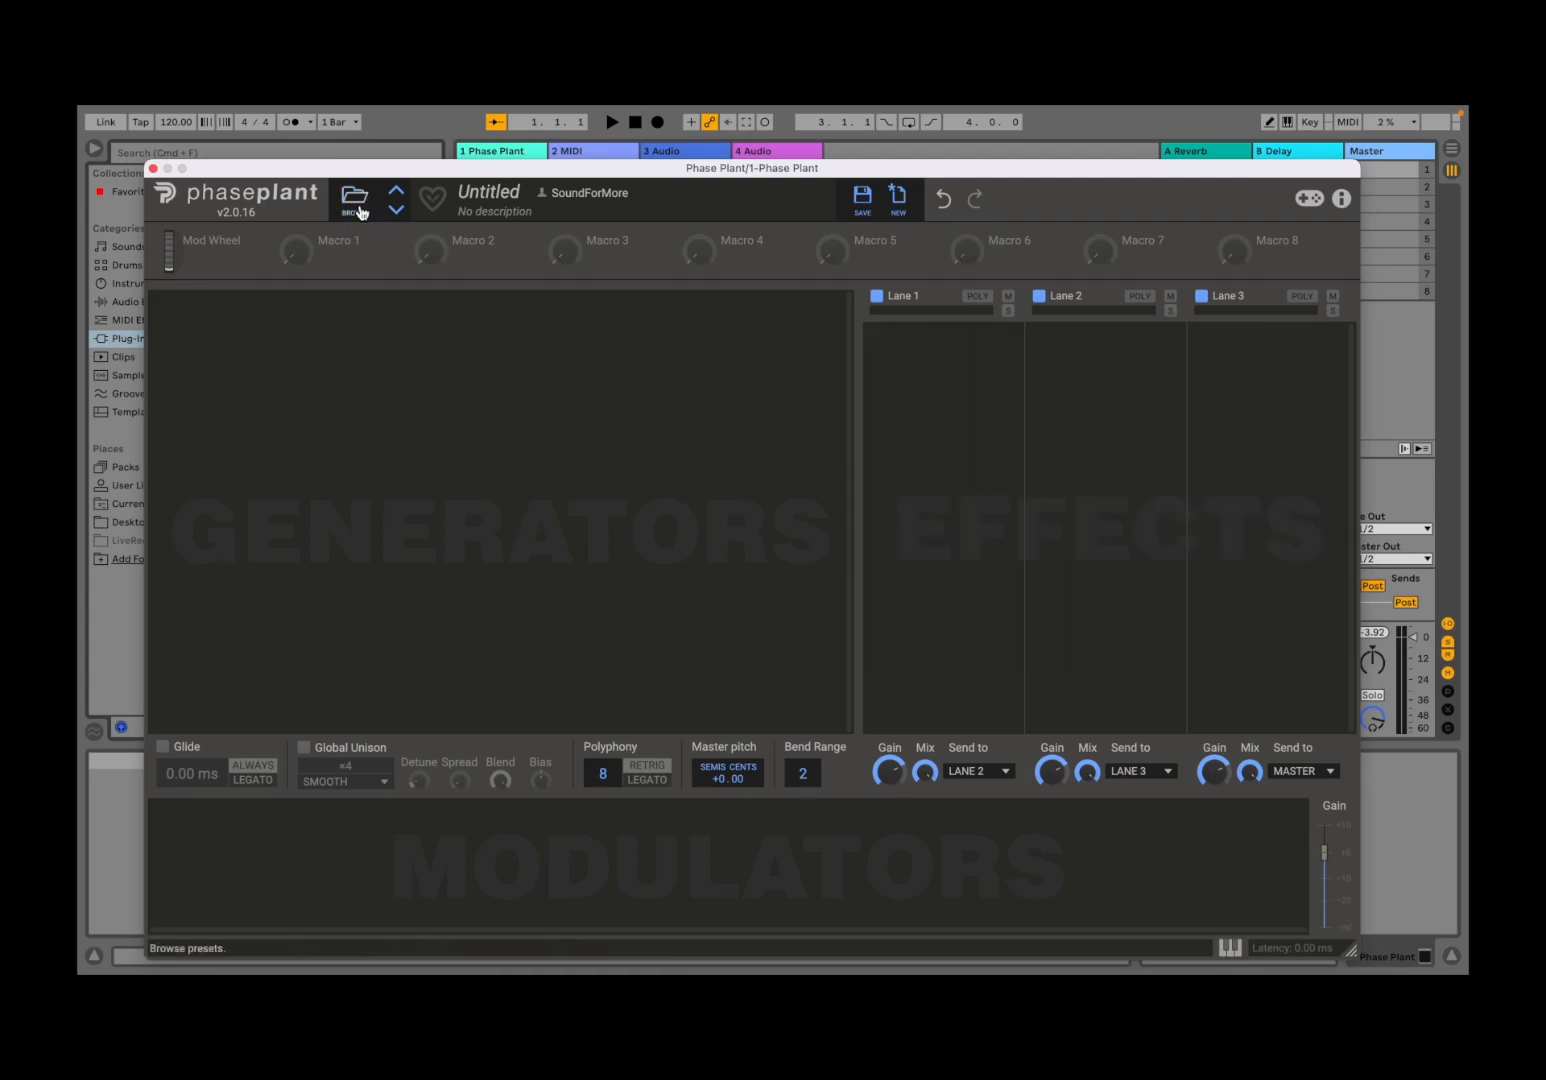
# - Browse the factory presets and play the hidden mini-game briefly
pyautogui.click(354, 196)
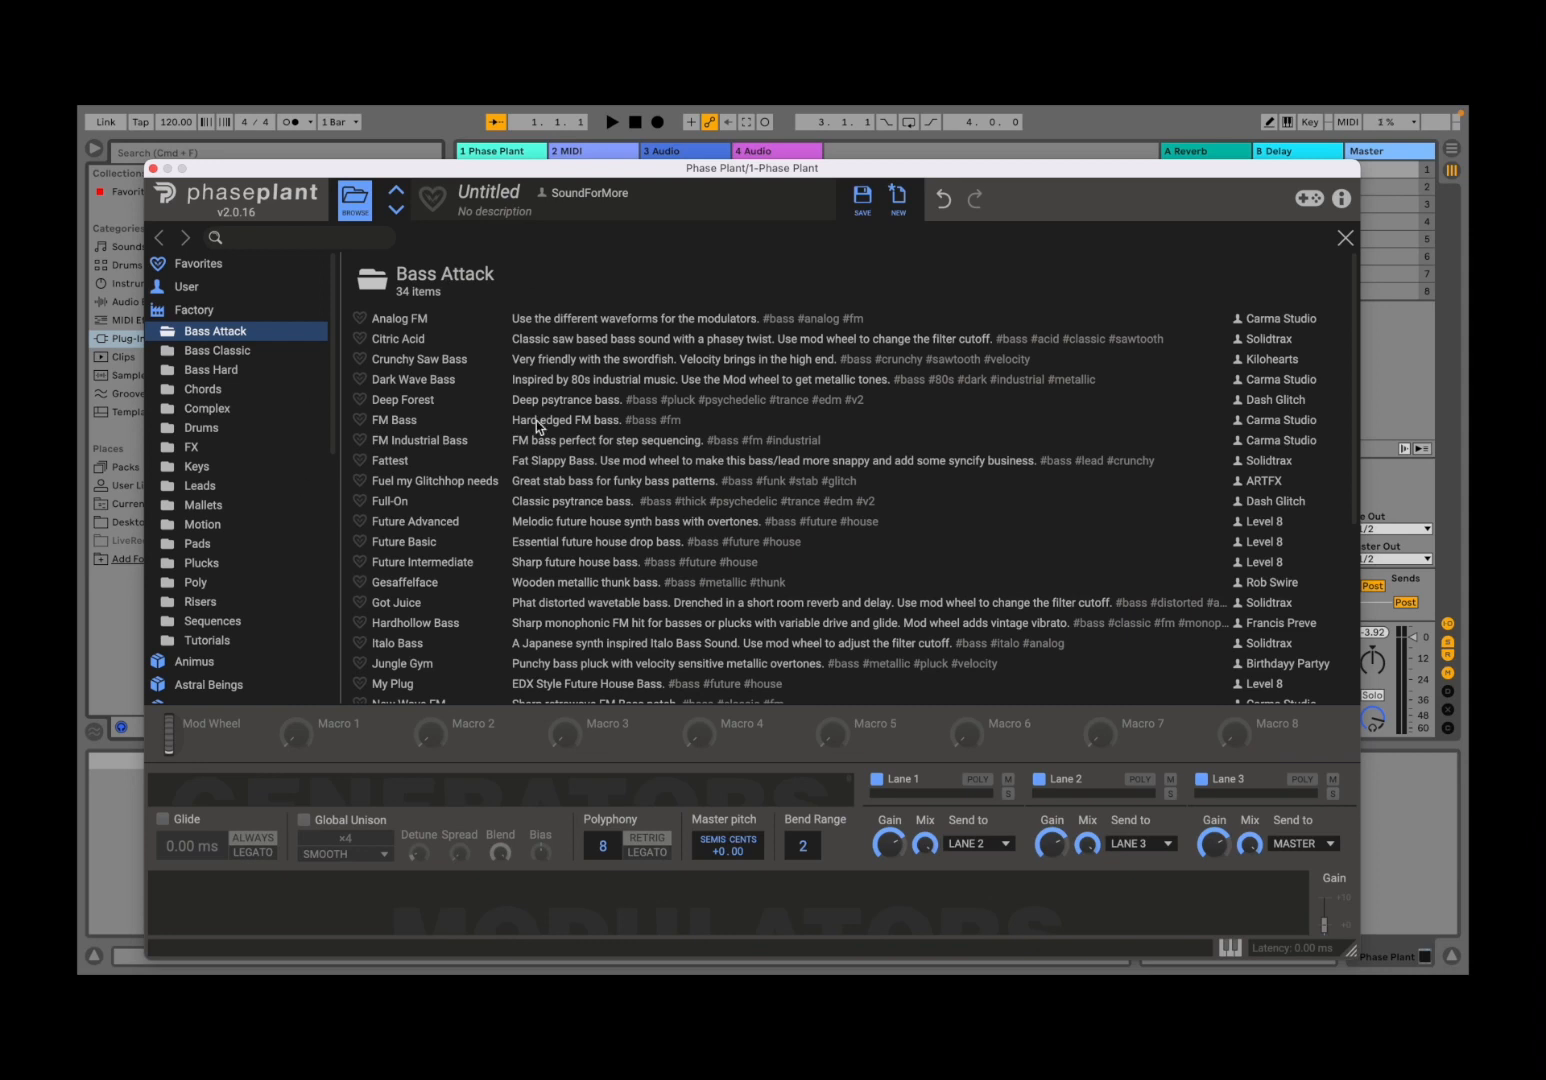
pyautogui.moveTo(422, 340)
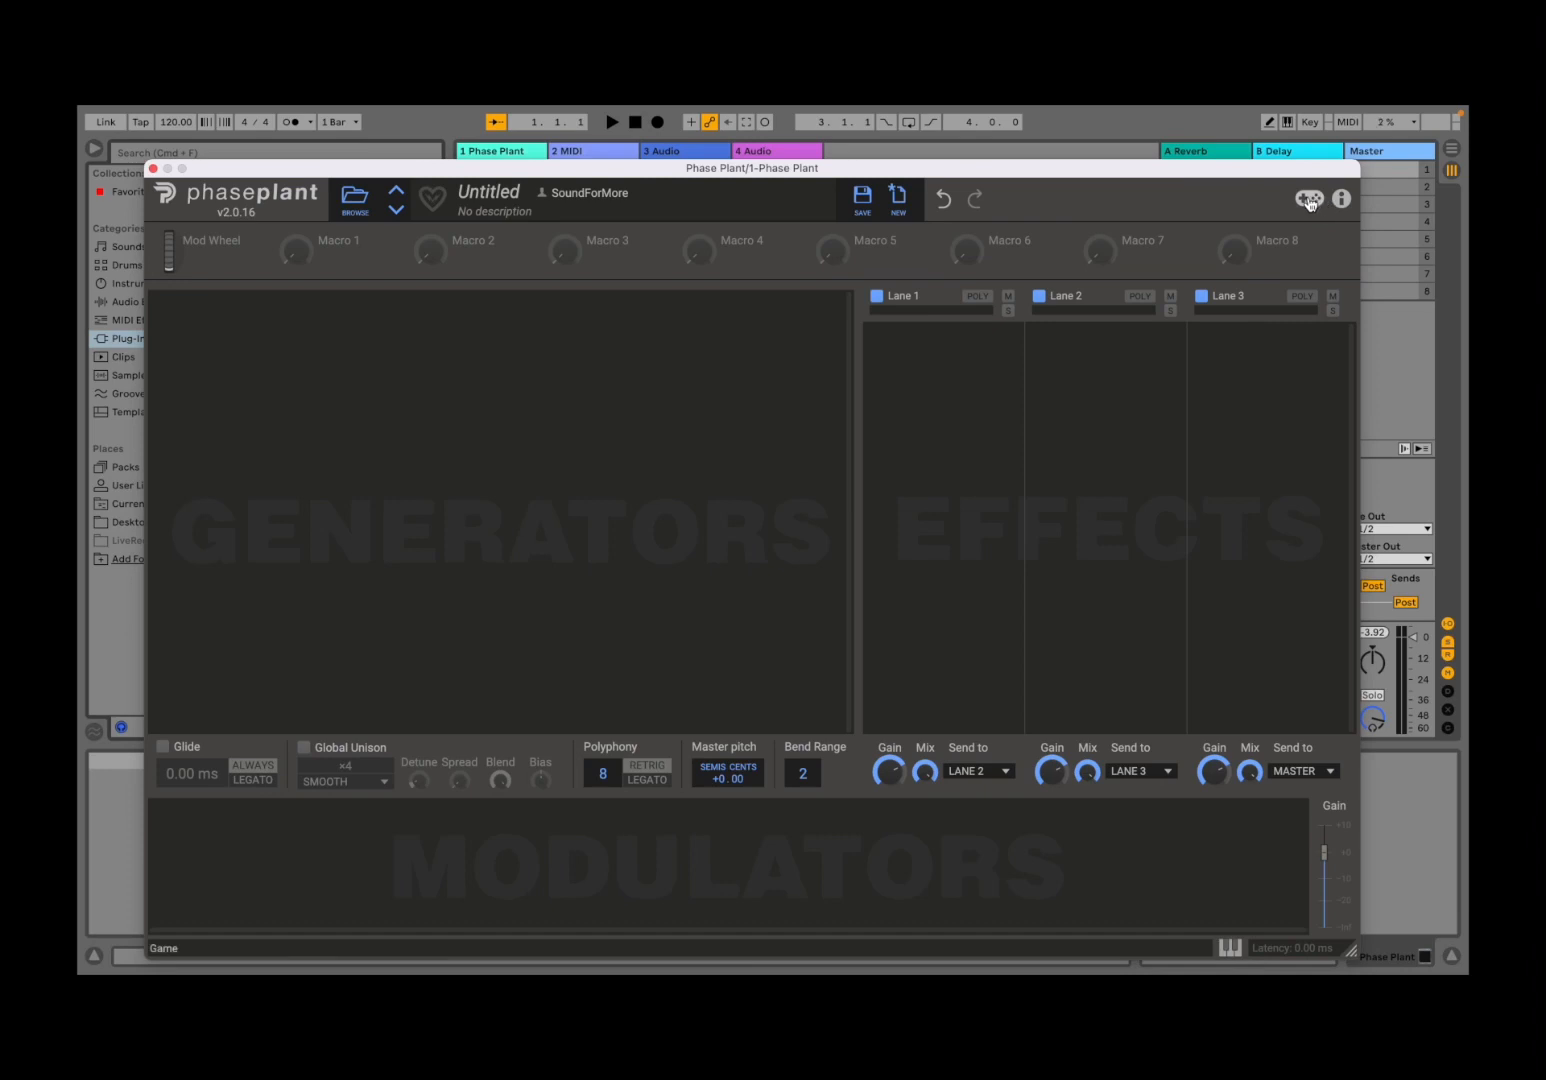
pyautogui.click(1308, 200)
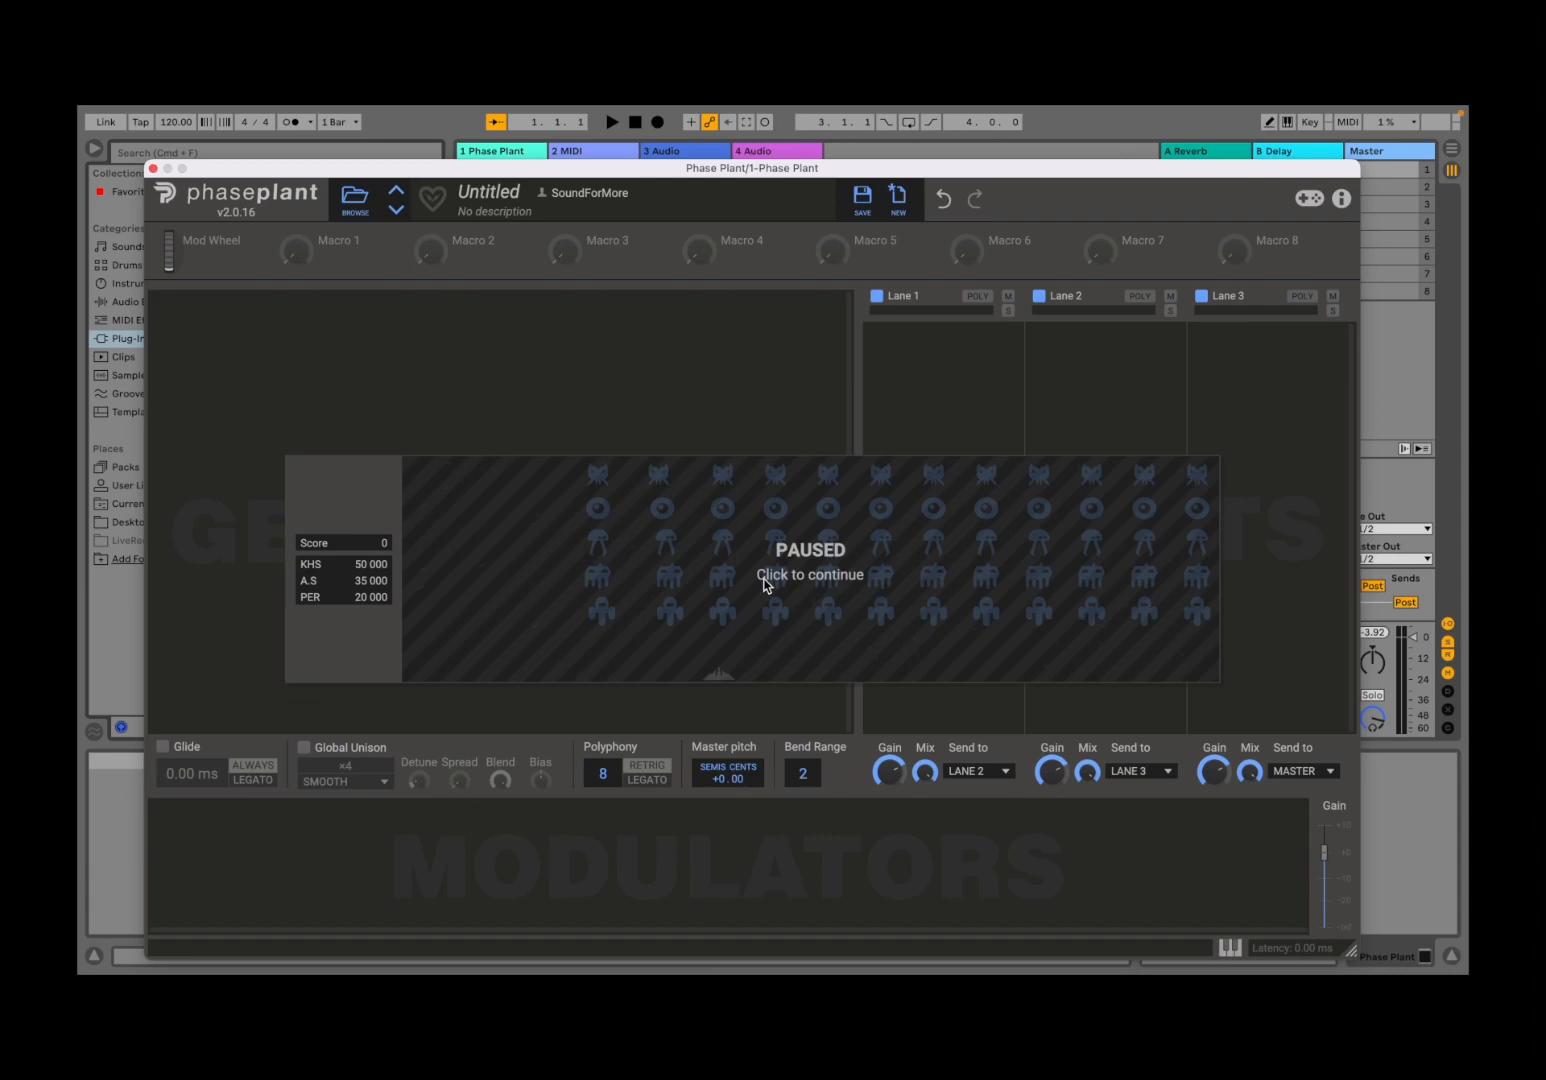
pyautogui.click(808, 576)
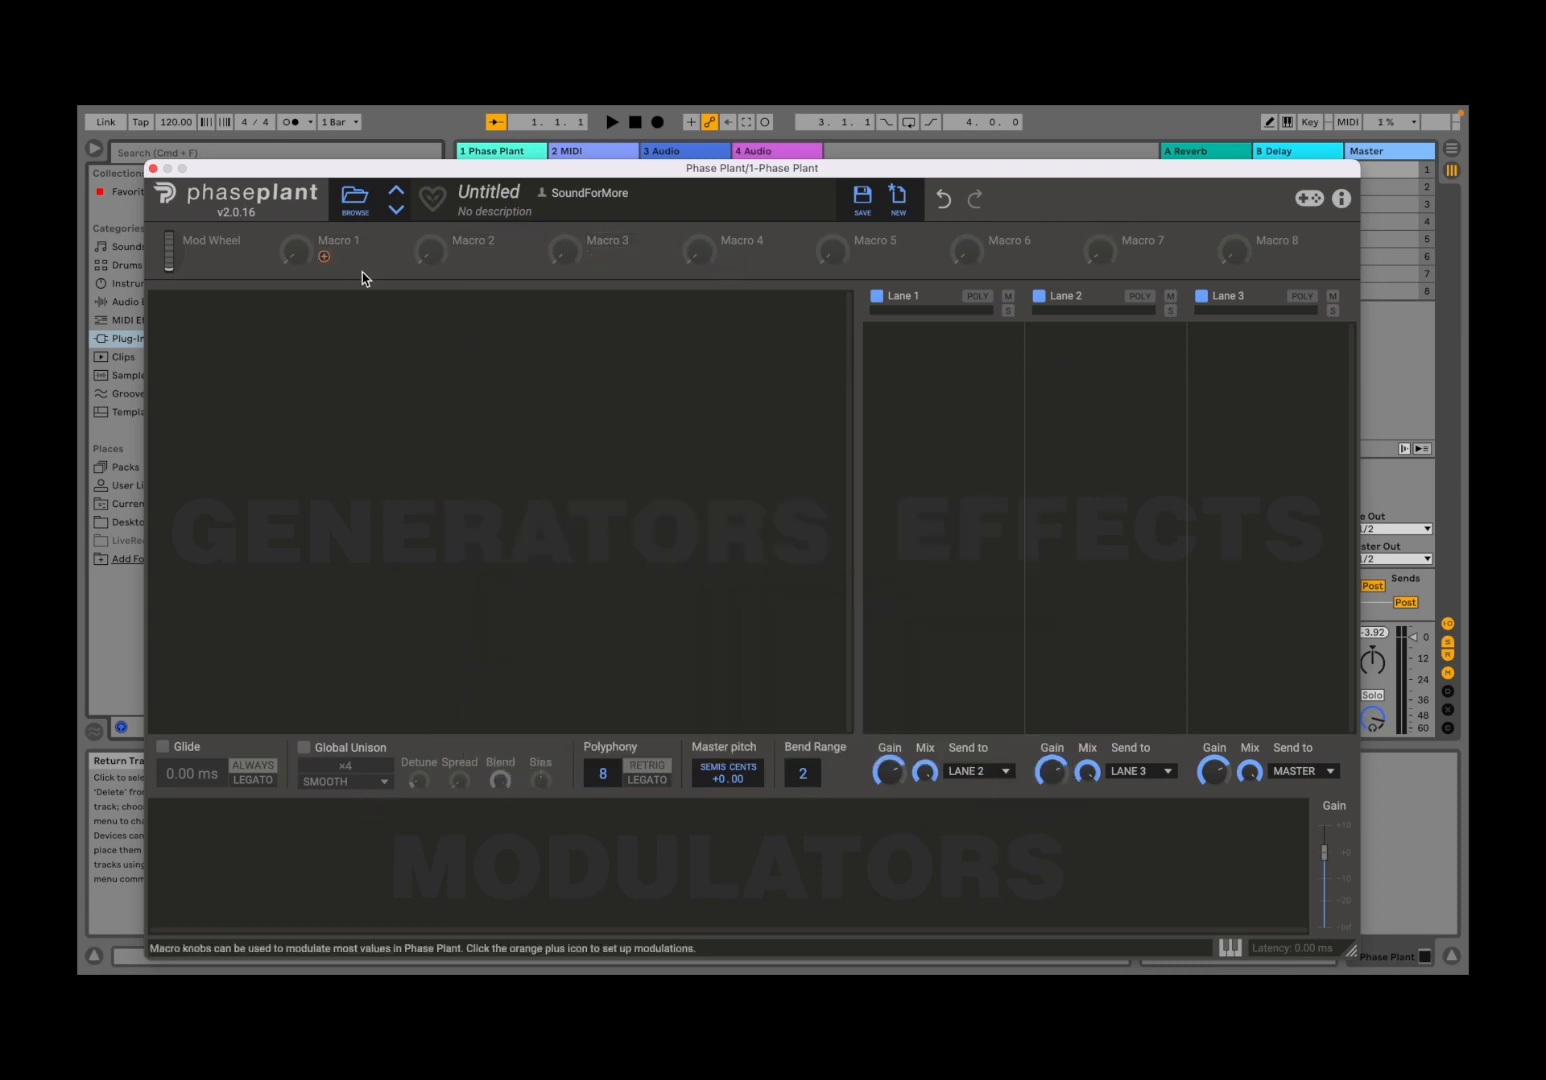
pyautogui.moveTo(432, 268)
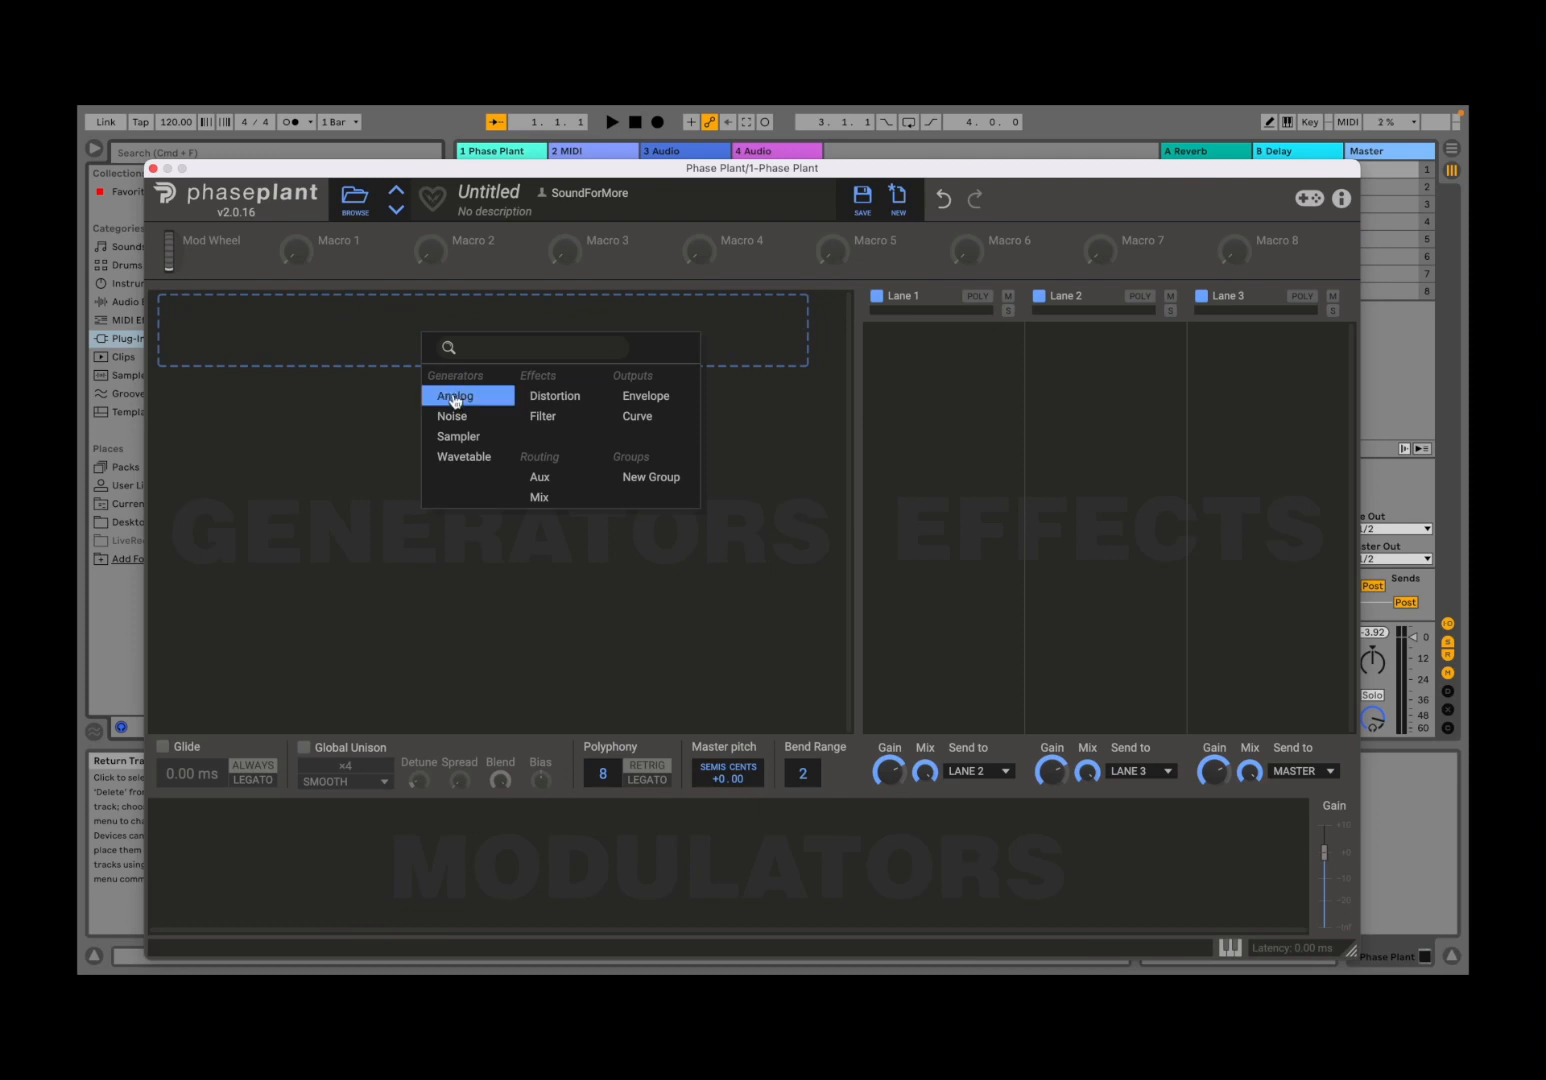
pyautogui.moveTo(468, 398)
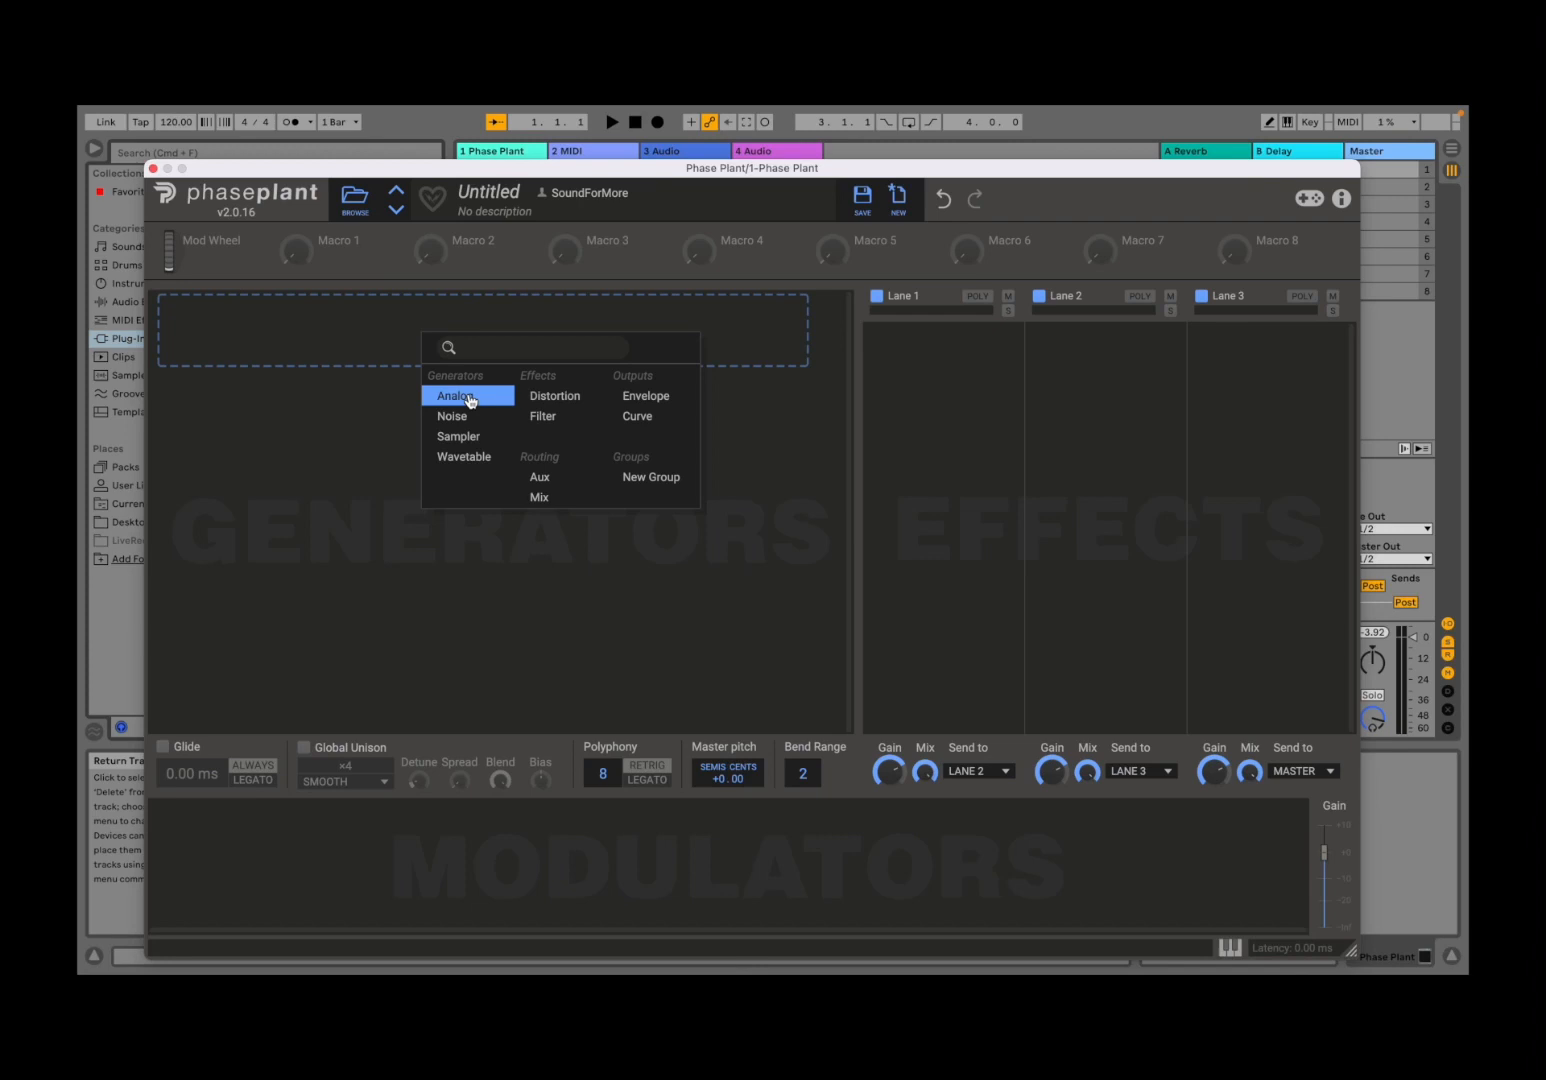
# - Add an Analog generator and switch its oscillator to a sine wave
pyautogui.click(456, 396)
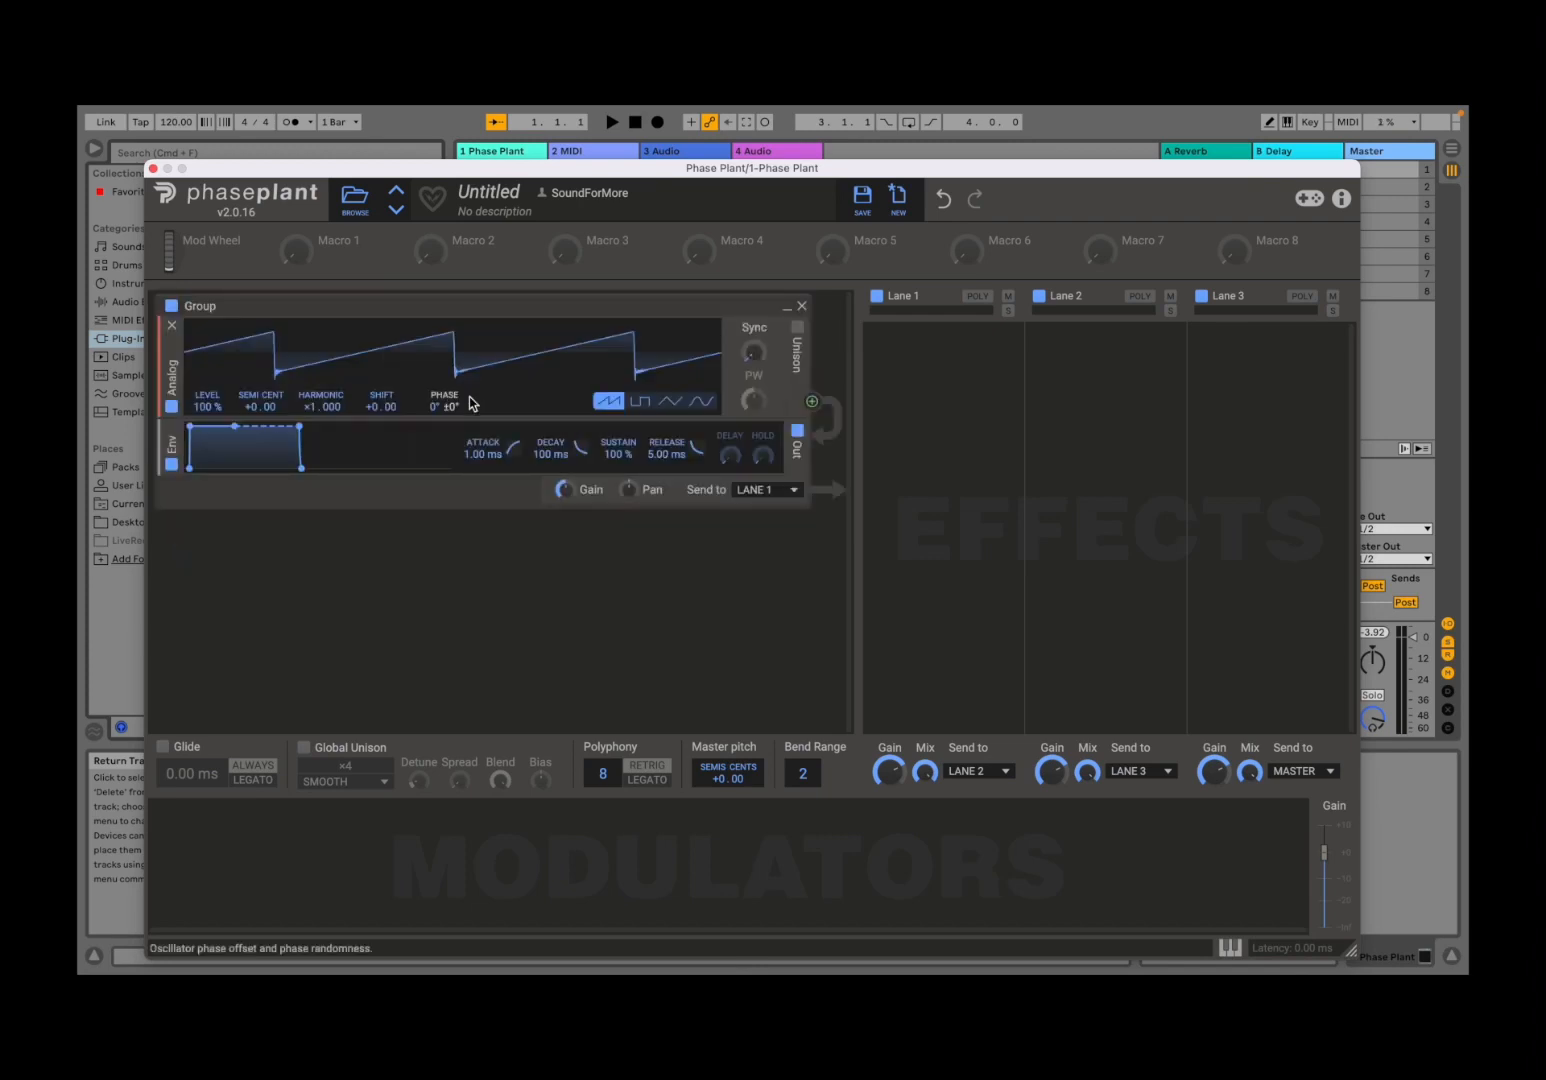
pyautogui.moveTo(608, 382)
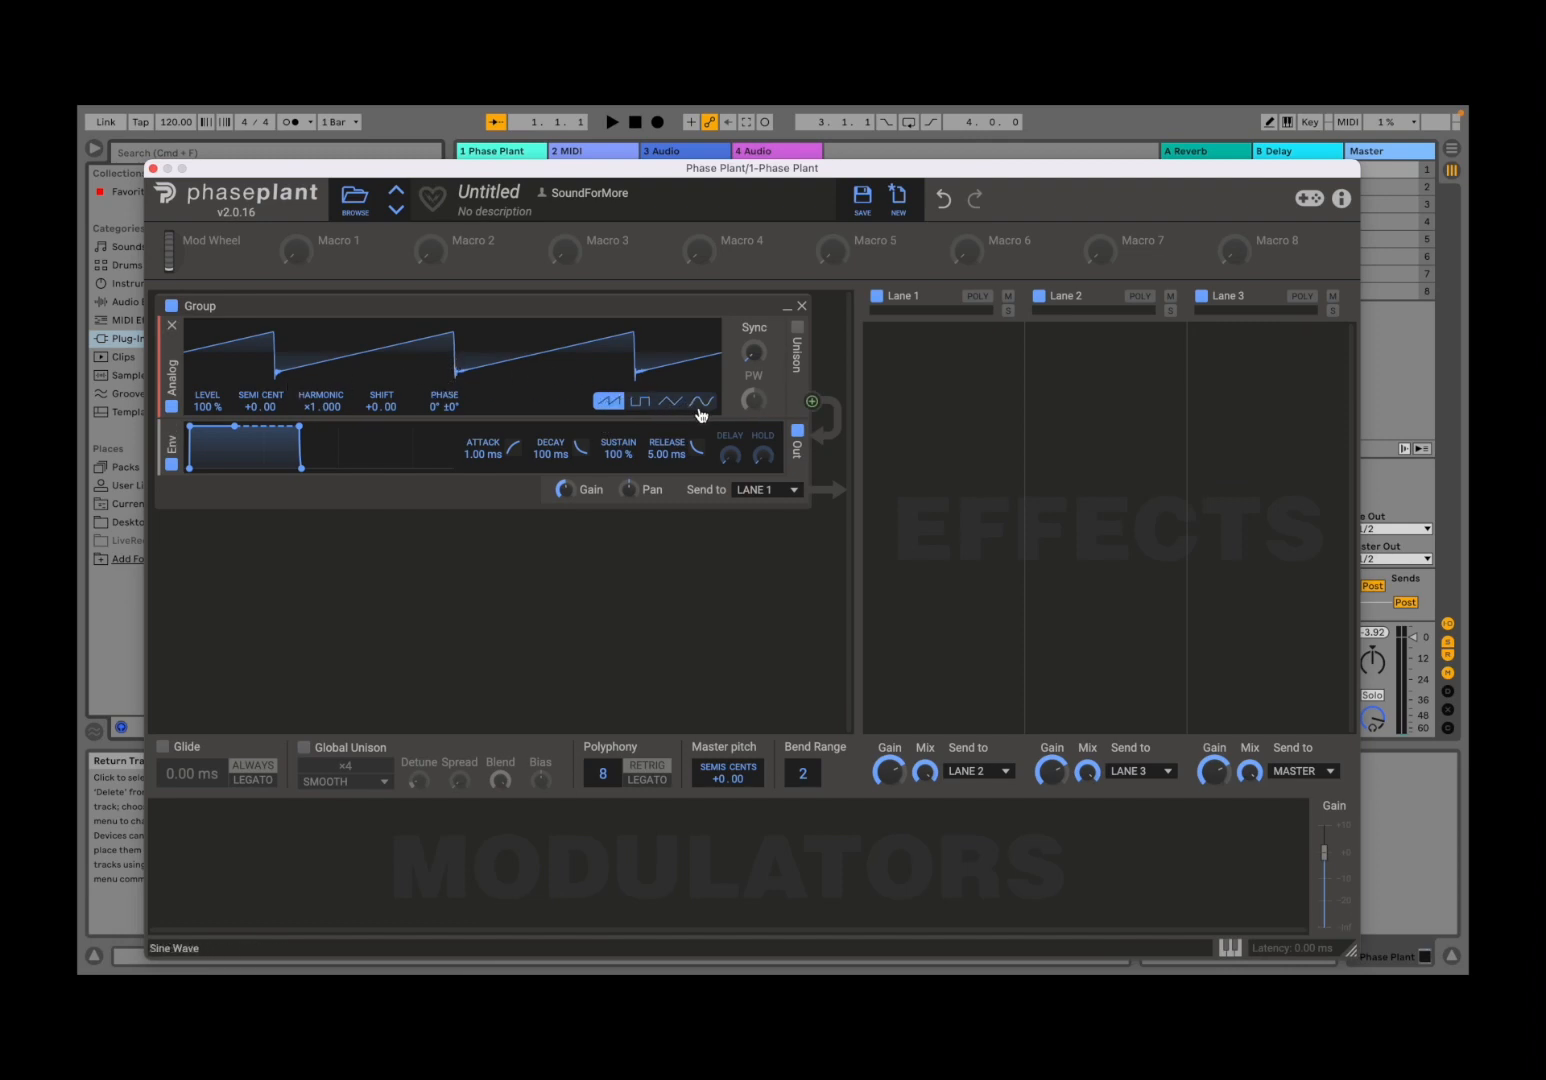
pyautogui.click(698, 400)
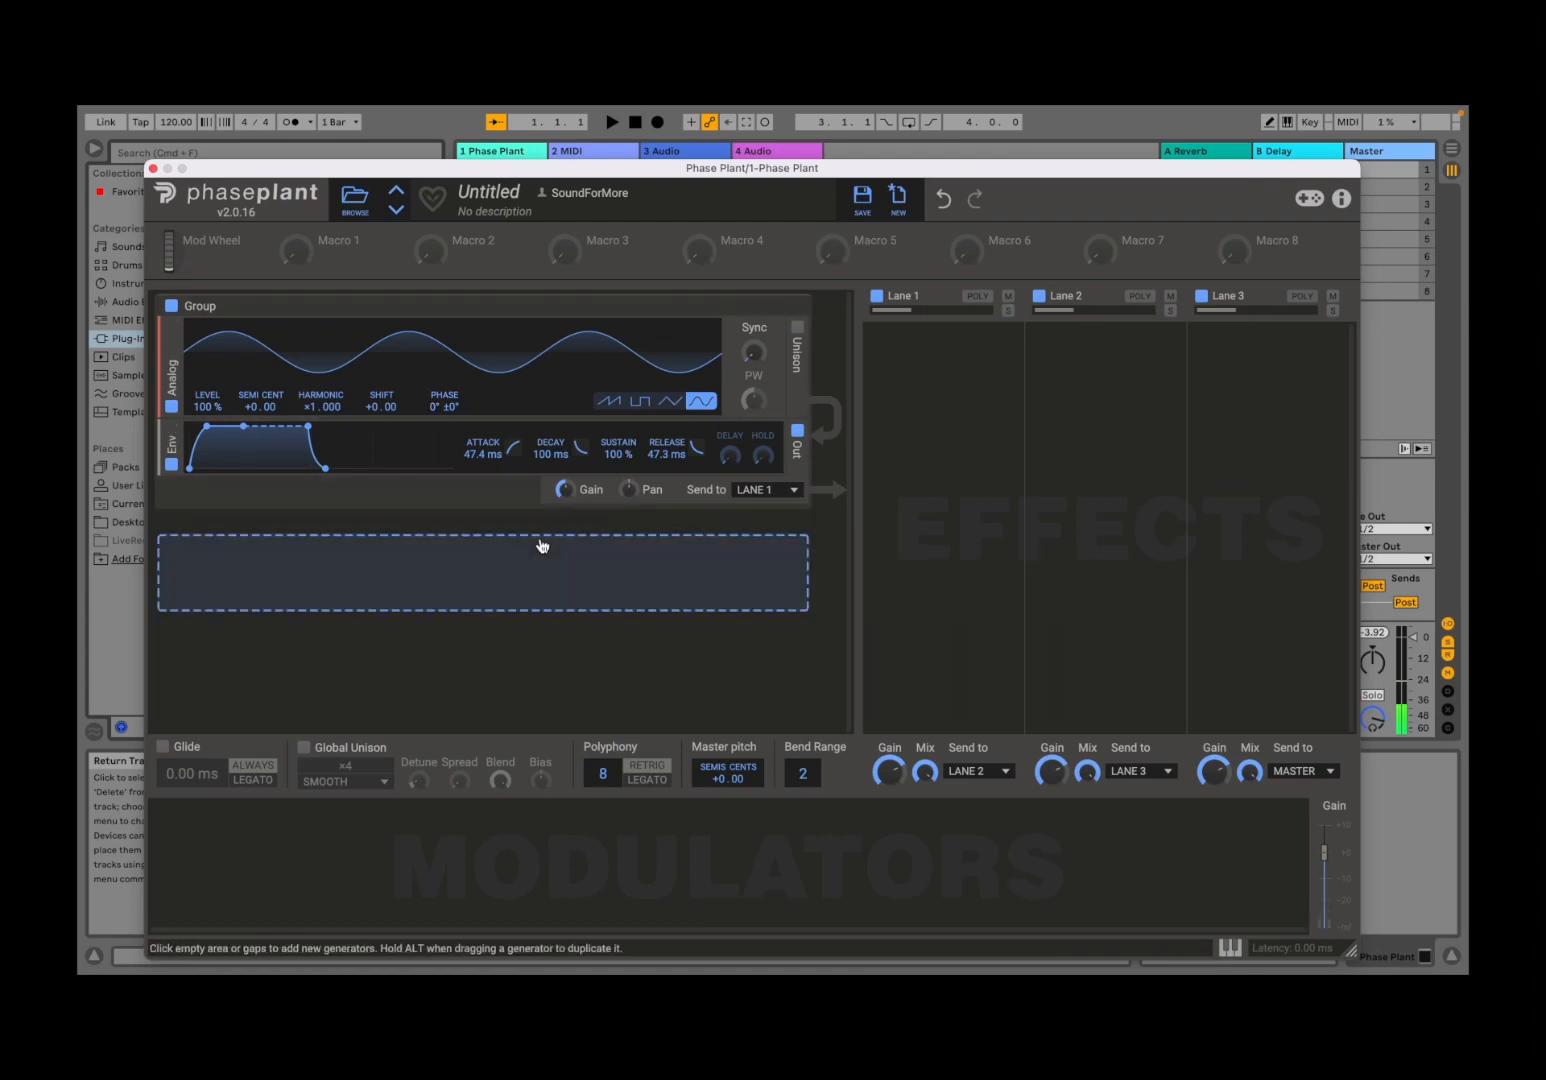
# - Bring up the effects list for the empty snapin slot in Lane 1
pyautogui.click(540, 548)
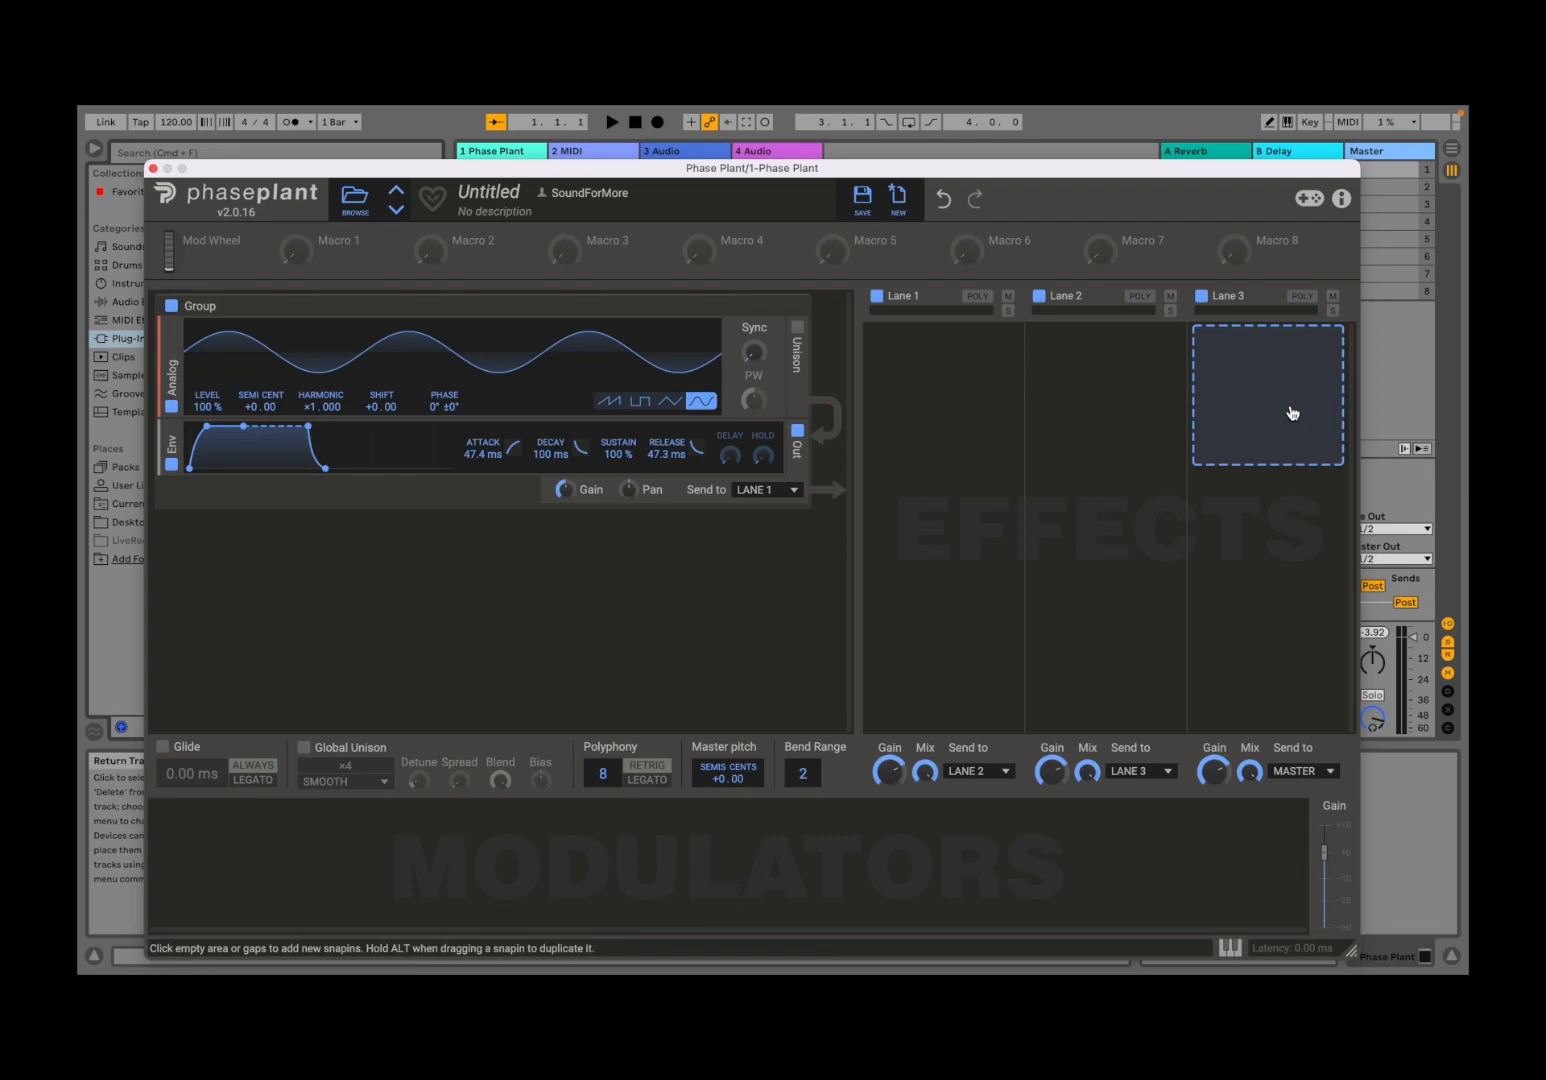
pyautogui.moveTo(1238, 416)
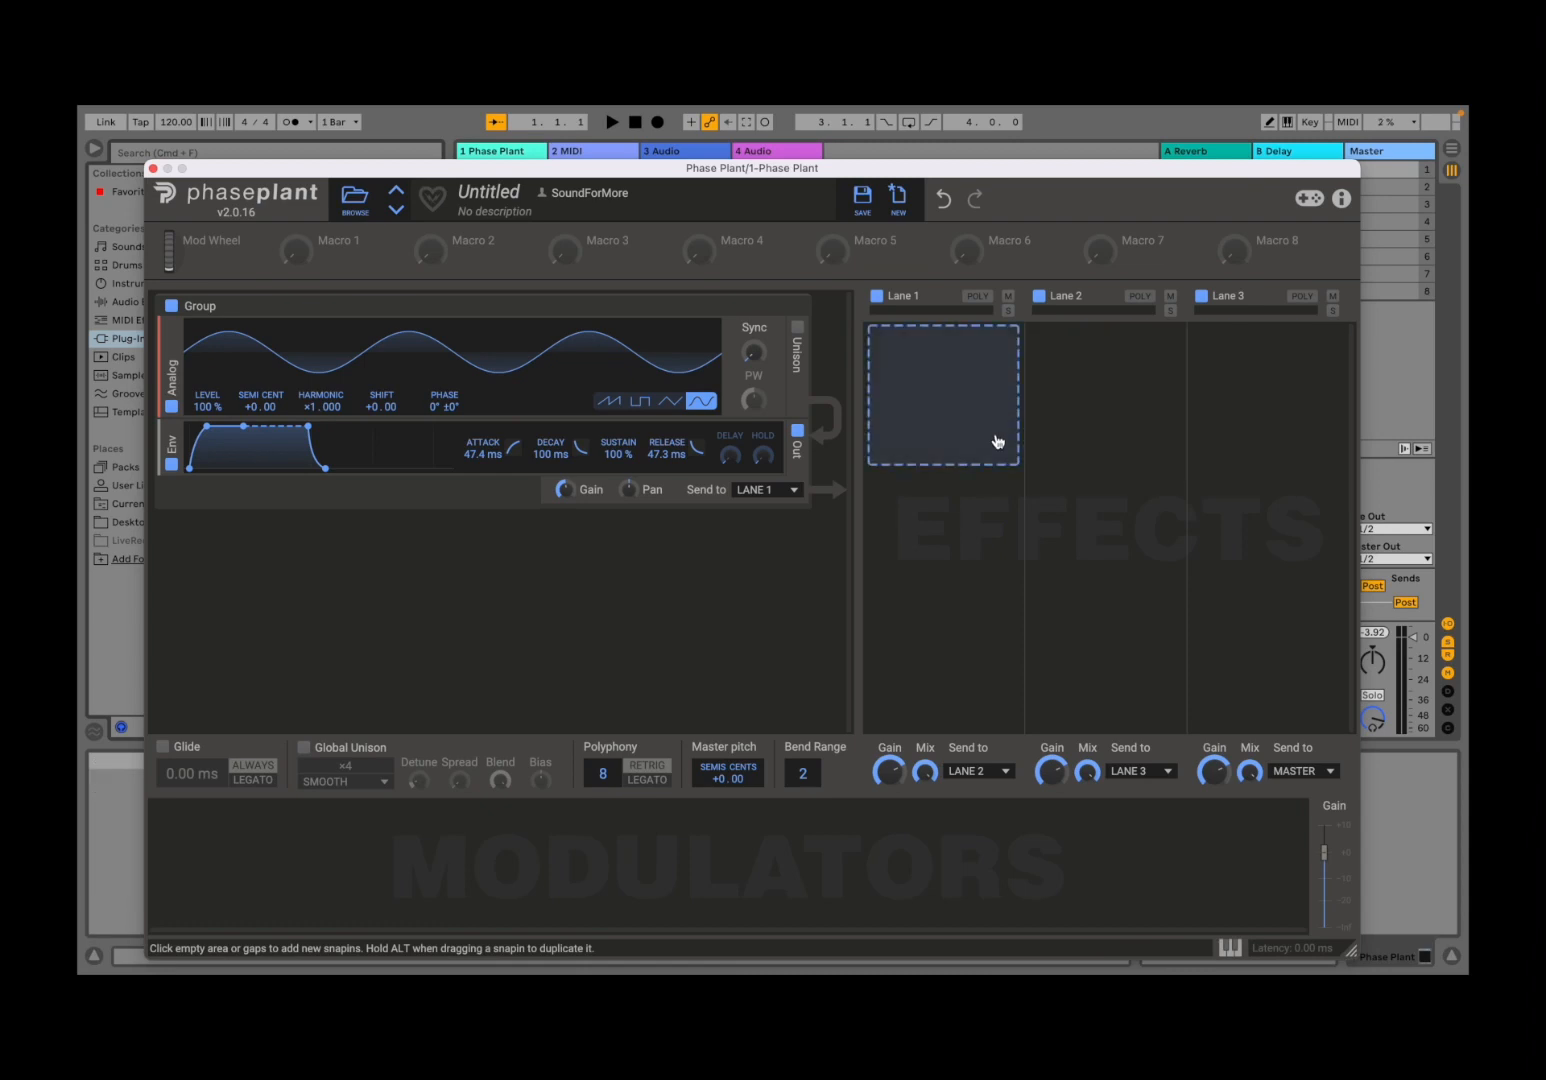
pyautogui.click(940, 394)
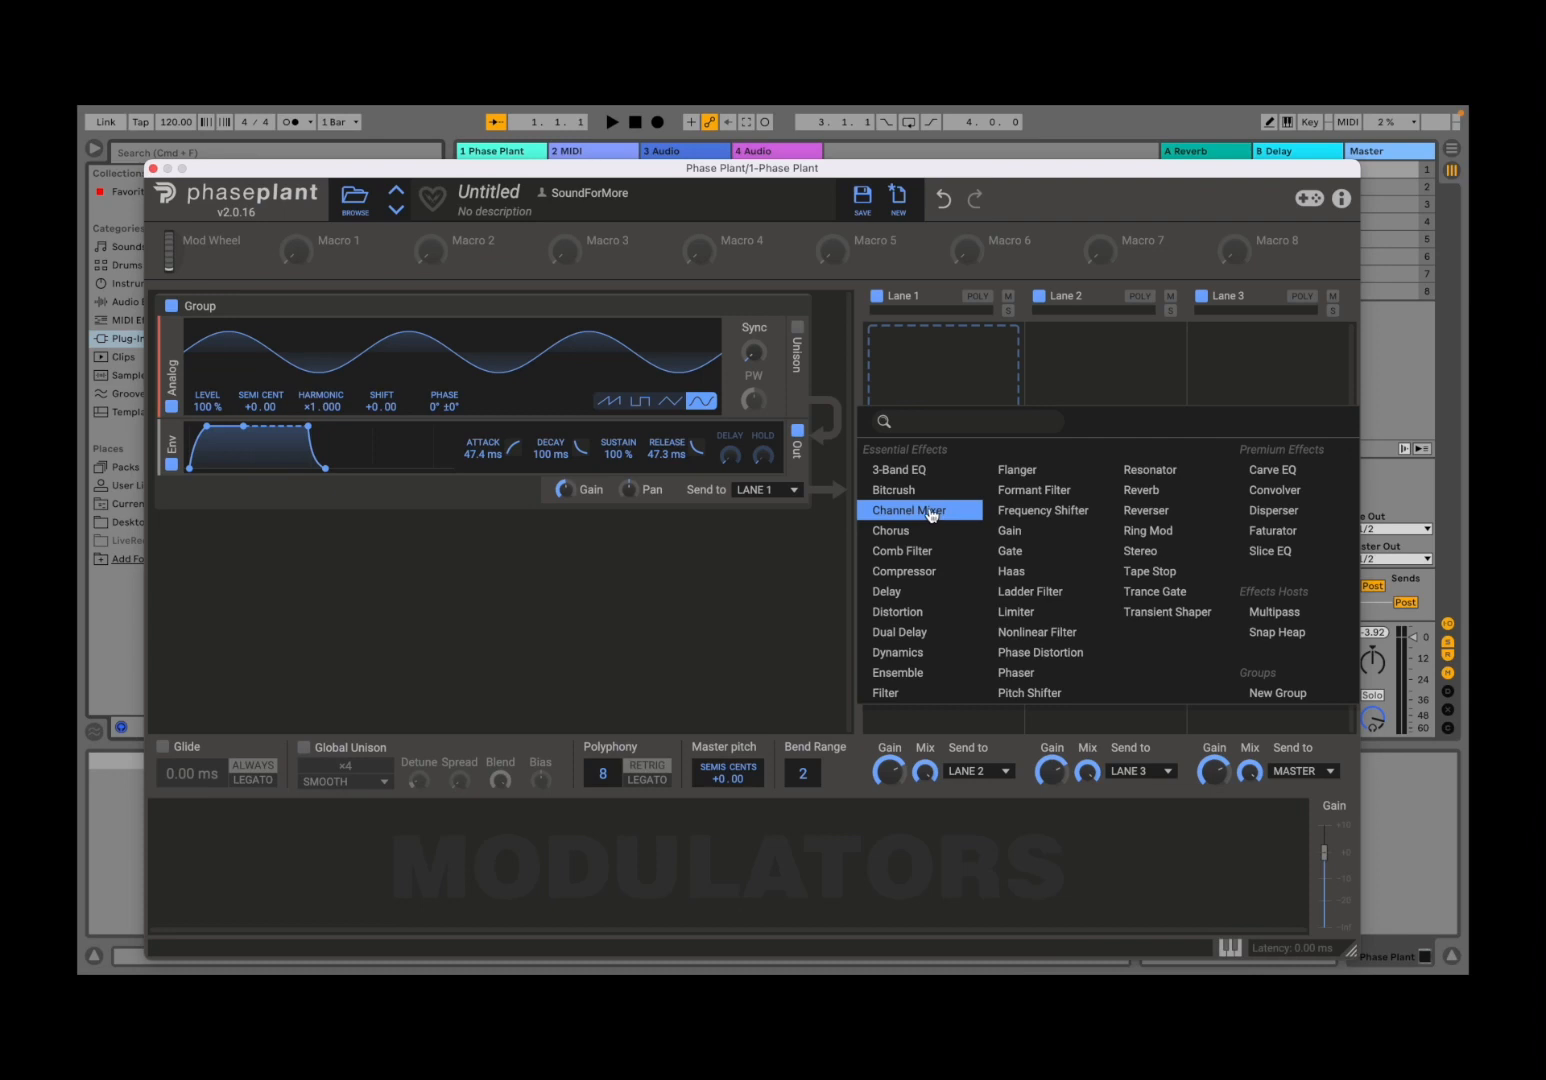
pyautogui.moveTo(898, 672)
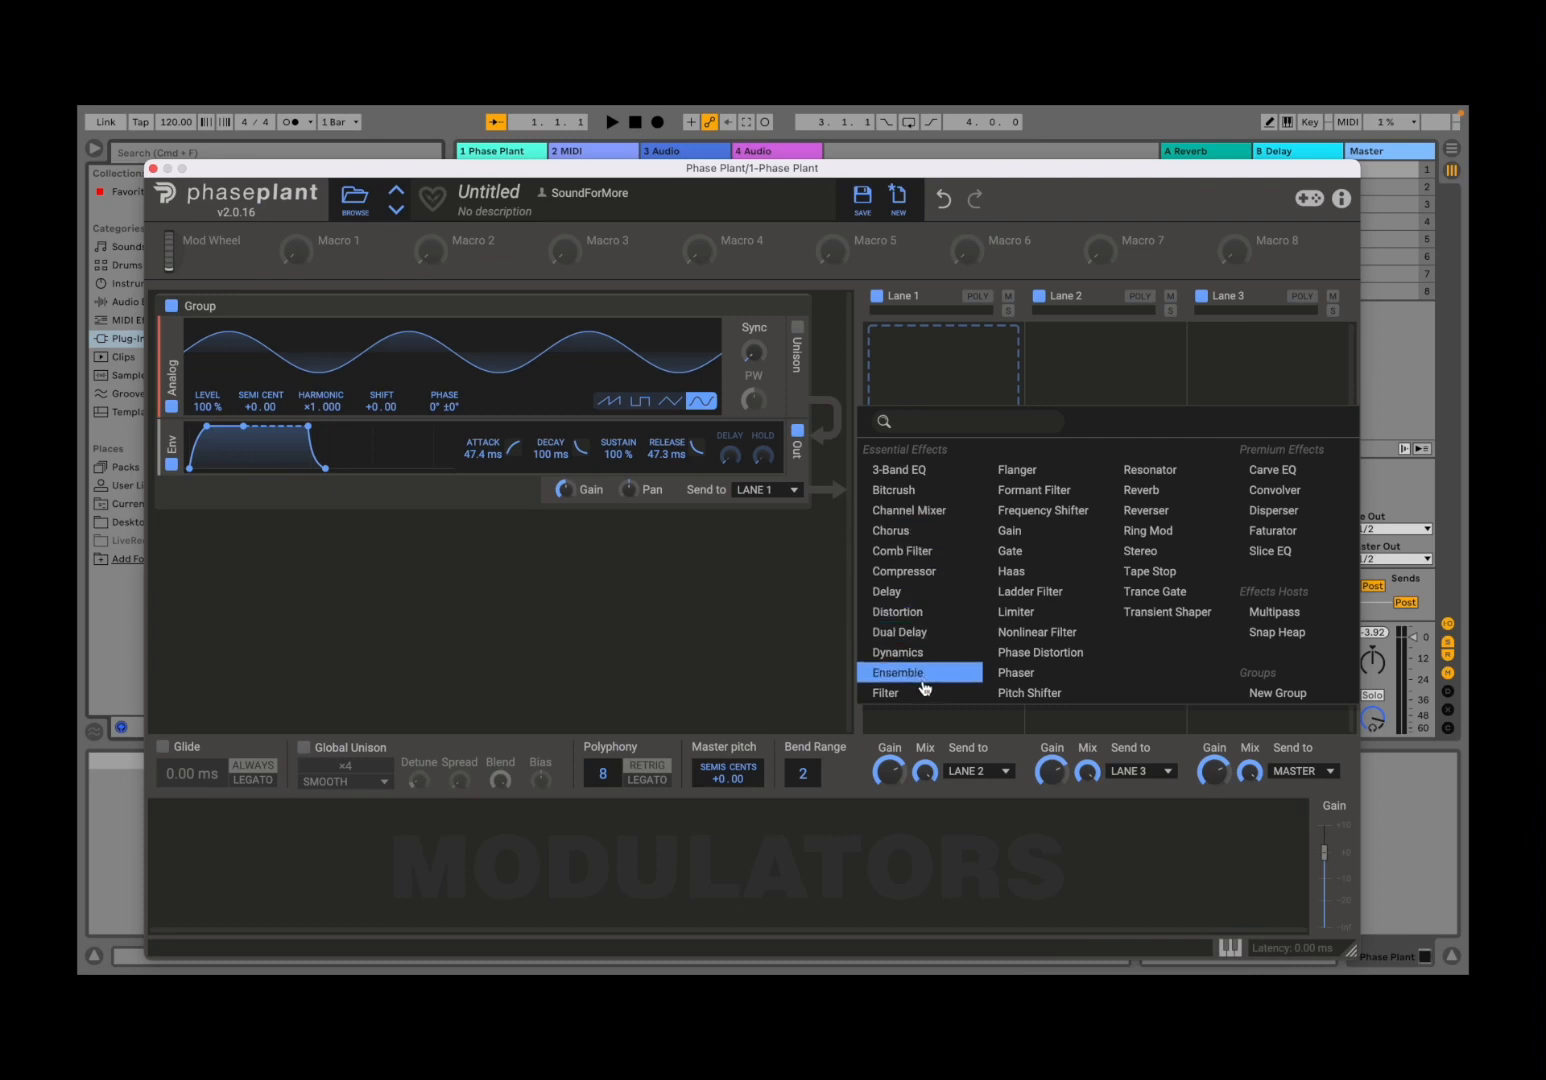
# - Insert a Filter from Essential Effects into Lane 1
pyautogui.click(884, 692)
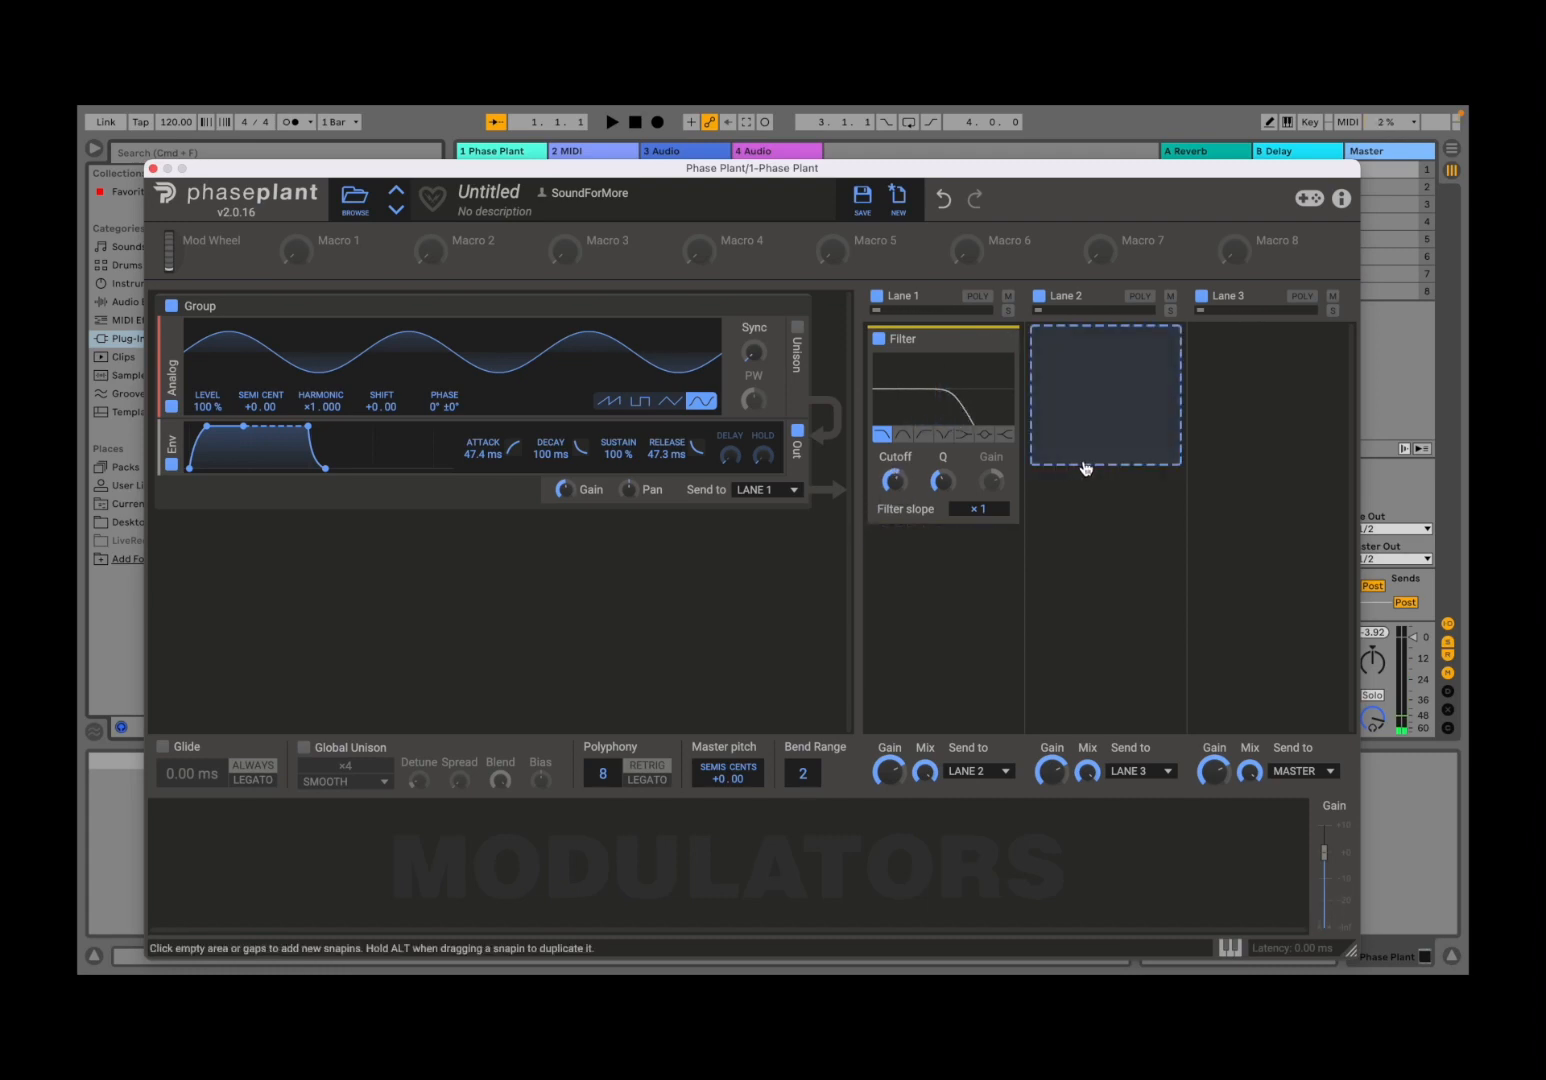
pyautogui.moveTo(1100, 430)
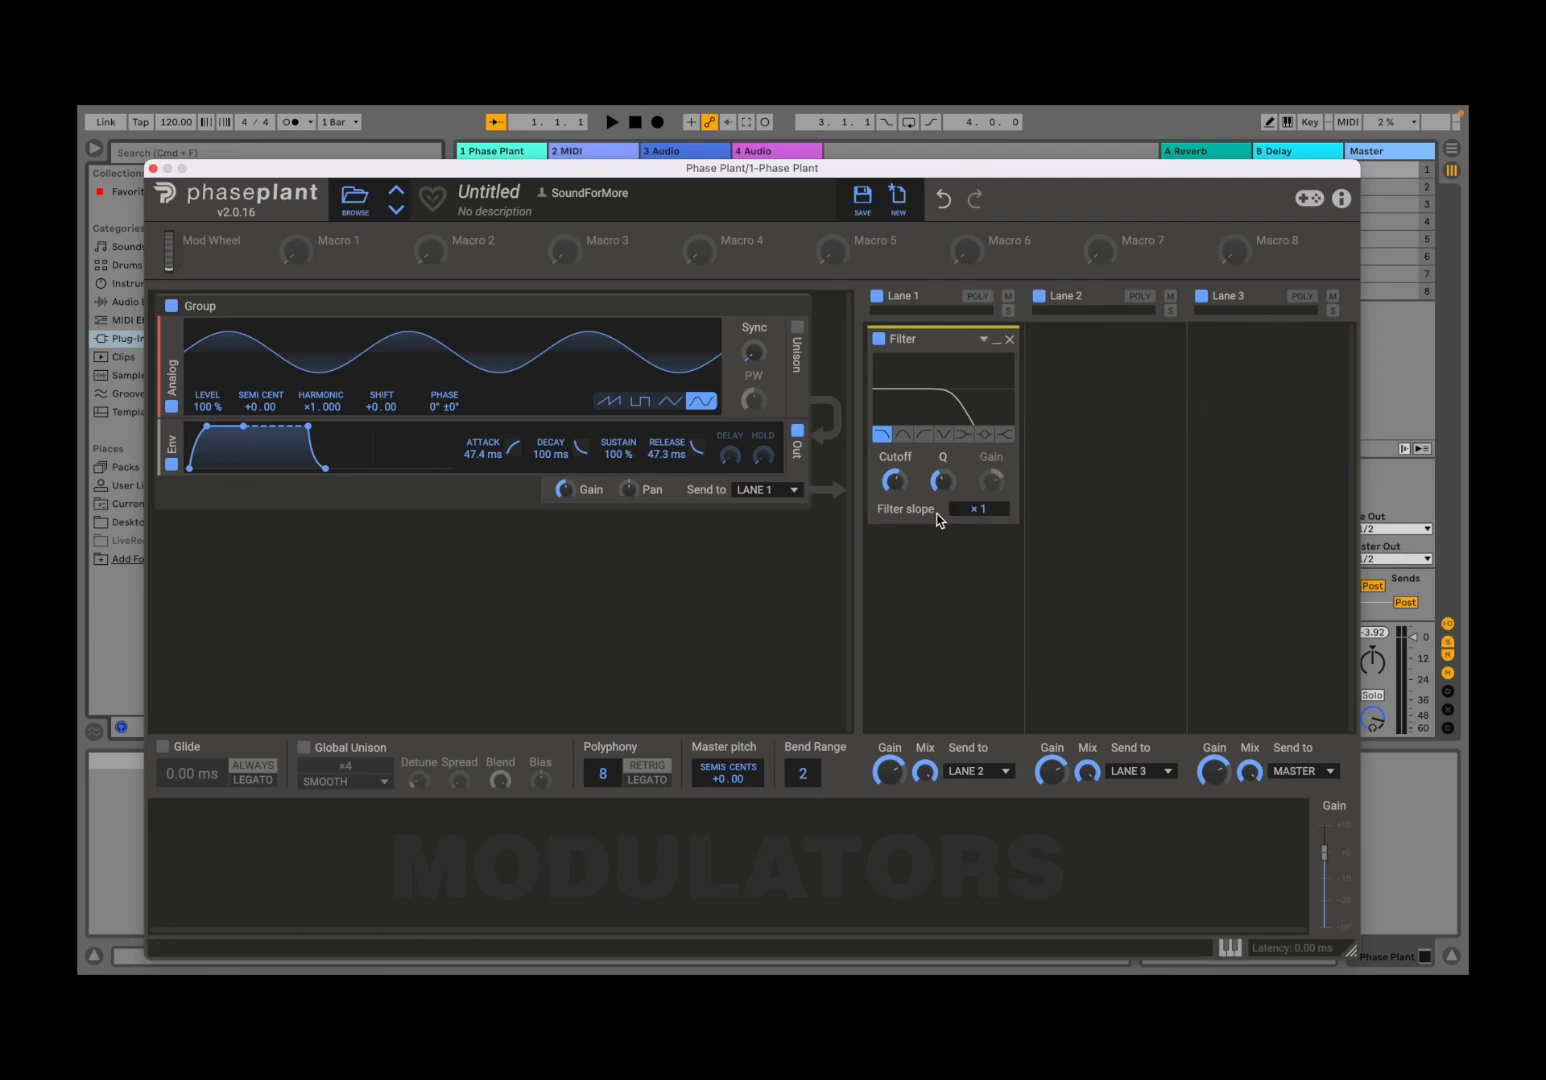
pyautogui.moveTo(928, 526)
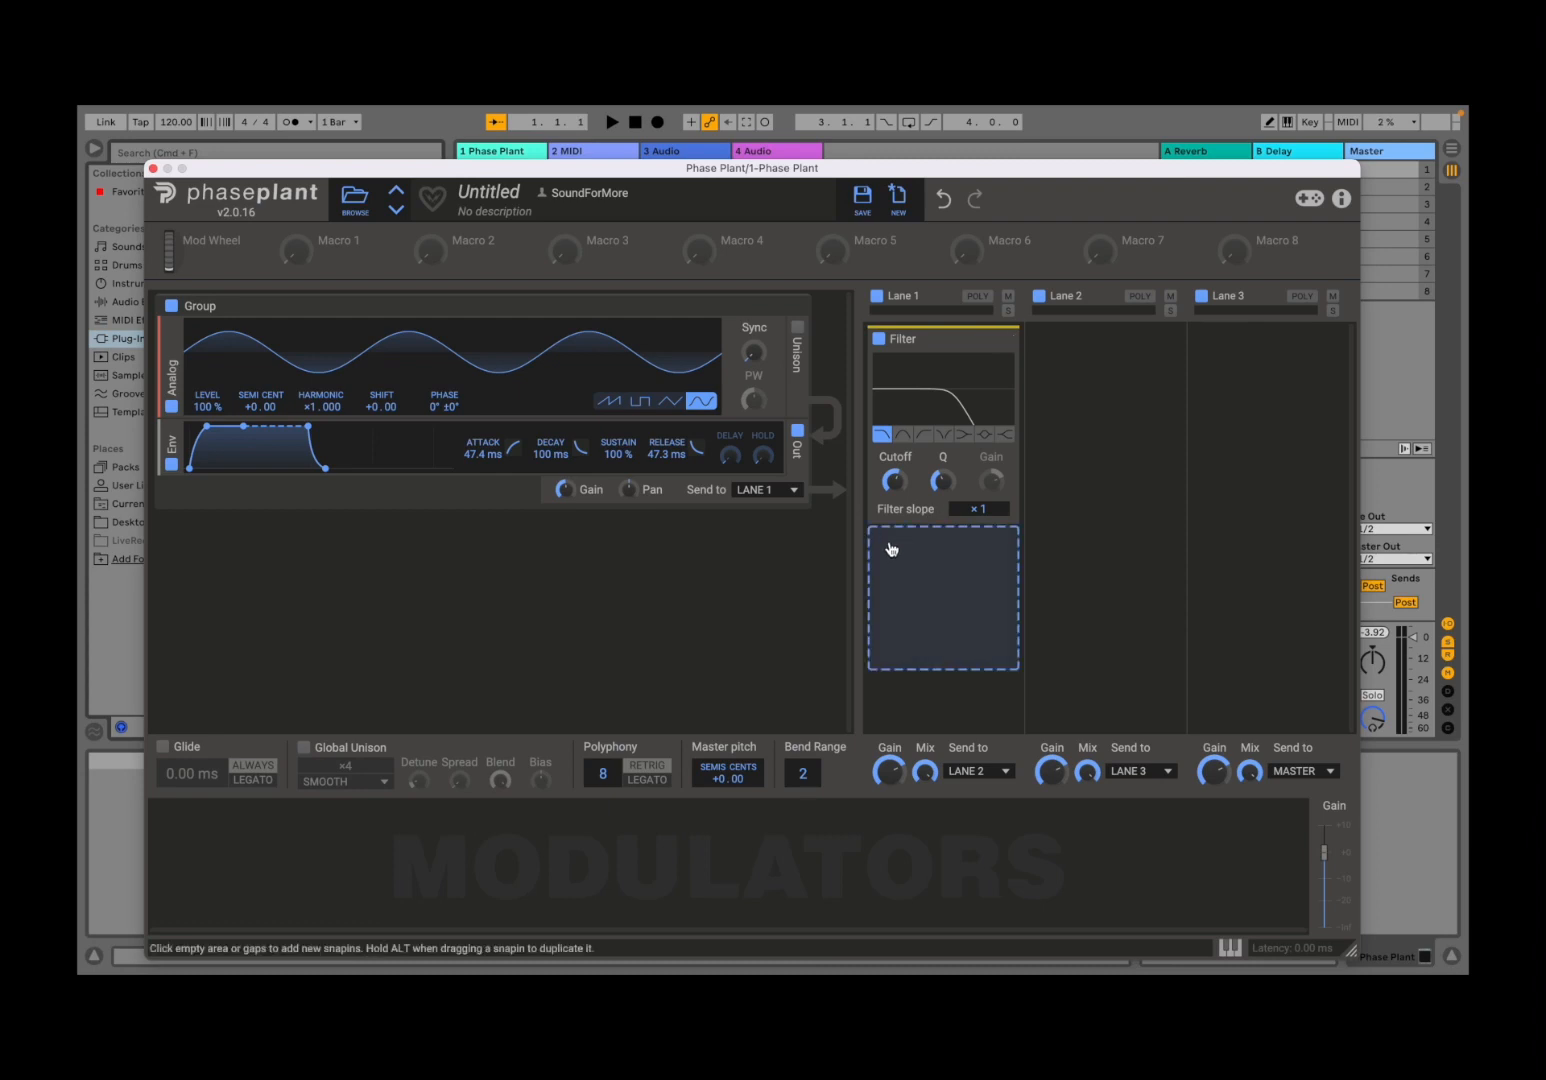
pyautogui.moveTo(924, 756)
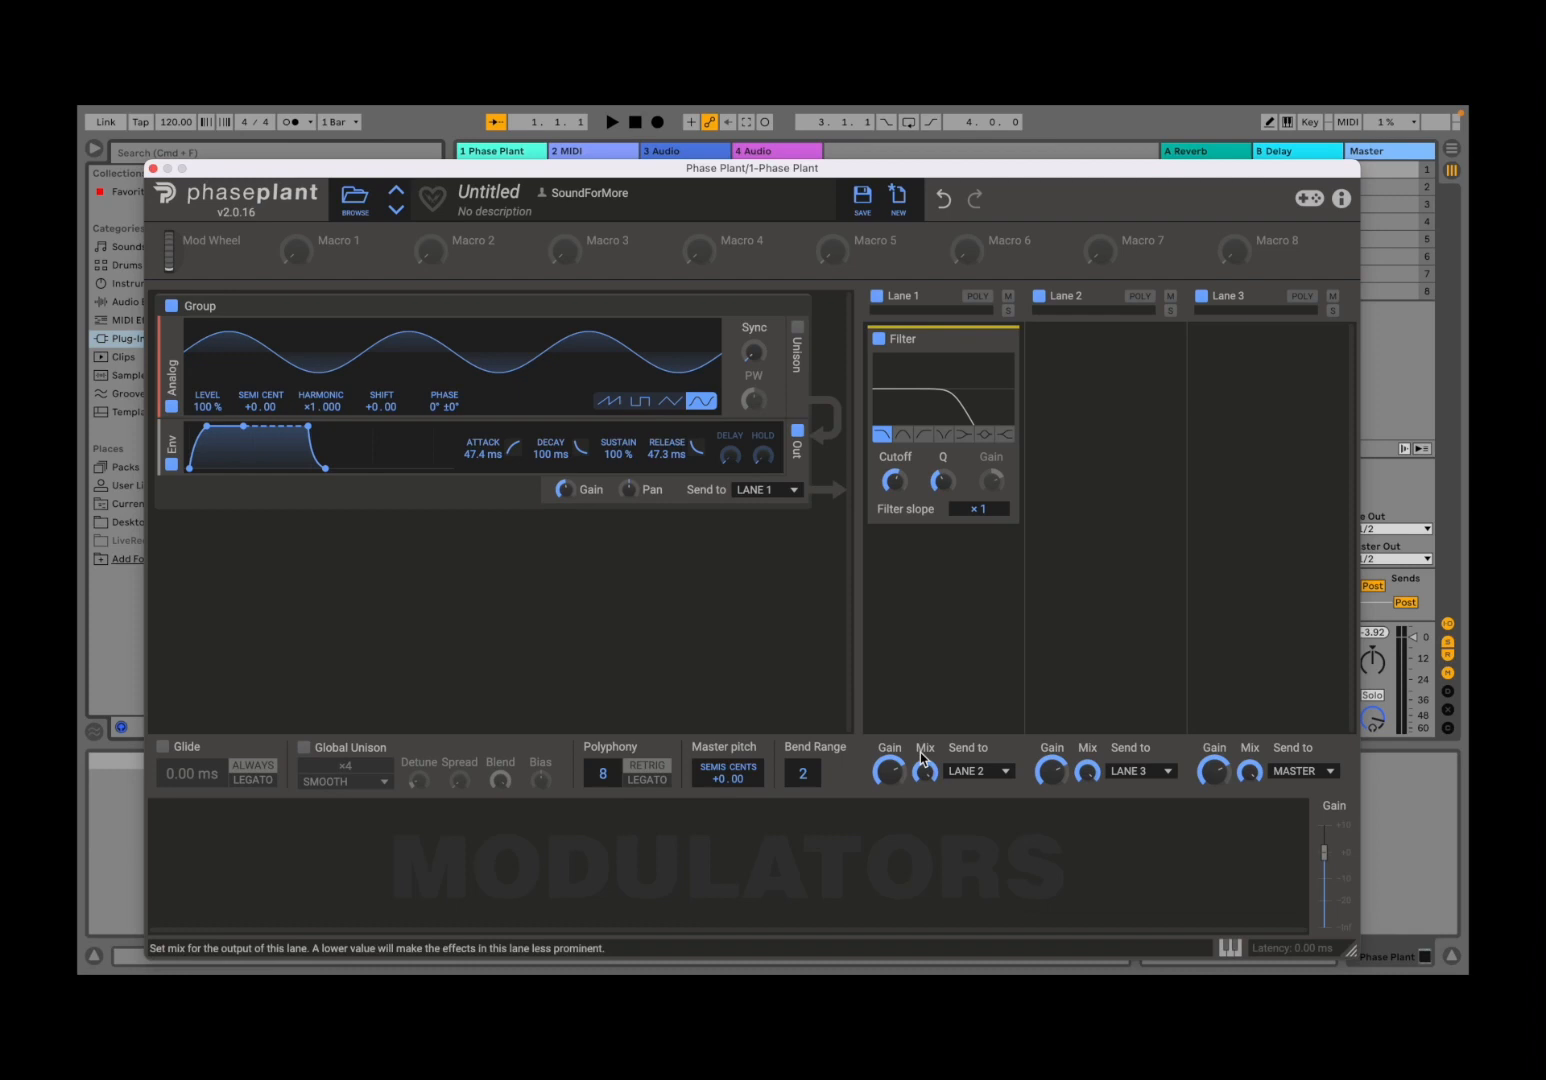
pyautogui.moveTo(598, 798)
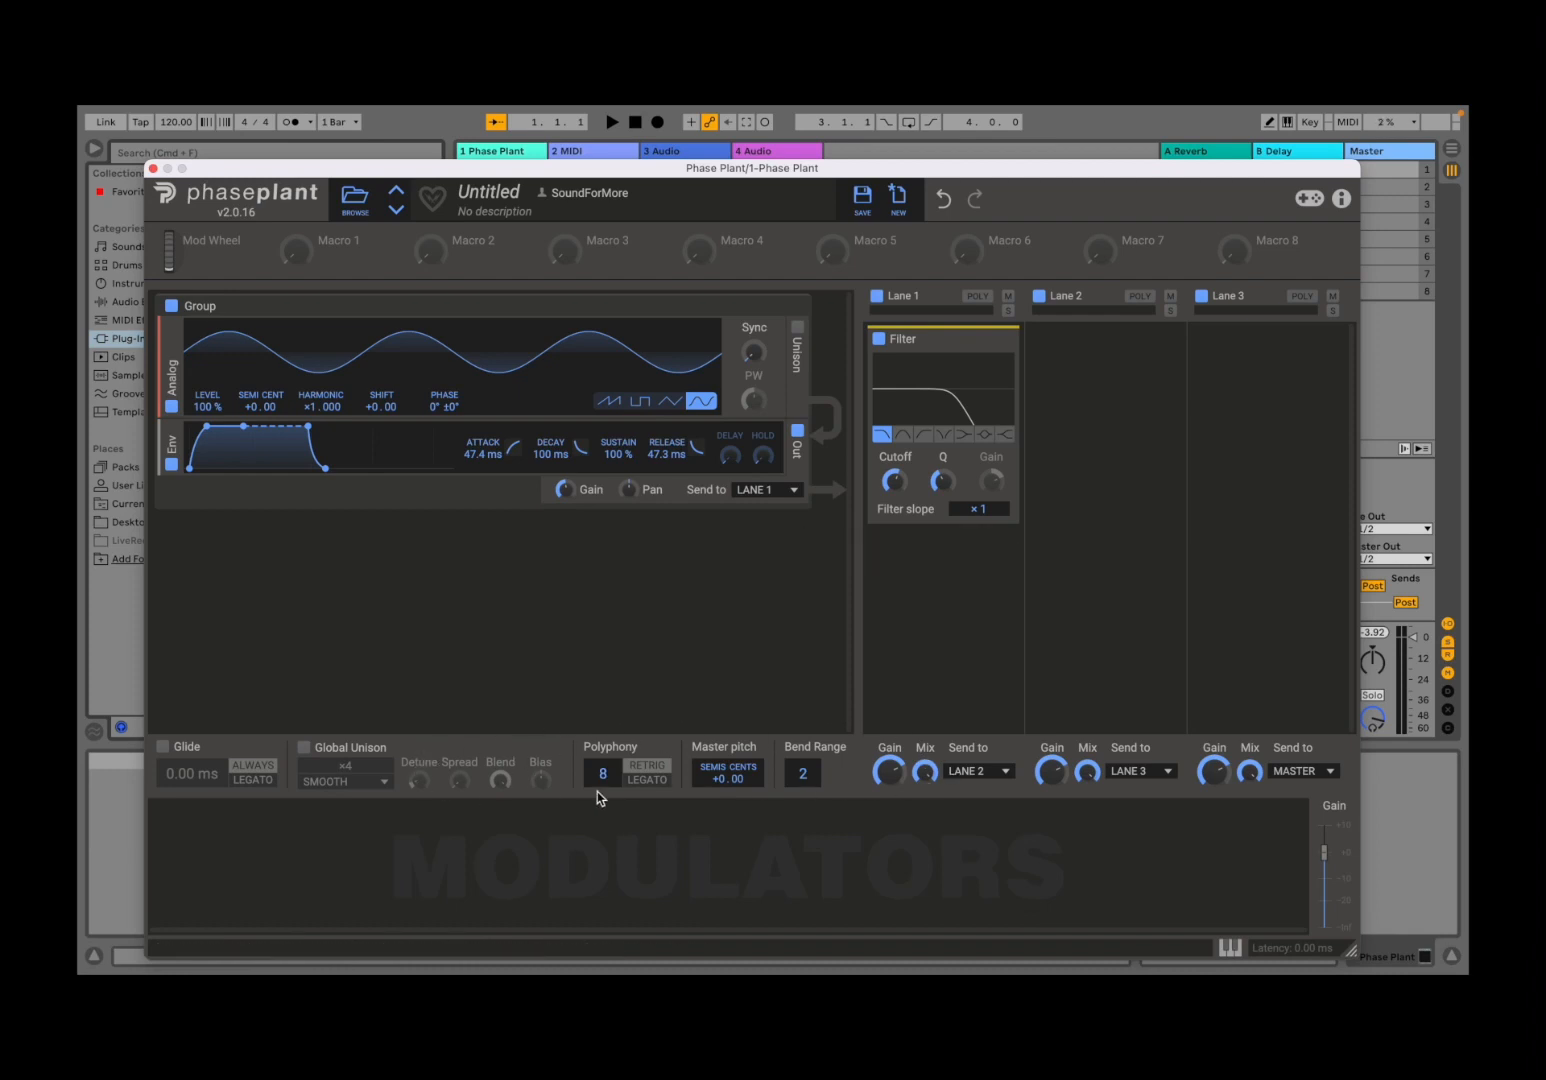
pyautogui.moveTo(532, 754)
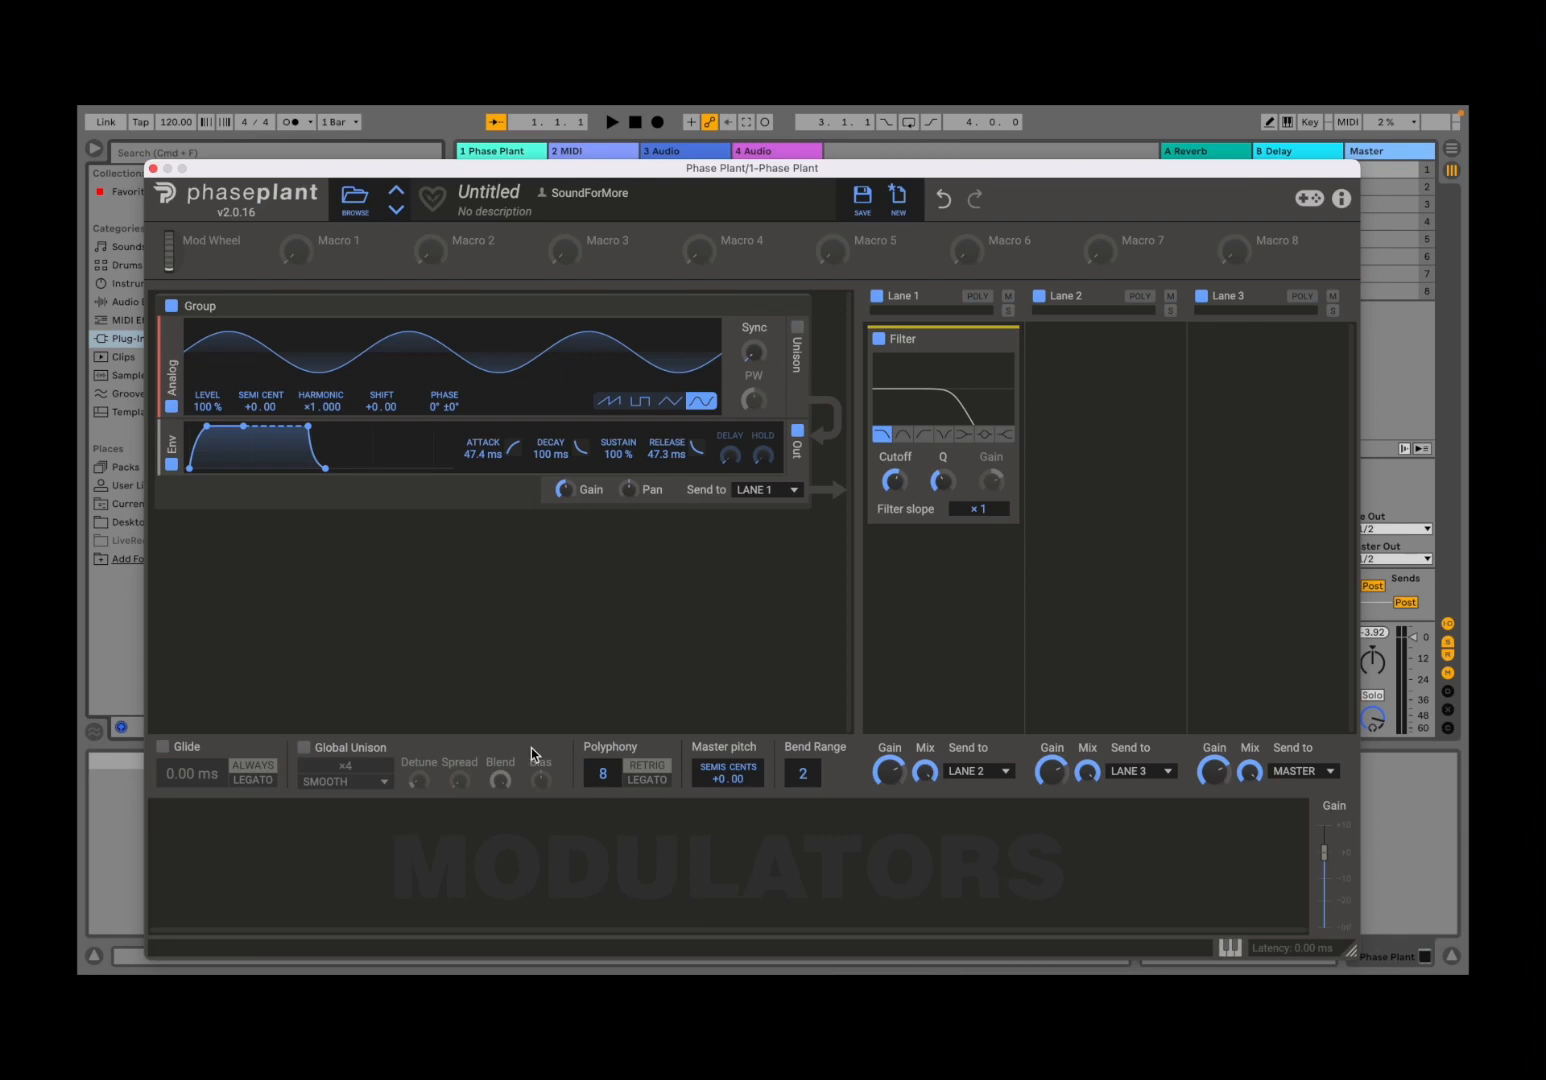
pyautogui.moveTo(566, 752)
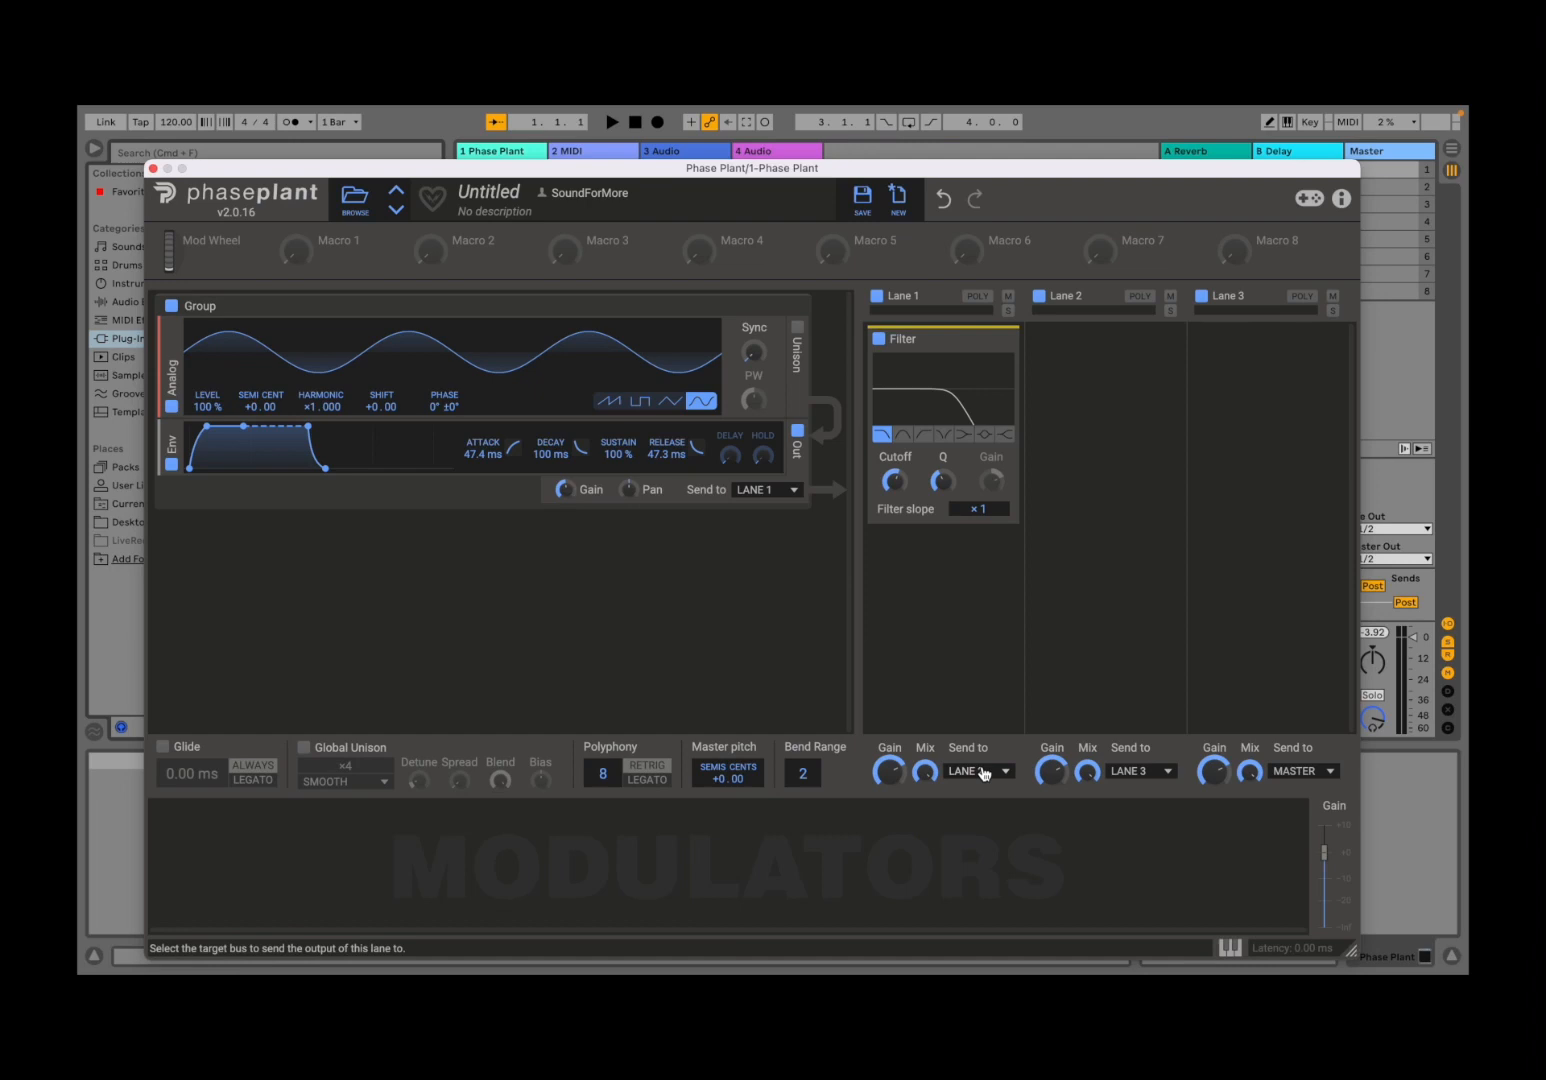
# - Route Lane 1's output into Lane 2 via the Send to dropdown
pyautogui.click(978, 770)
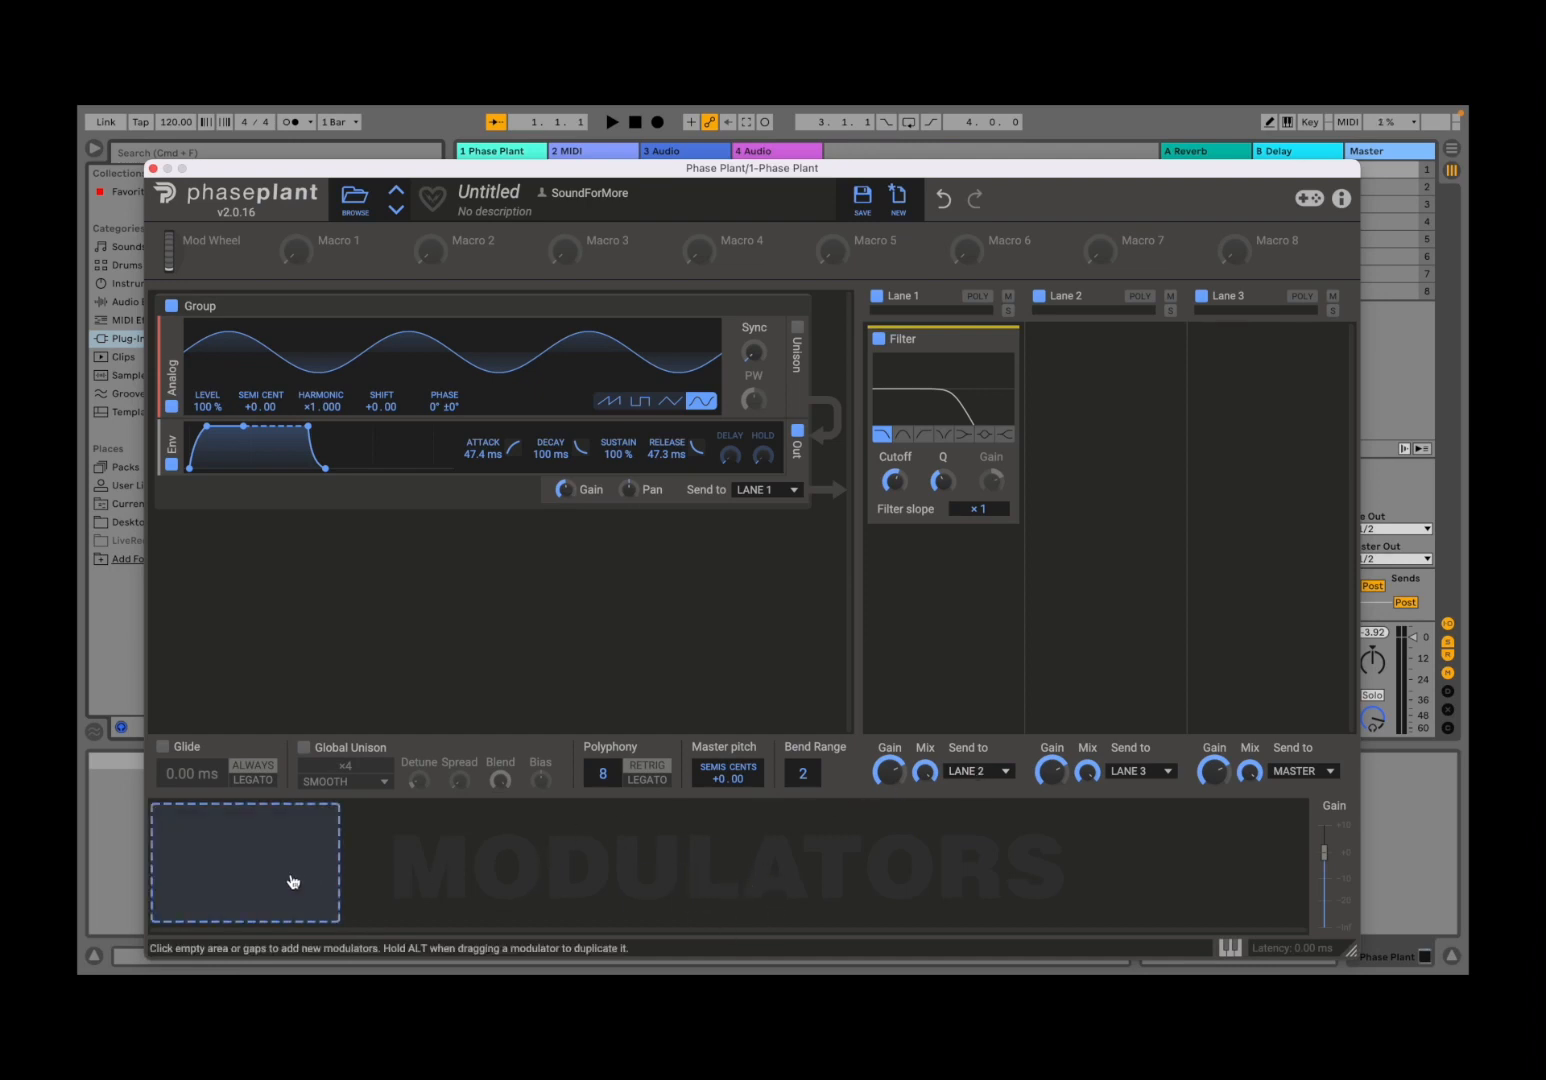
# - Add an LFO modulator from the Shapes list of modulator types
pyautogui.click(244, 862)
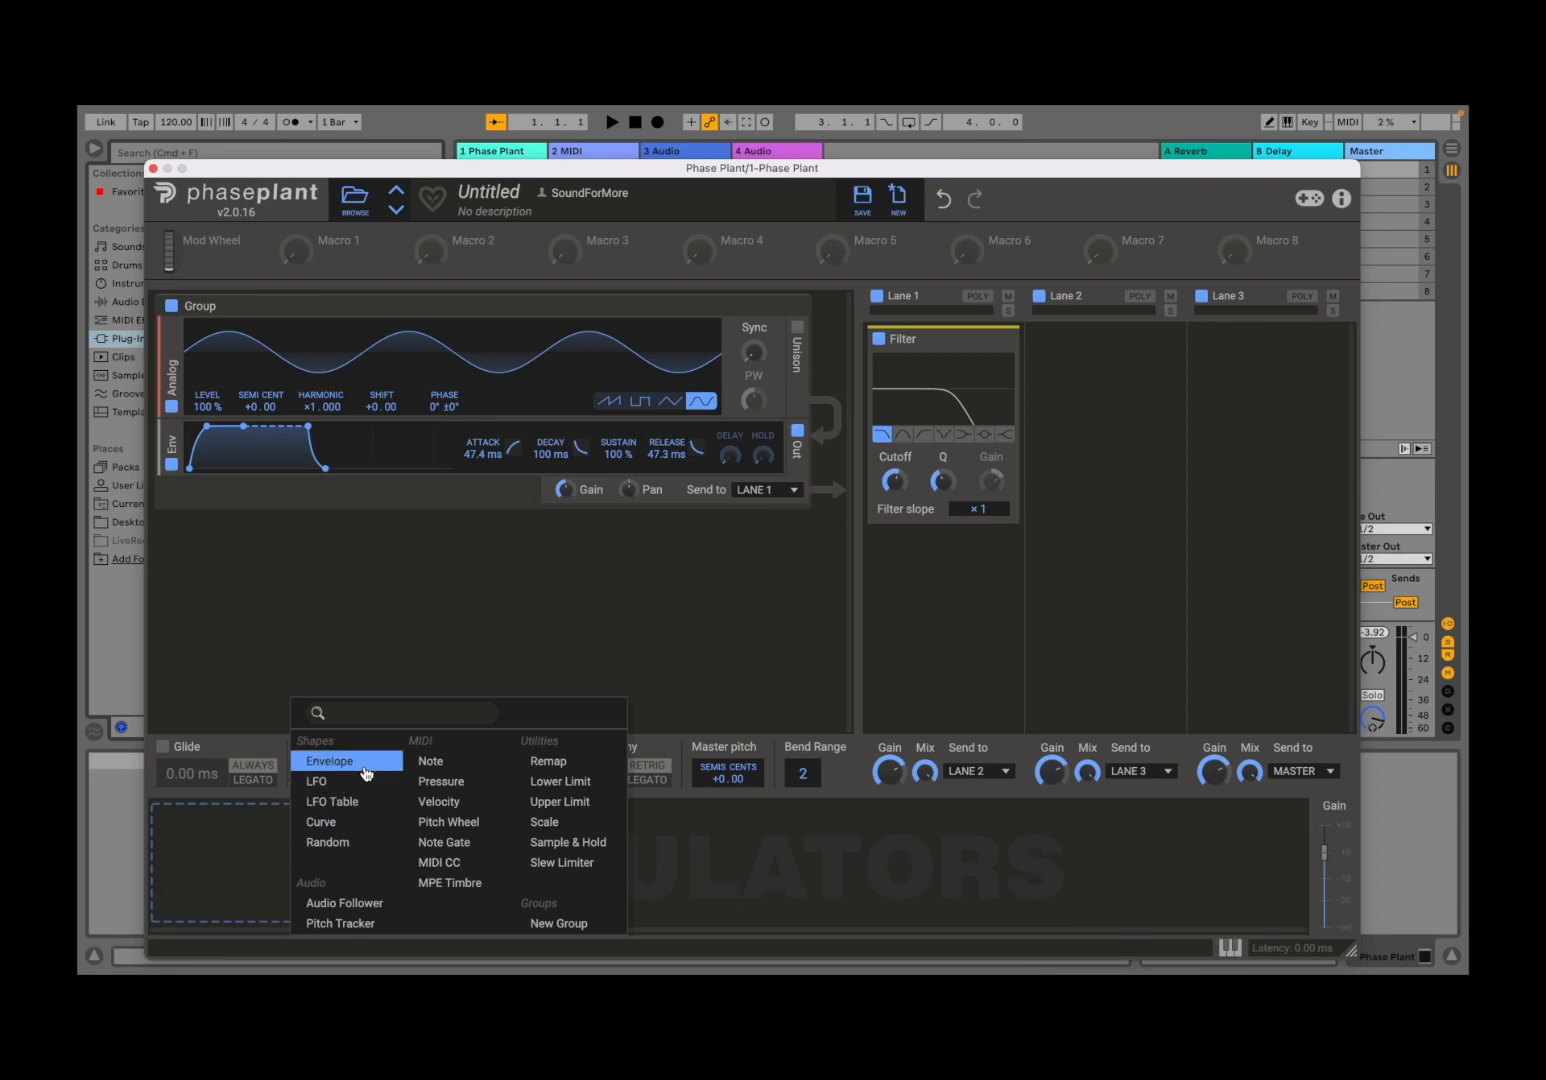
pyautogui.moveTo(364, 780)
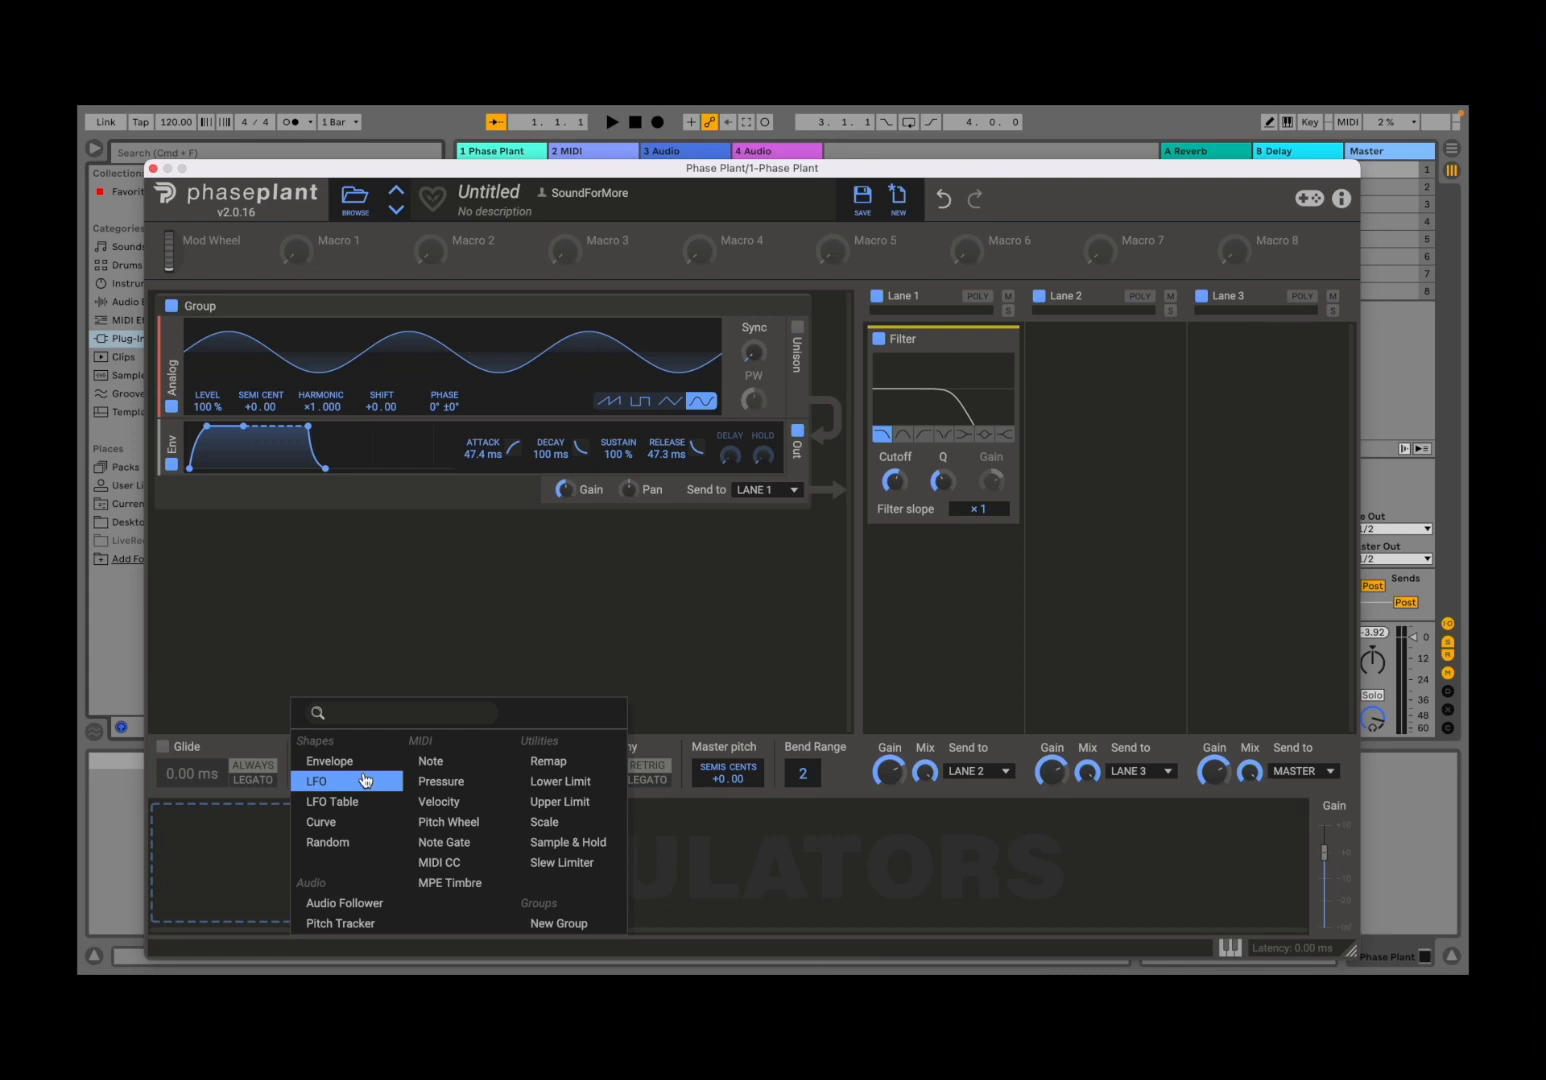
pyautogui.moveTo(448, 820)
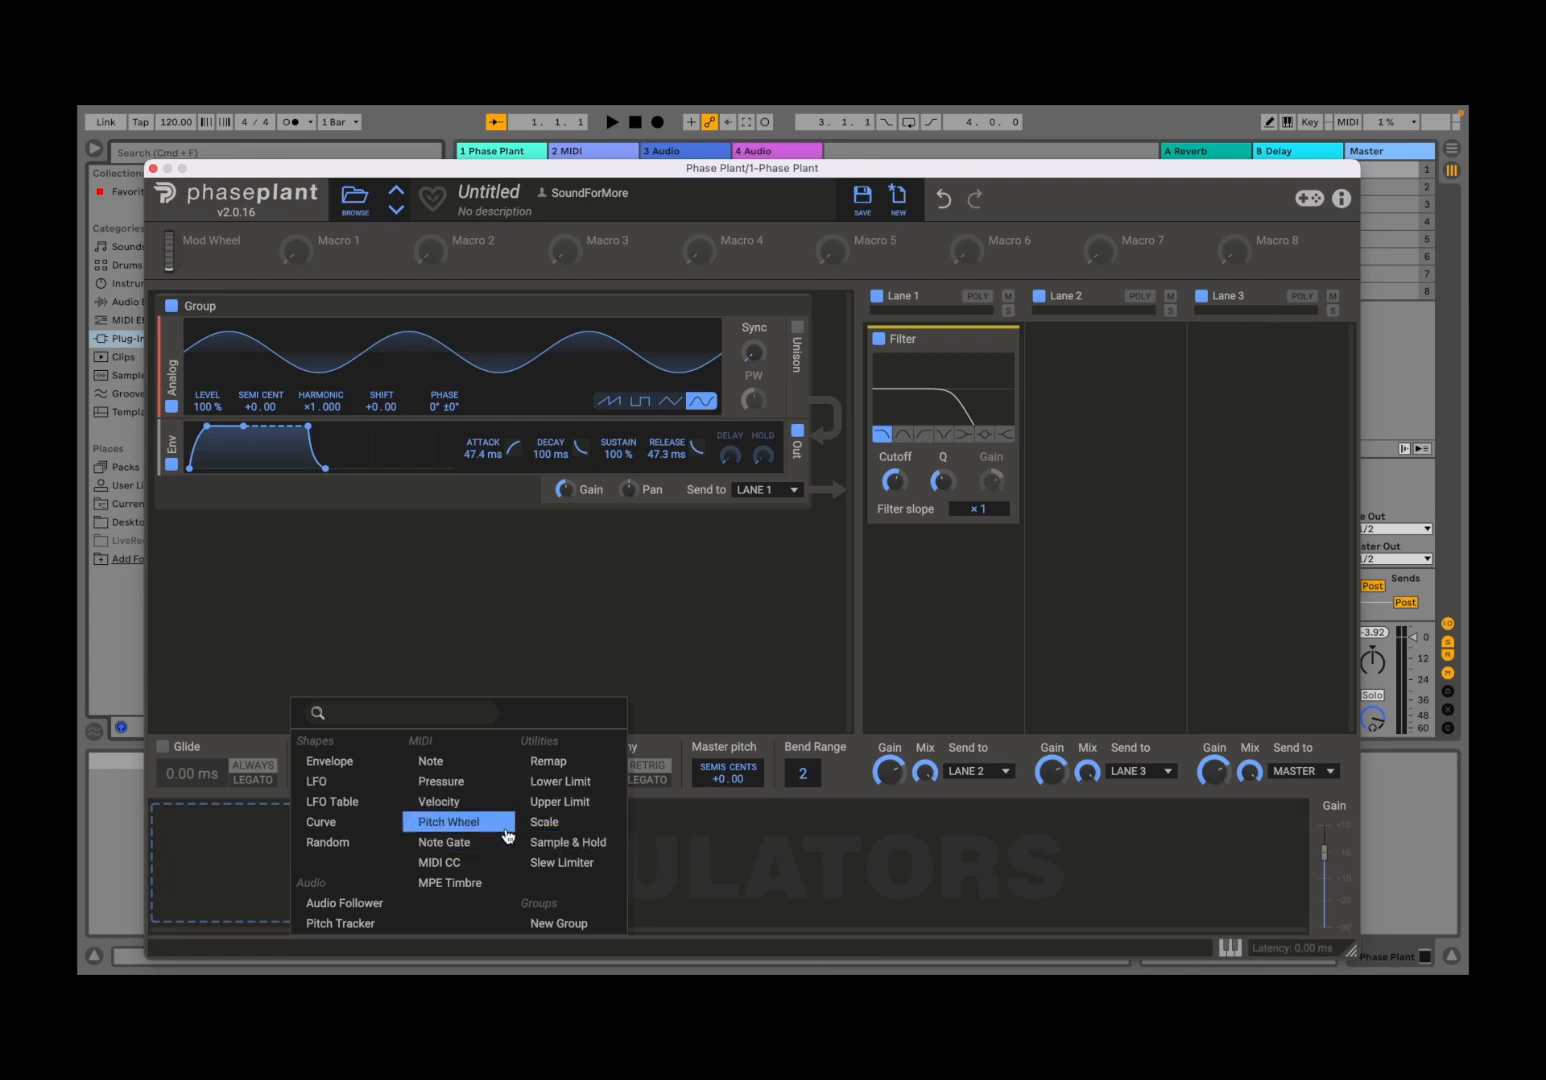
pyautogui.moveTo(348, 780)
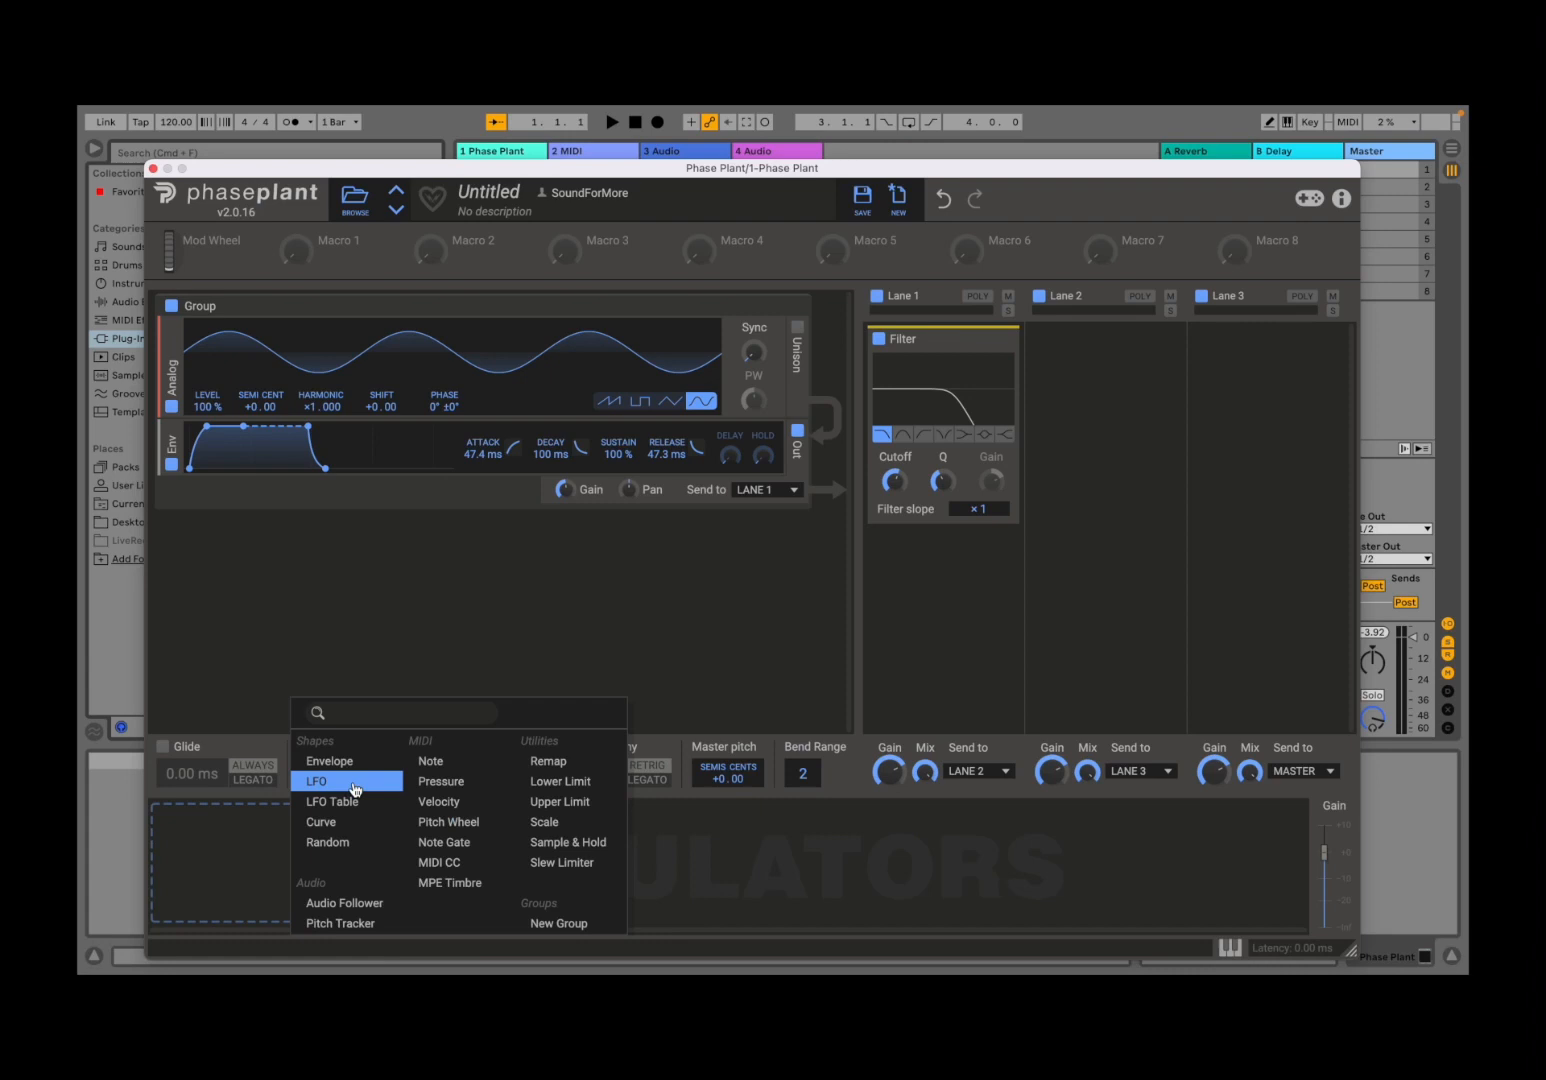
pyautogui.click(316, 780)
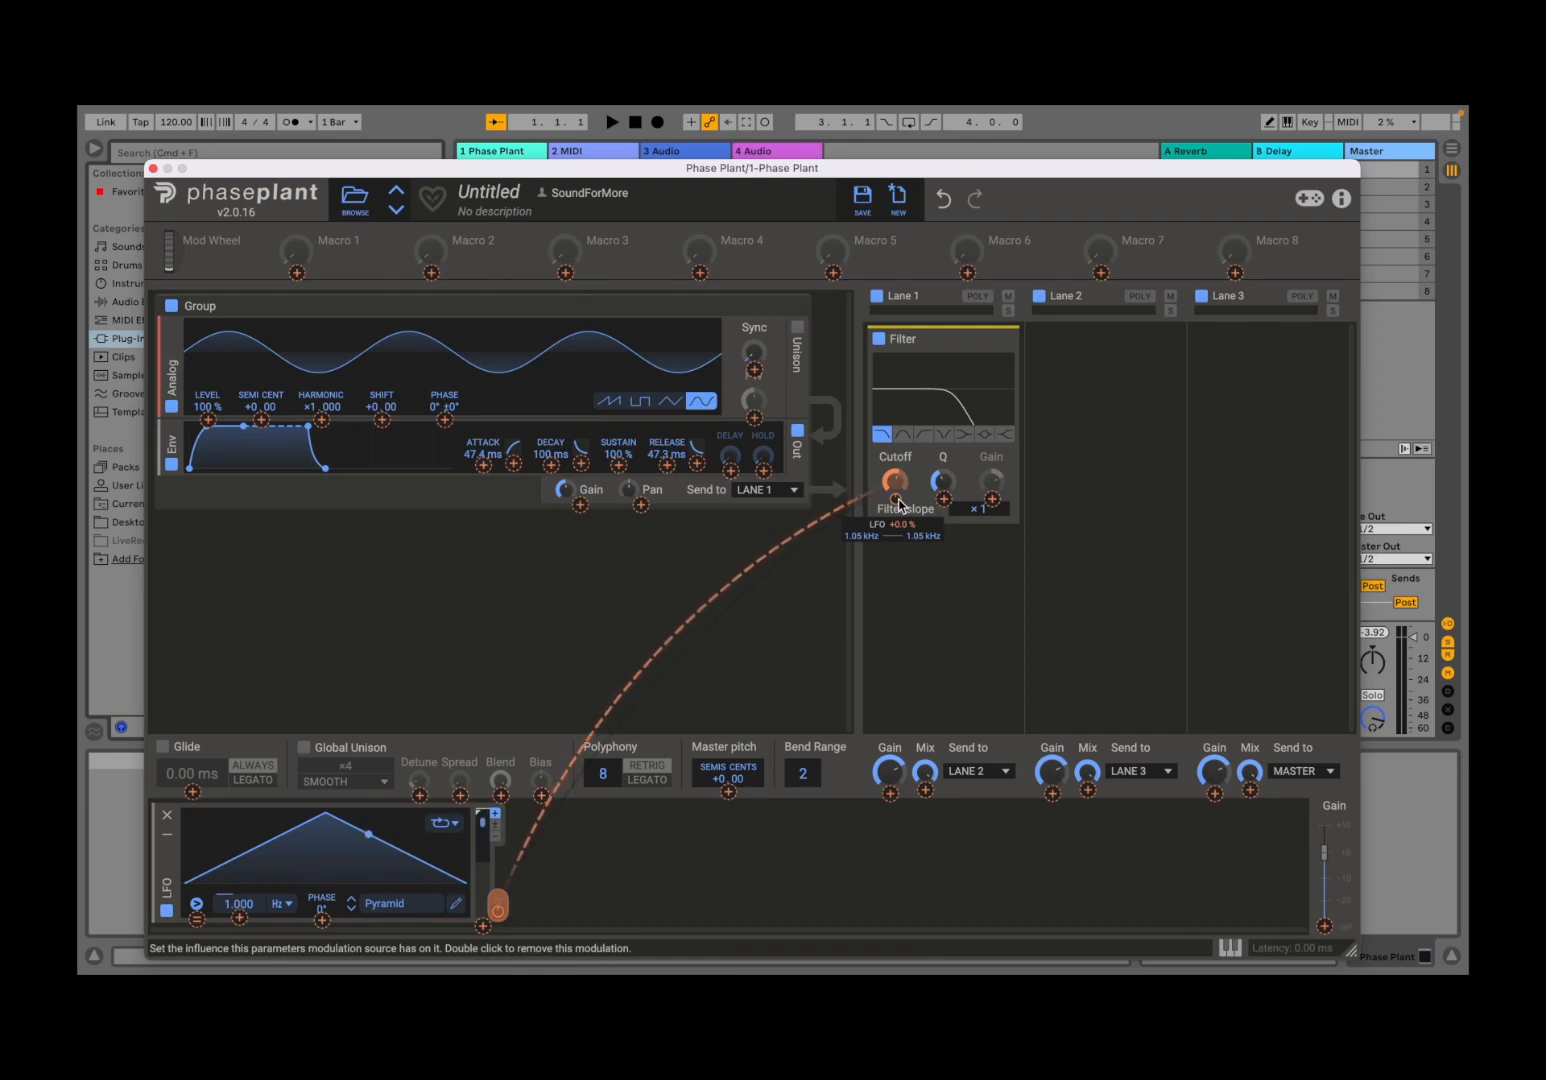
# - Link the LFO's modulation output to the Filter Cutoff knob
pyautogui.click(896, 496)
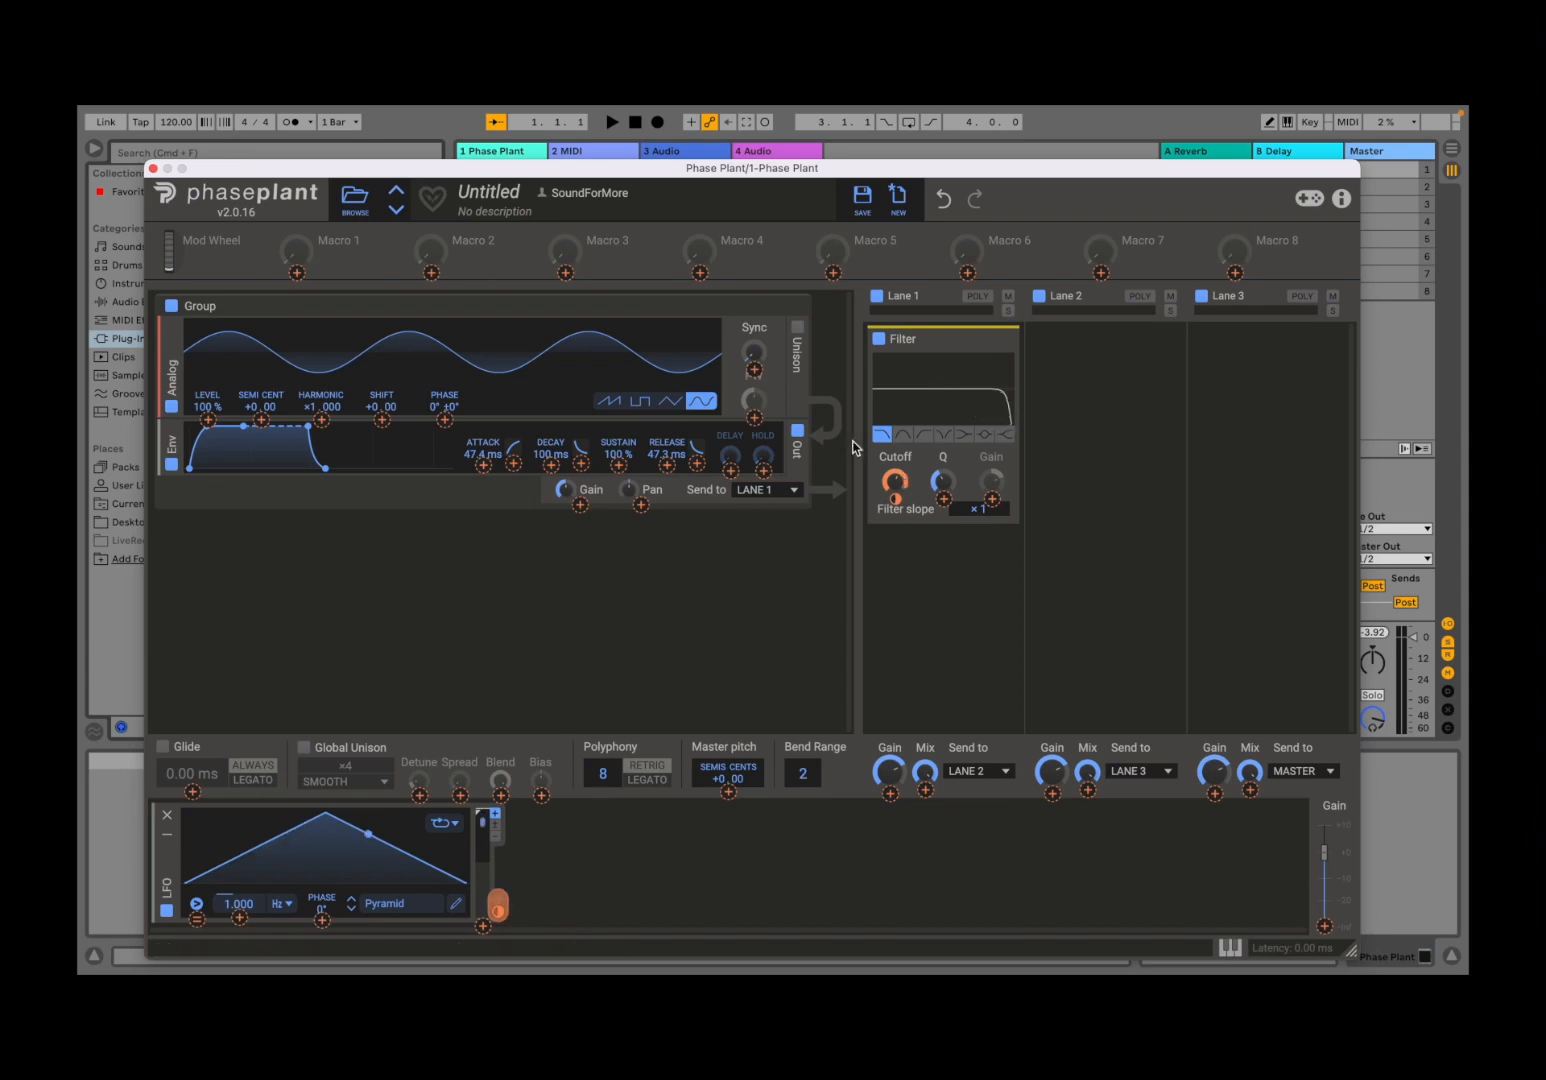
pyautogui.moveTo(892, 482)
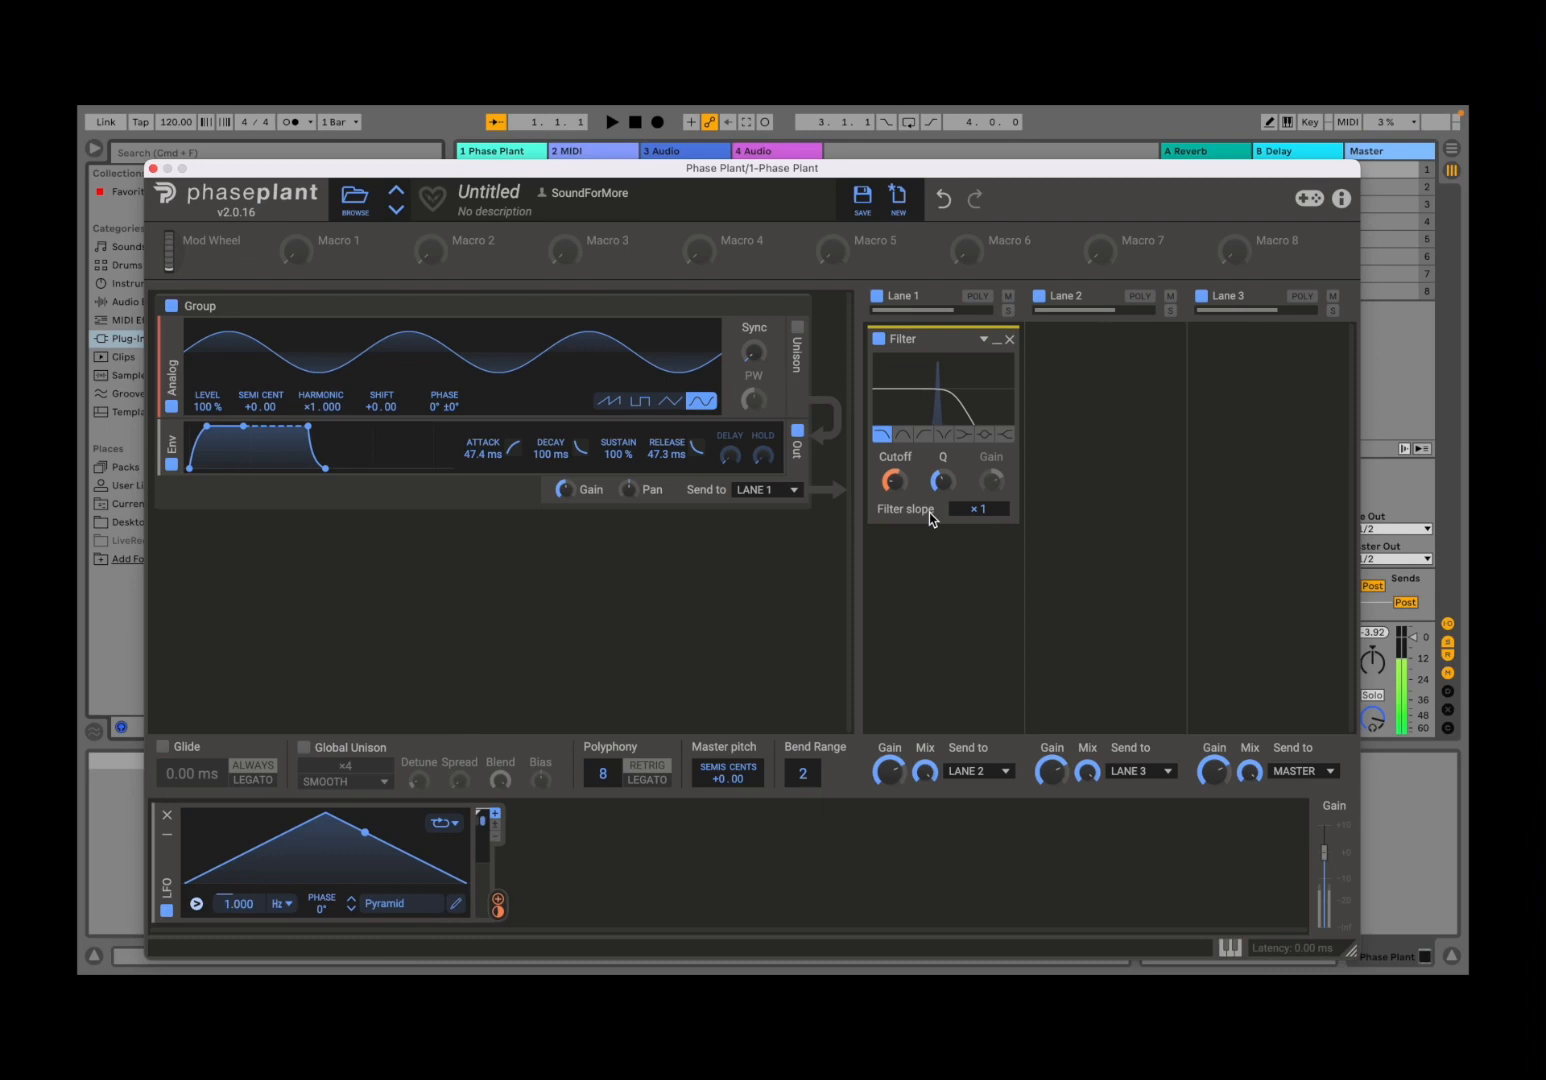
pyautogui.moveTo(420, 784)
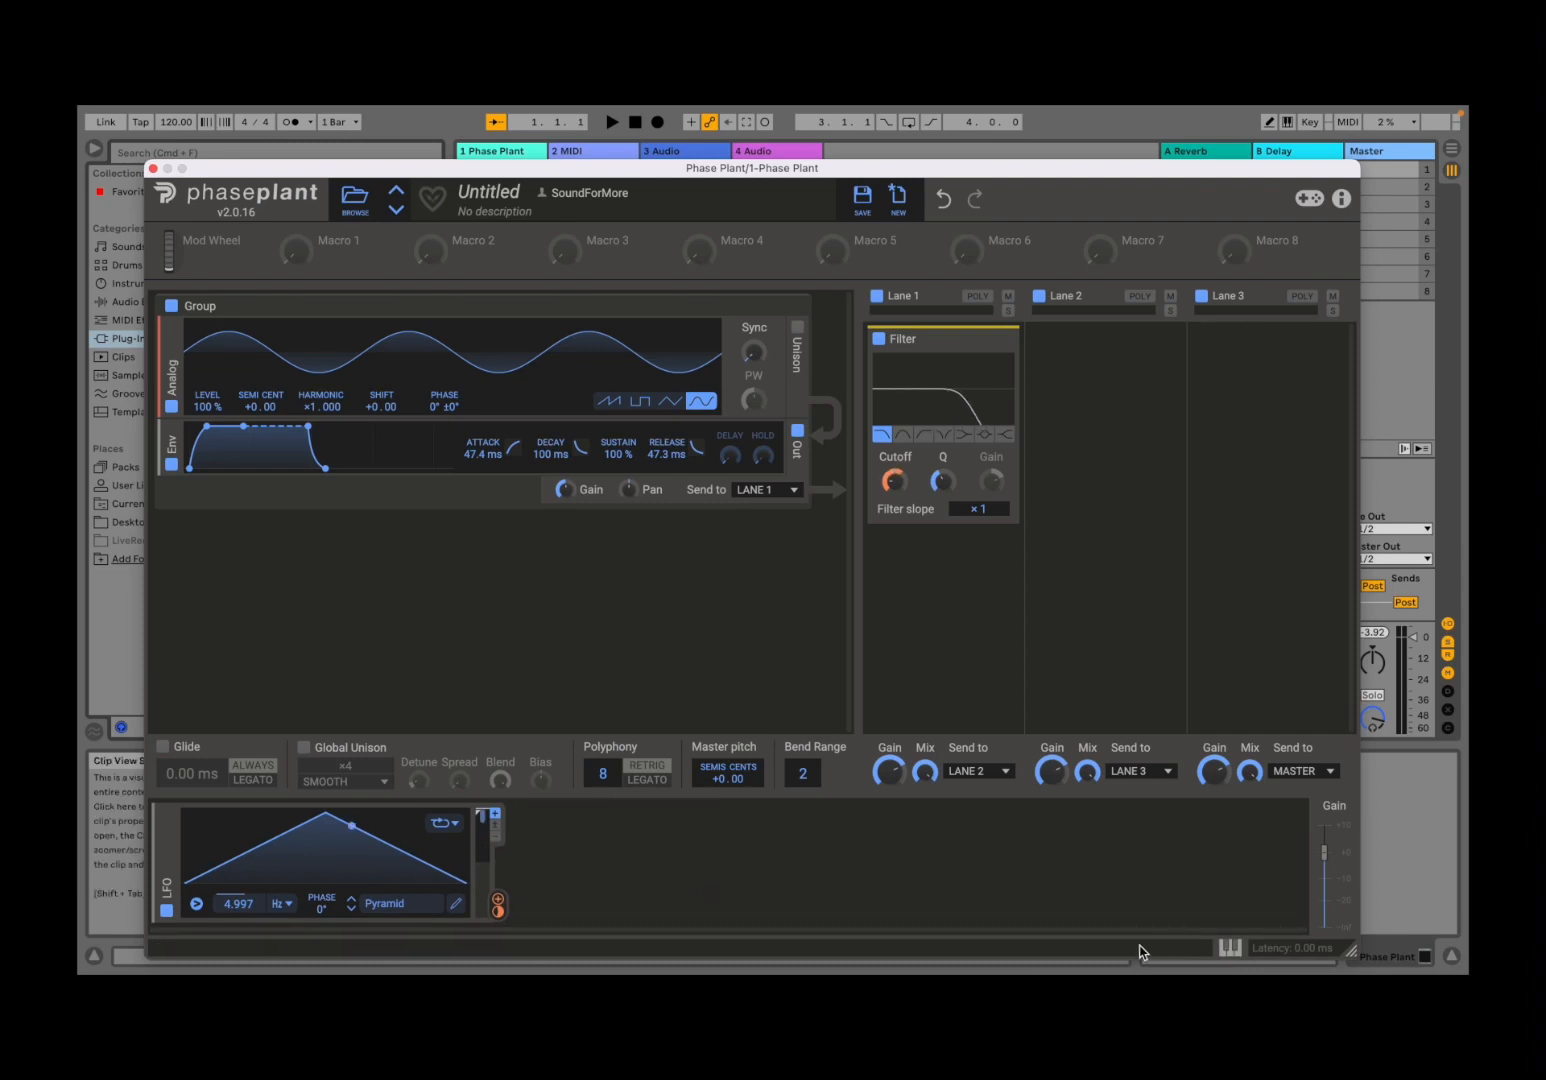
# - Start renaming the first macro, then bring up the factory preset library
pyautogui.click(1228, 948)
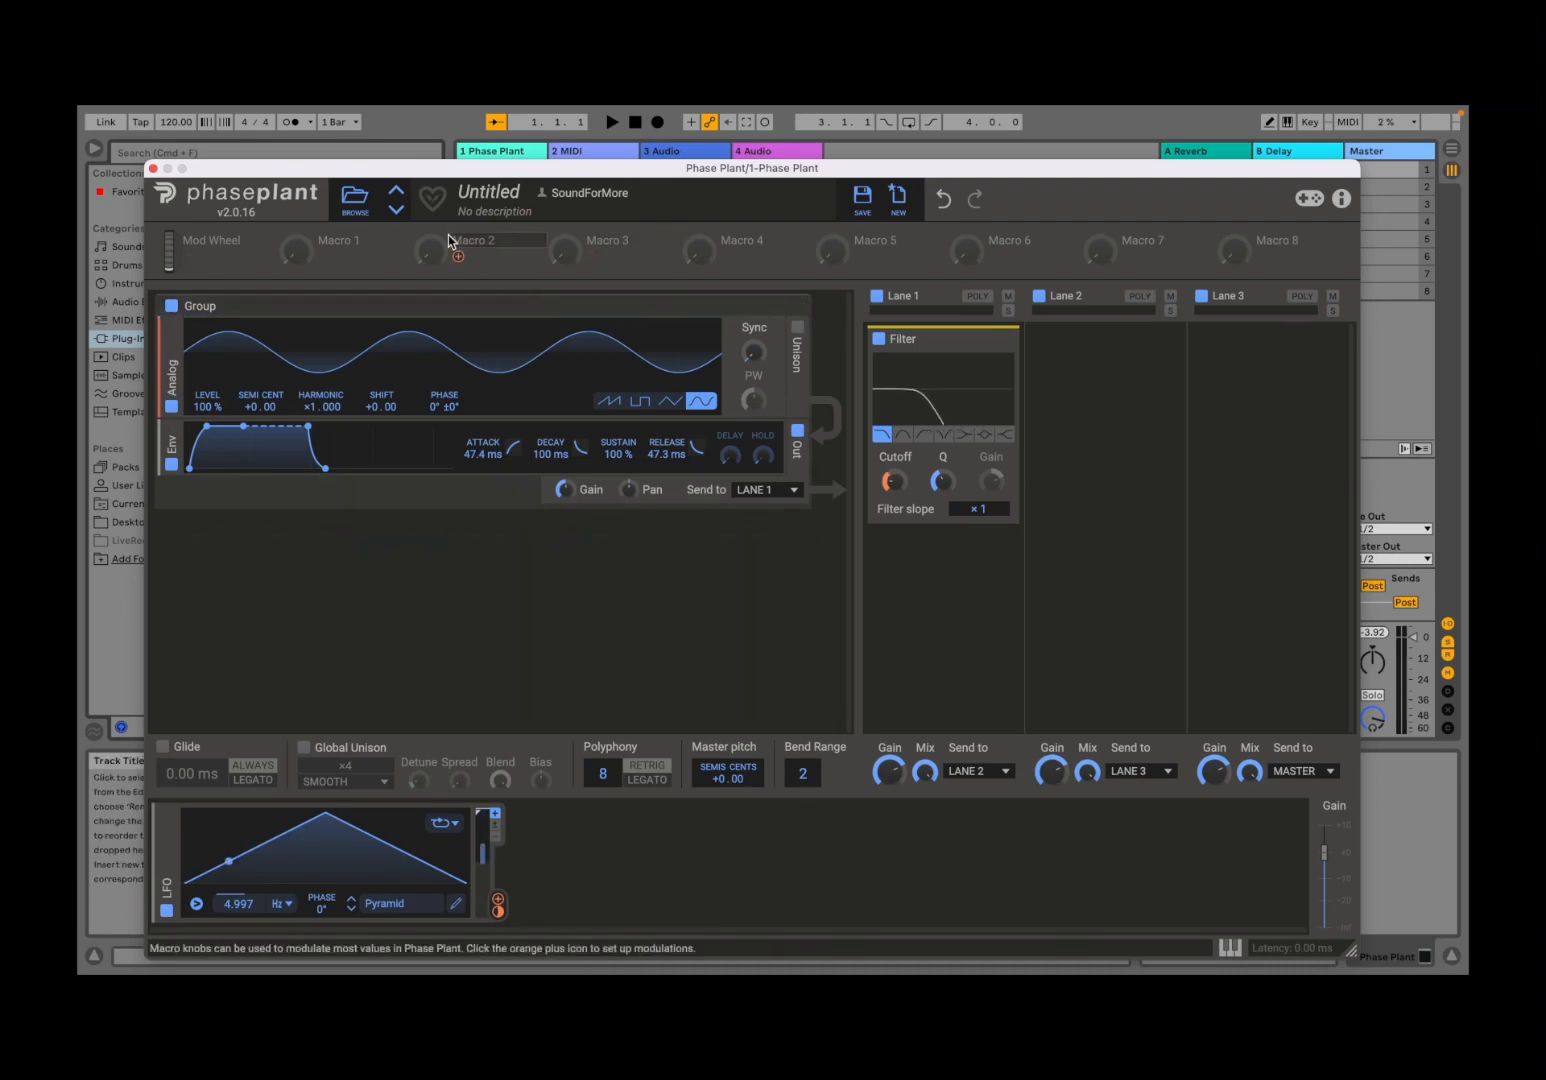
pyautogui.doubleClick(348, 240)
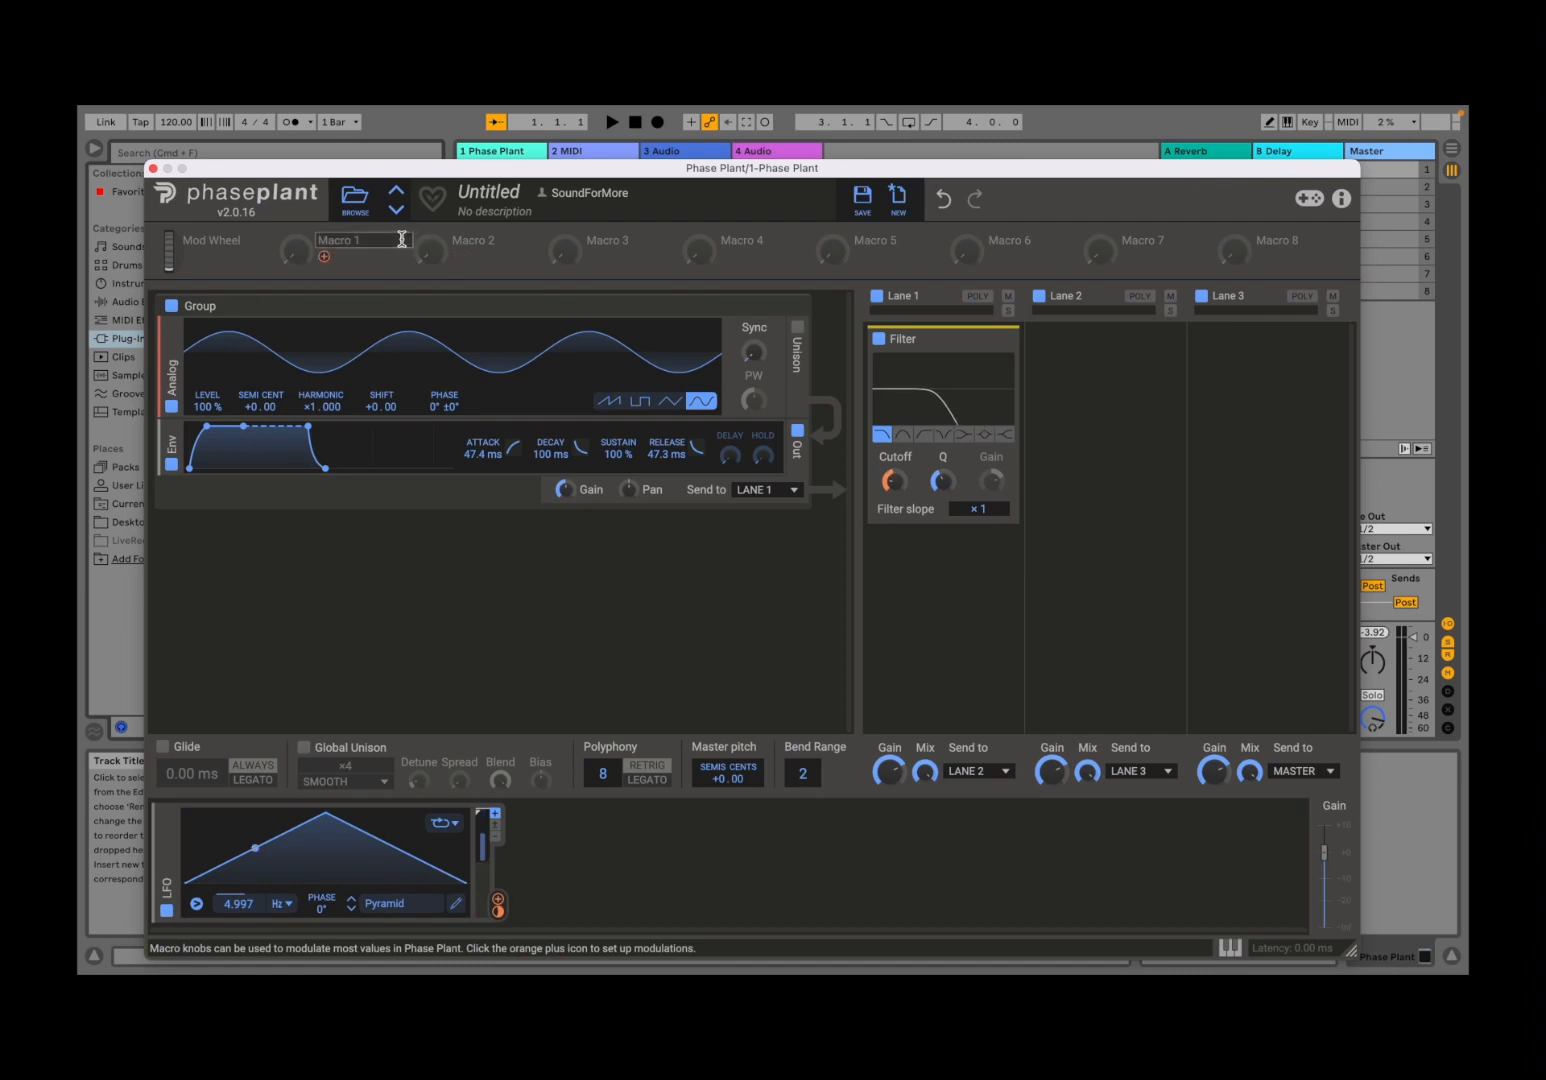
pyautogui.click(352, 196)
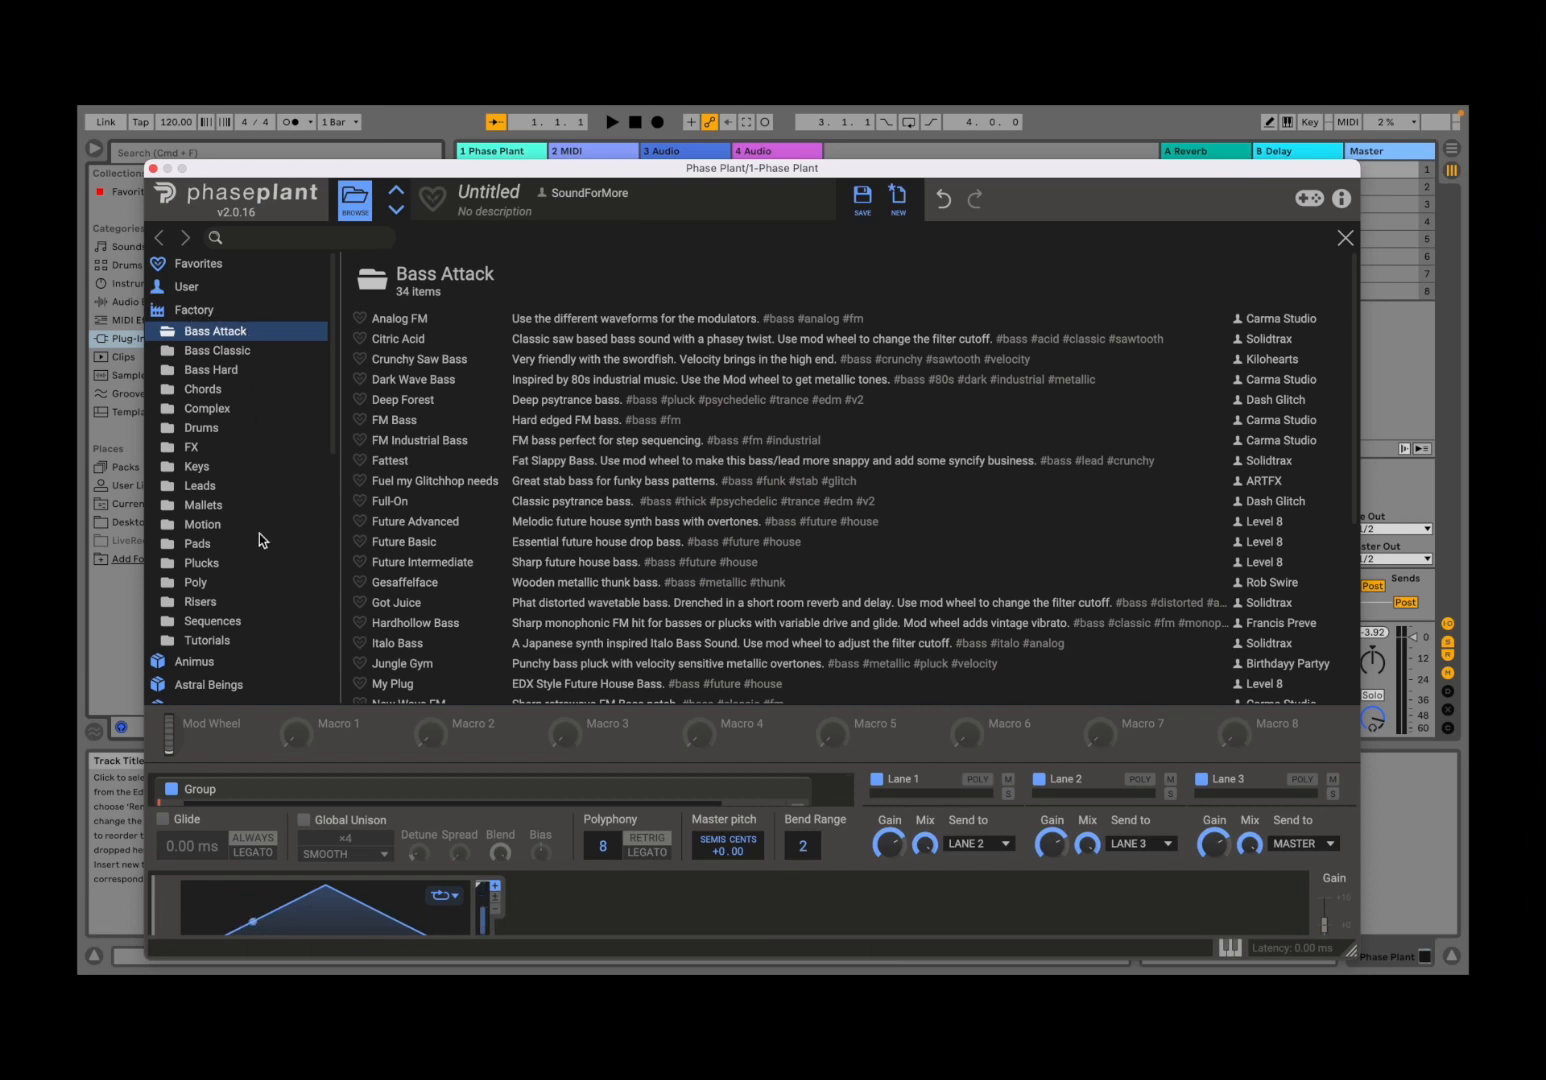
# - Load Ballistic Bass from Bass Classic, then show the factory Drums presets
pyautogui.scroll(-3)
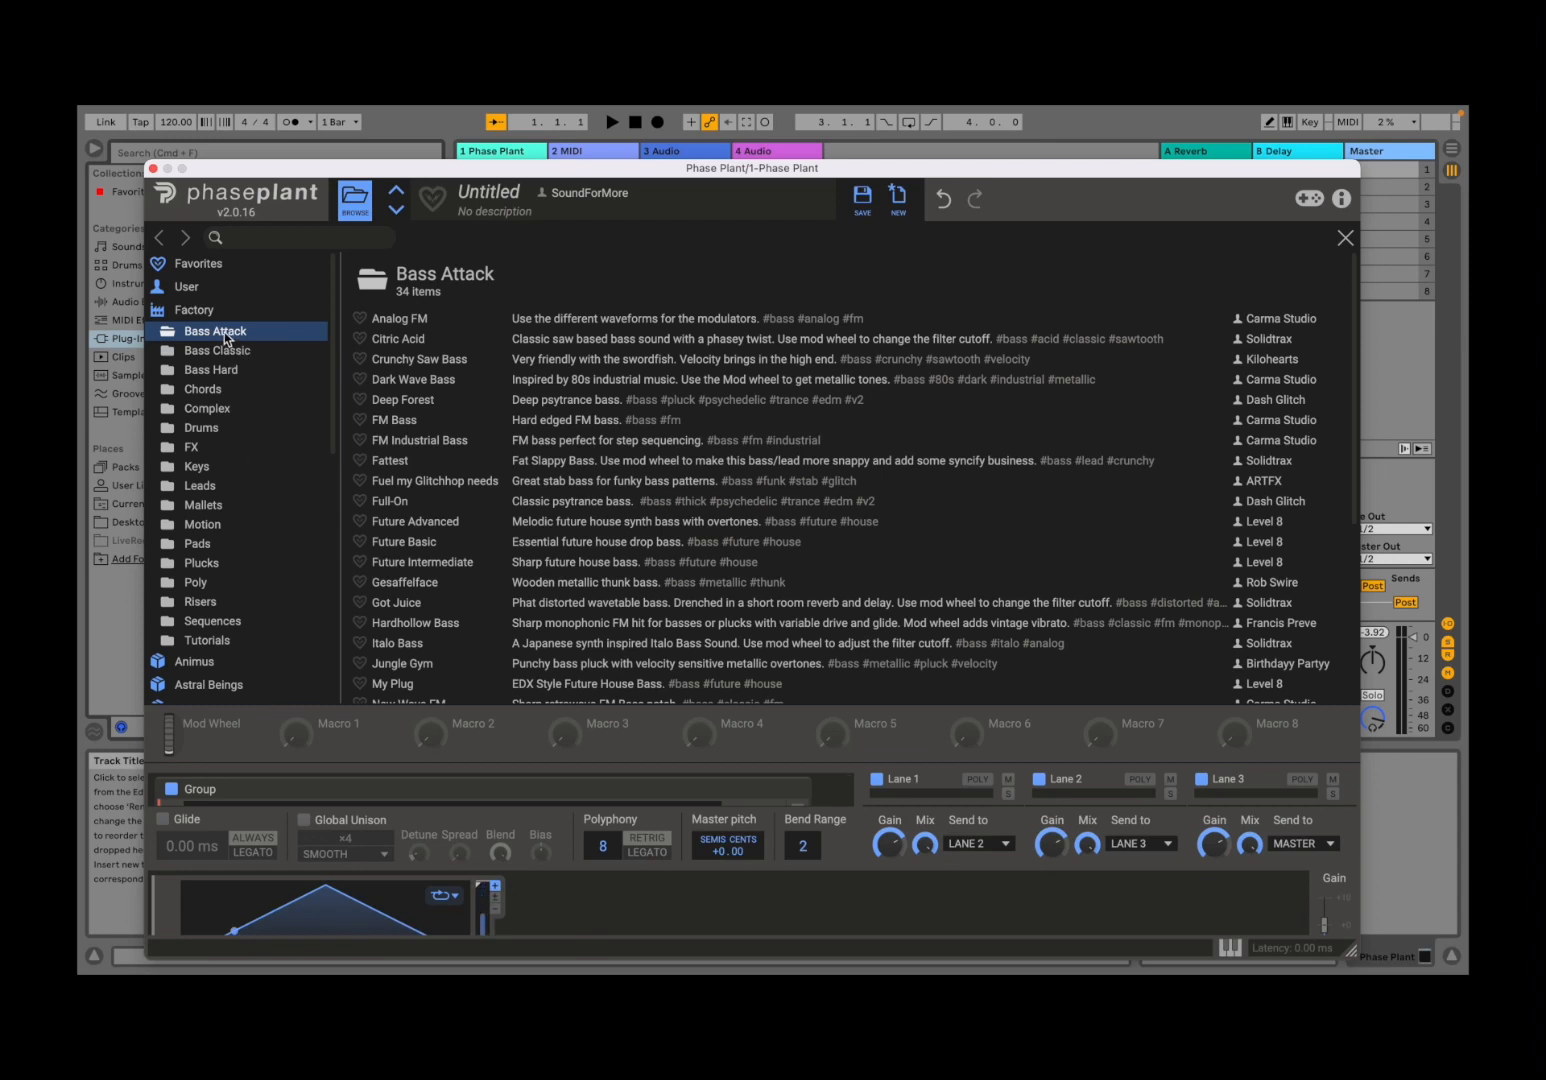
pyautogui.moveTo(292, 394)
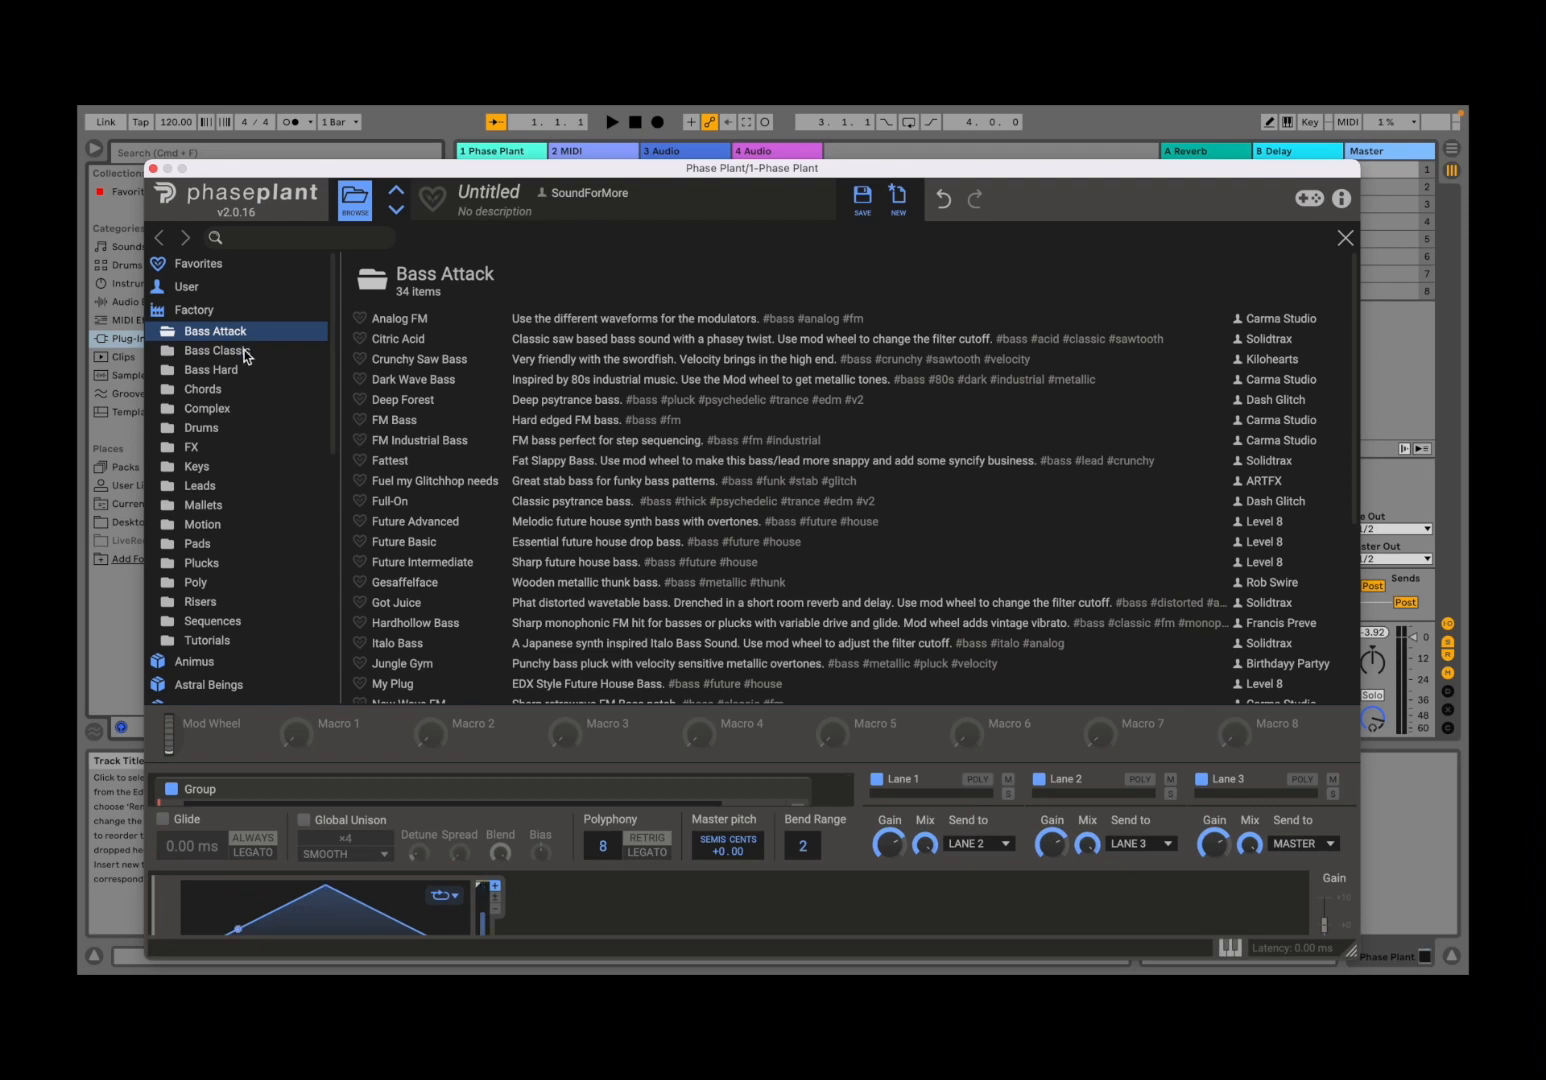
pyautogui.click(218, 350)
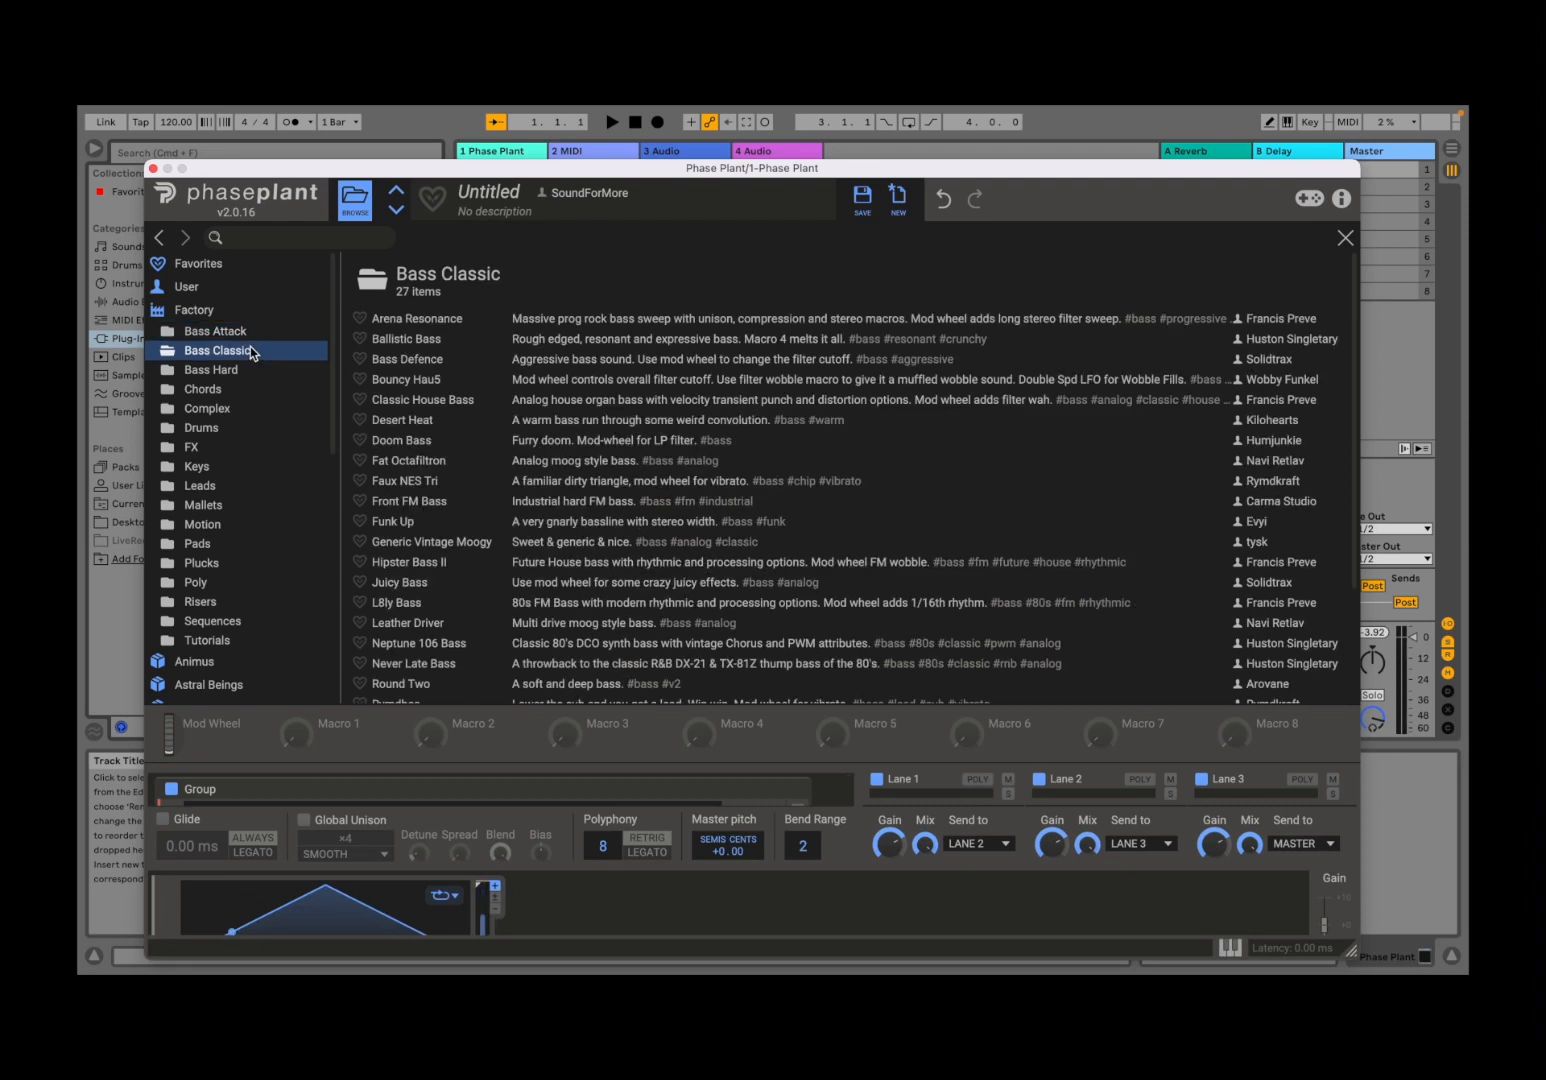
pyautogui.moveTo(458, 308)
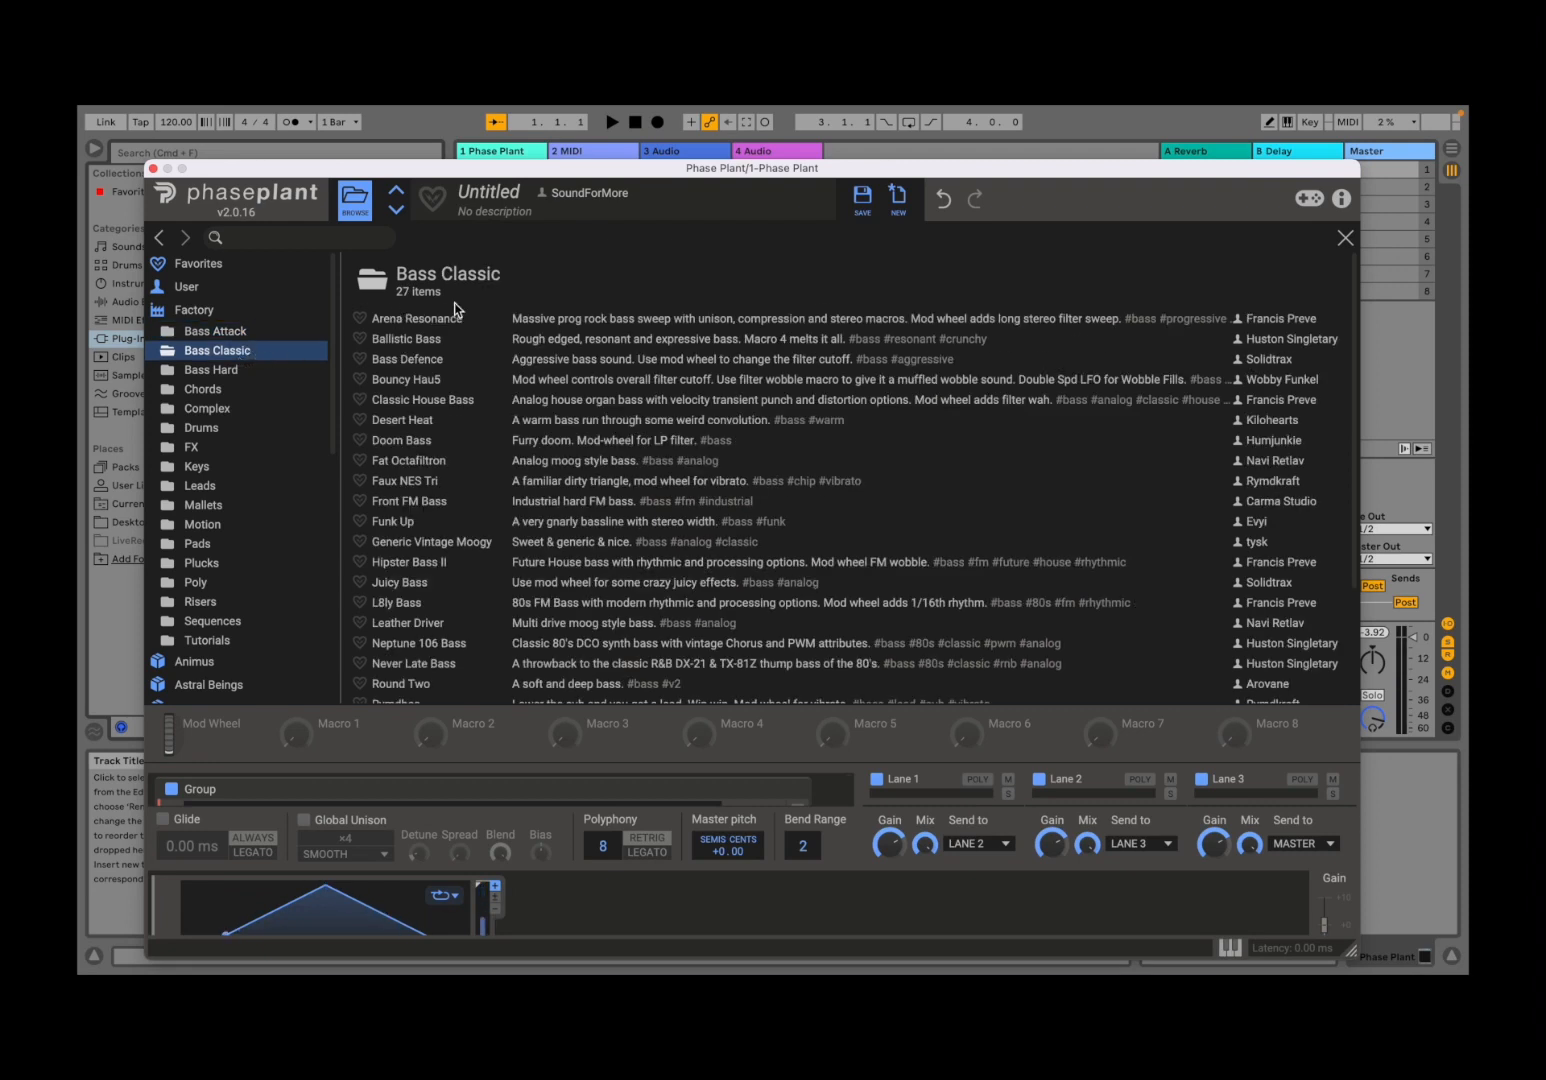
pyautogui.click(416, 318)
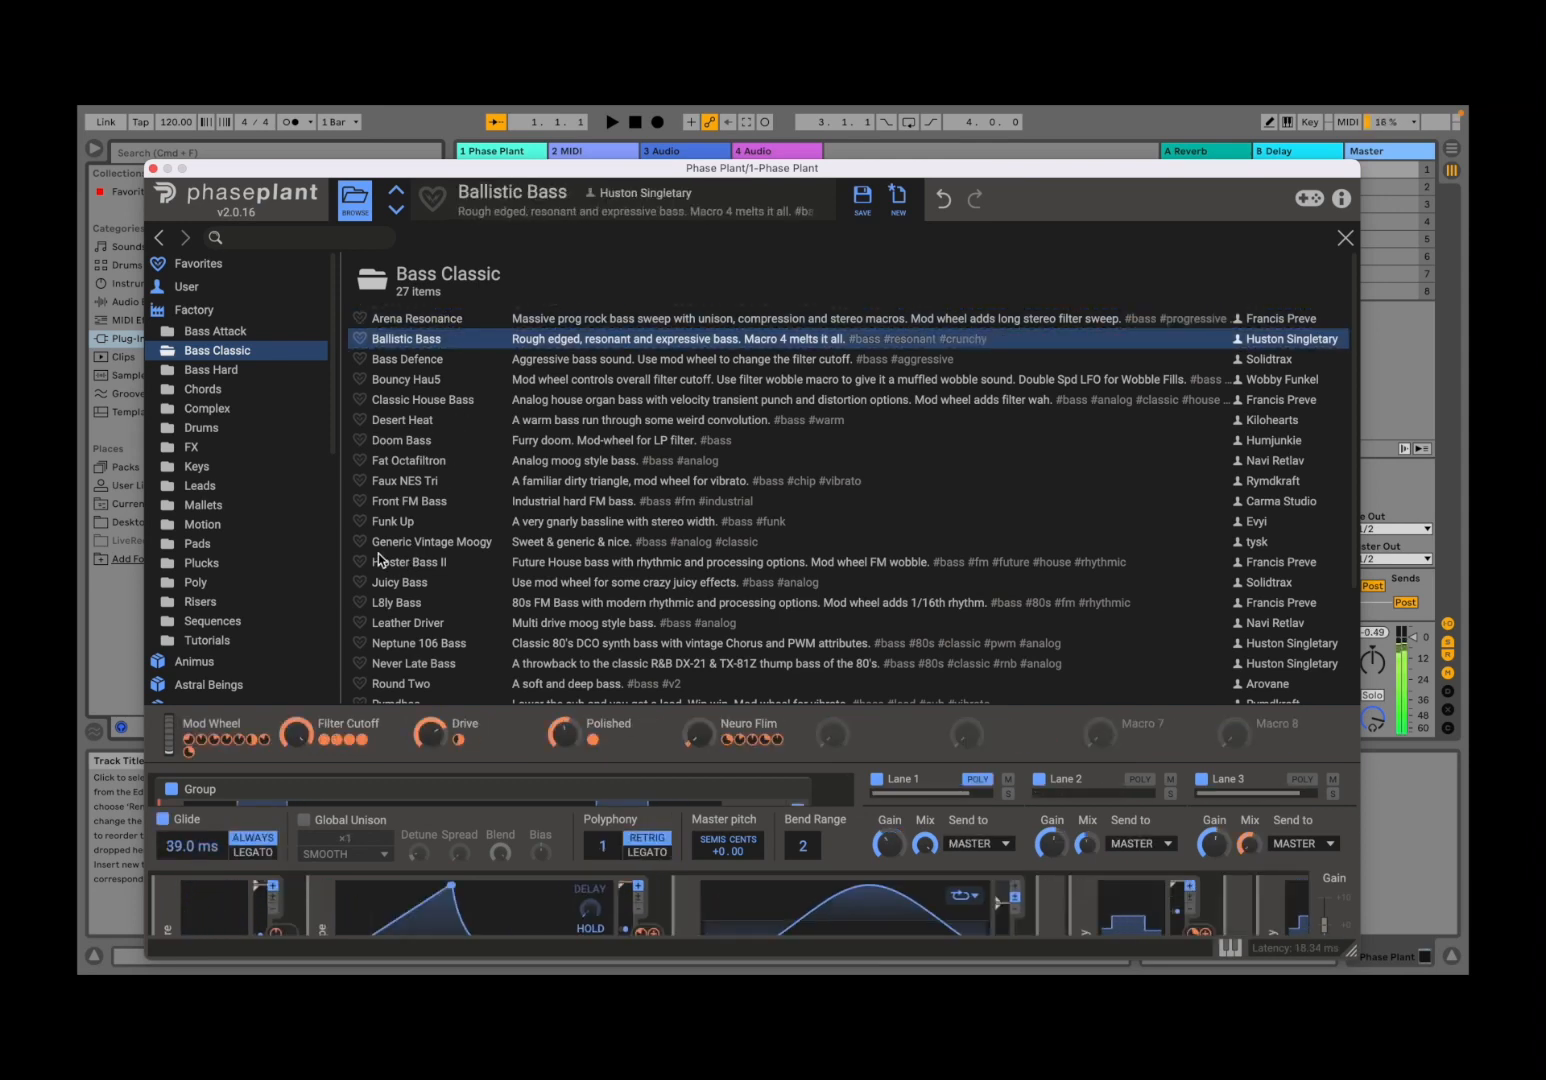
pyautogui.click(202, 428)
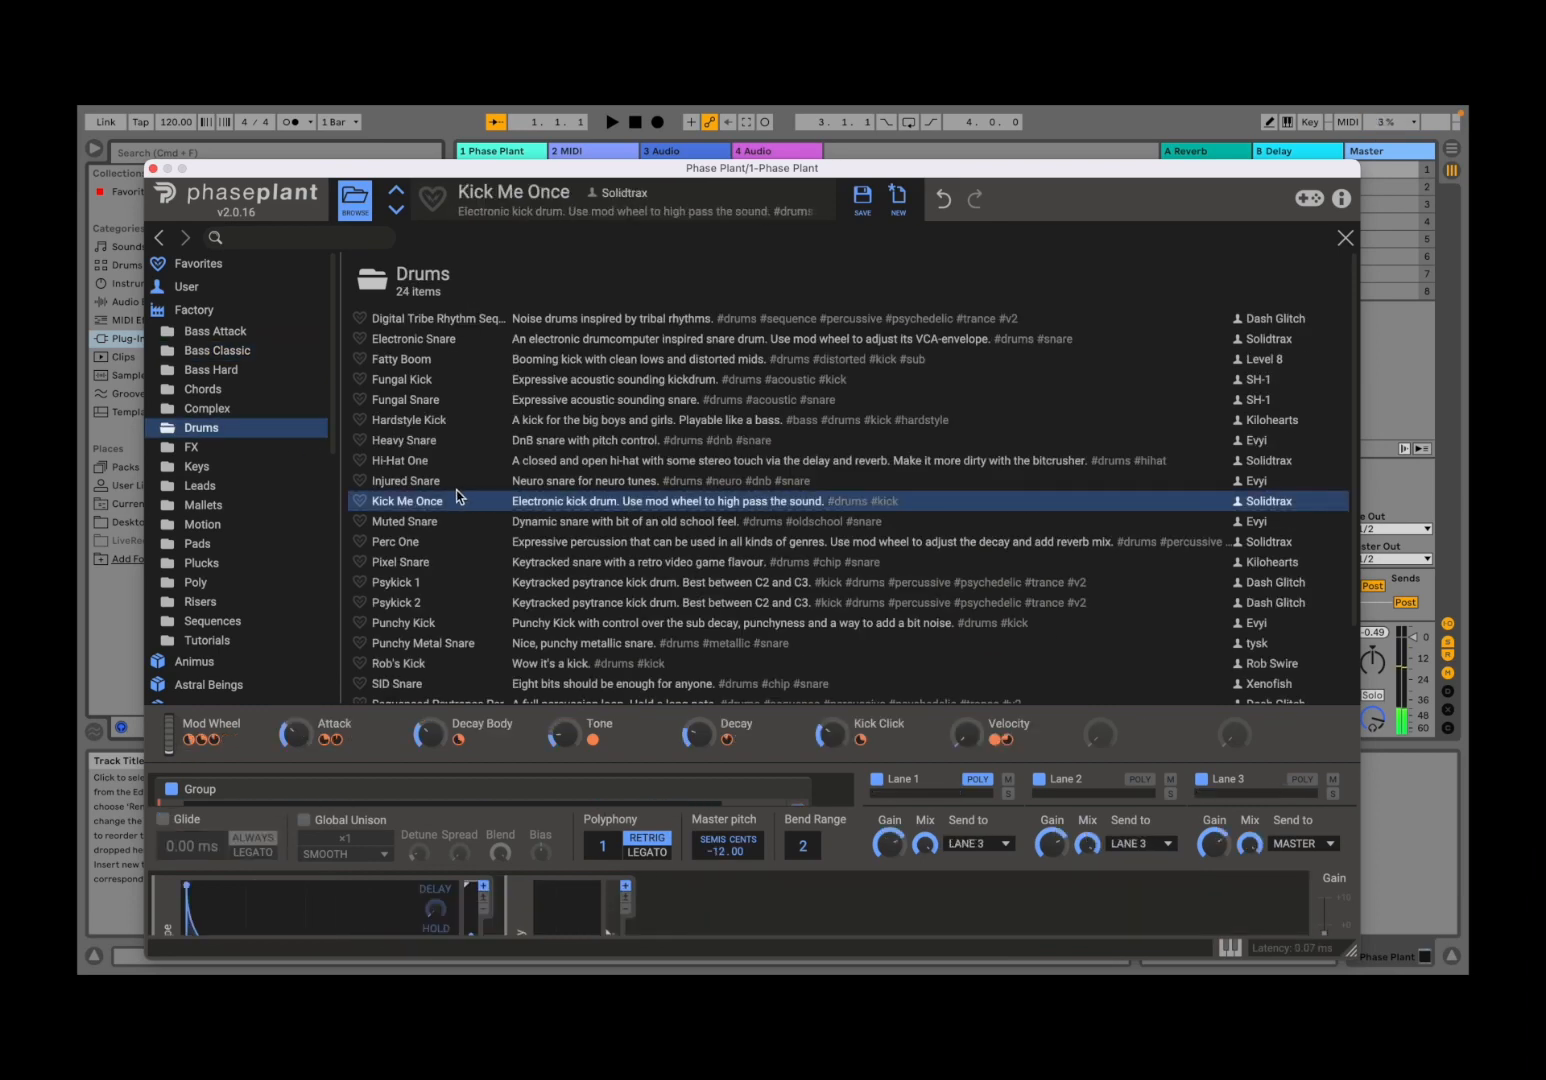
pyautogui.moveTo(448, 528)
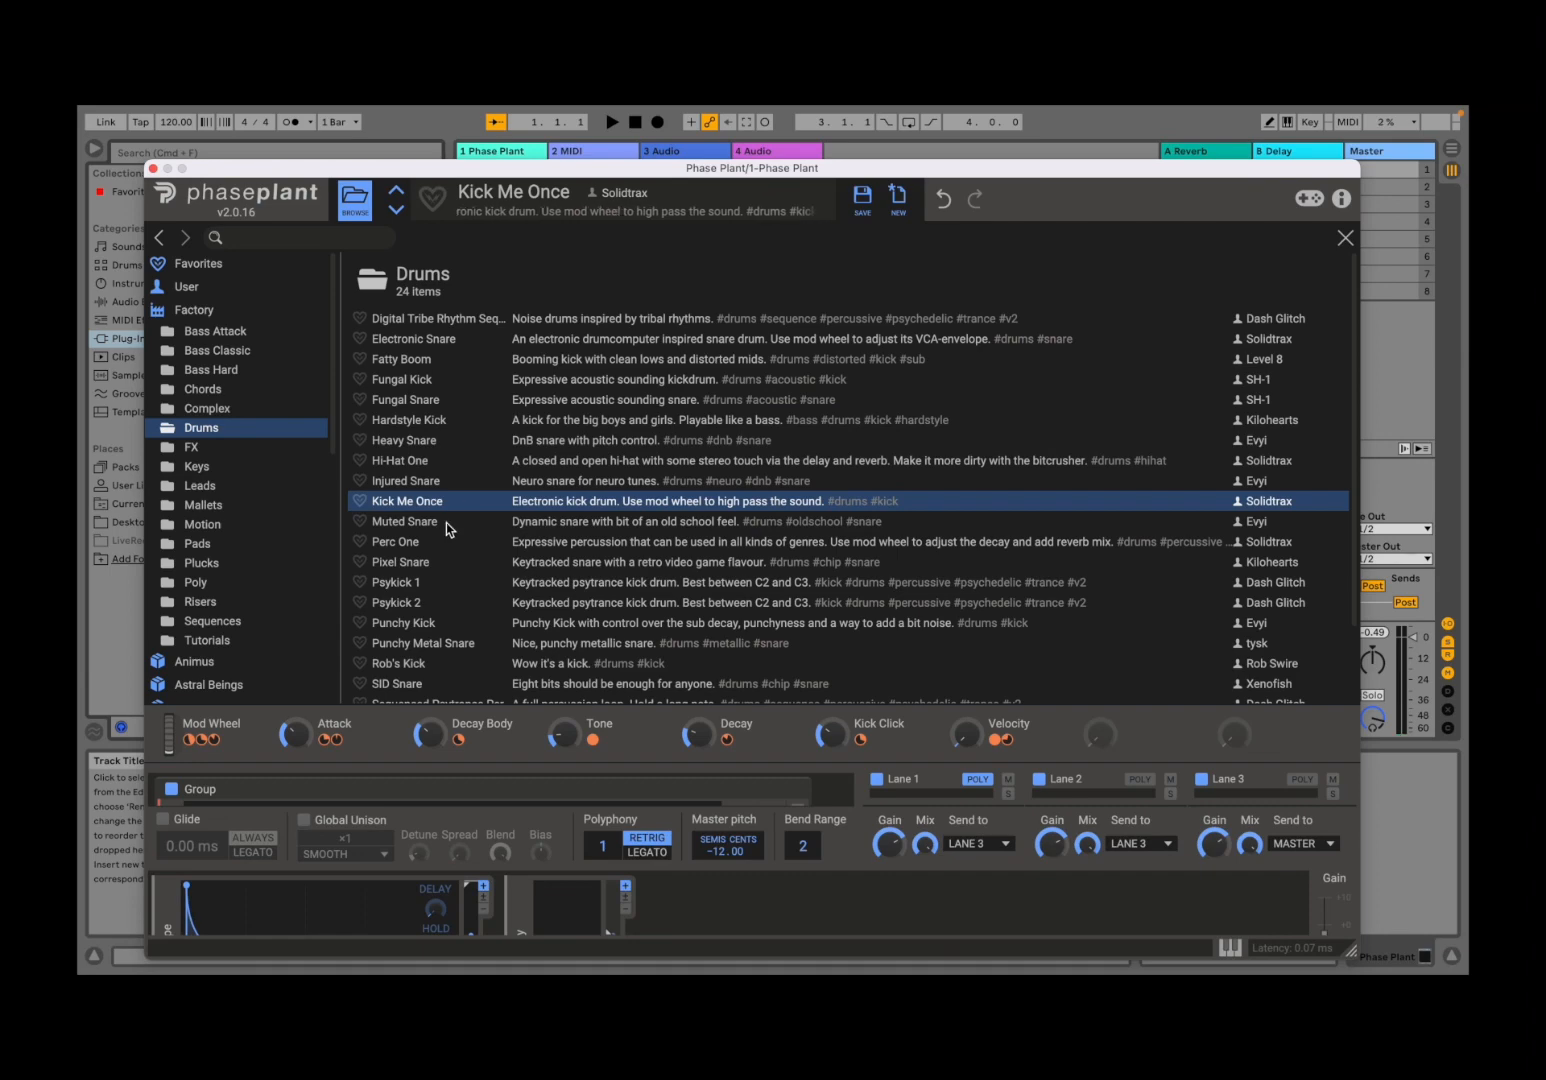
pyautogui.moveTo(448, 504)
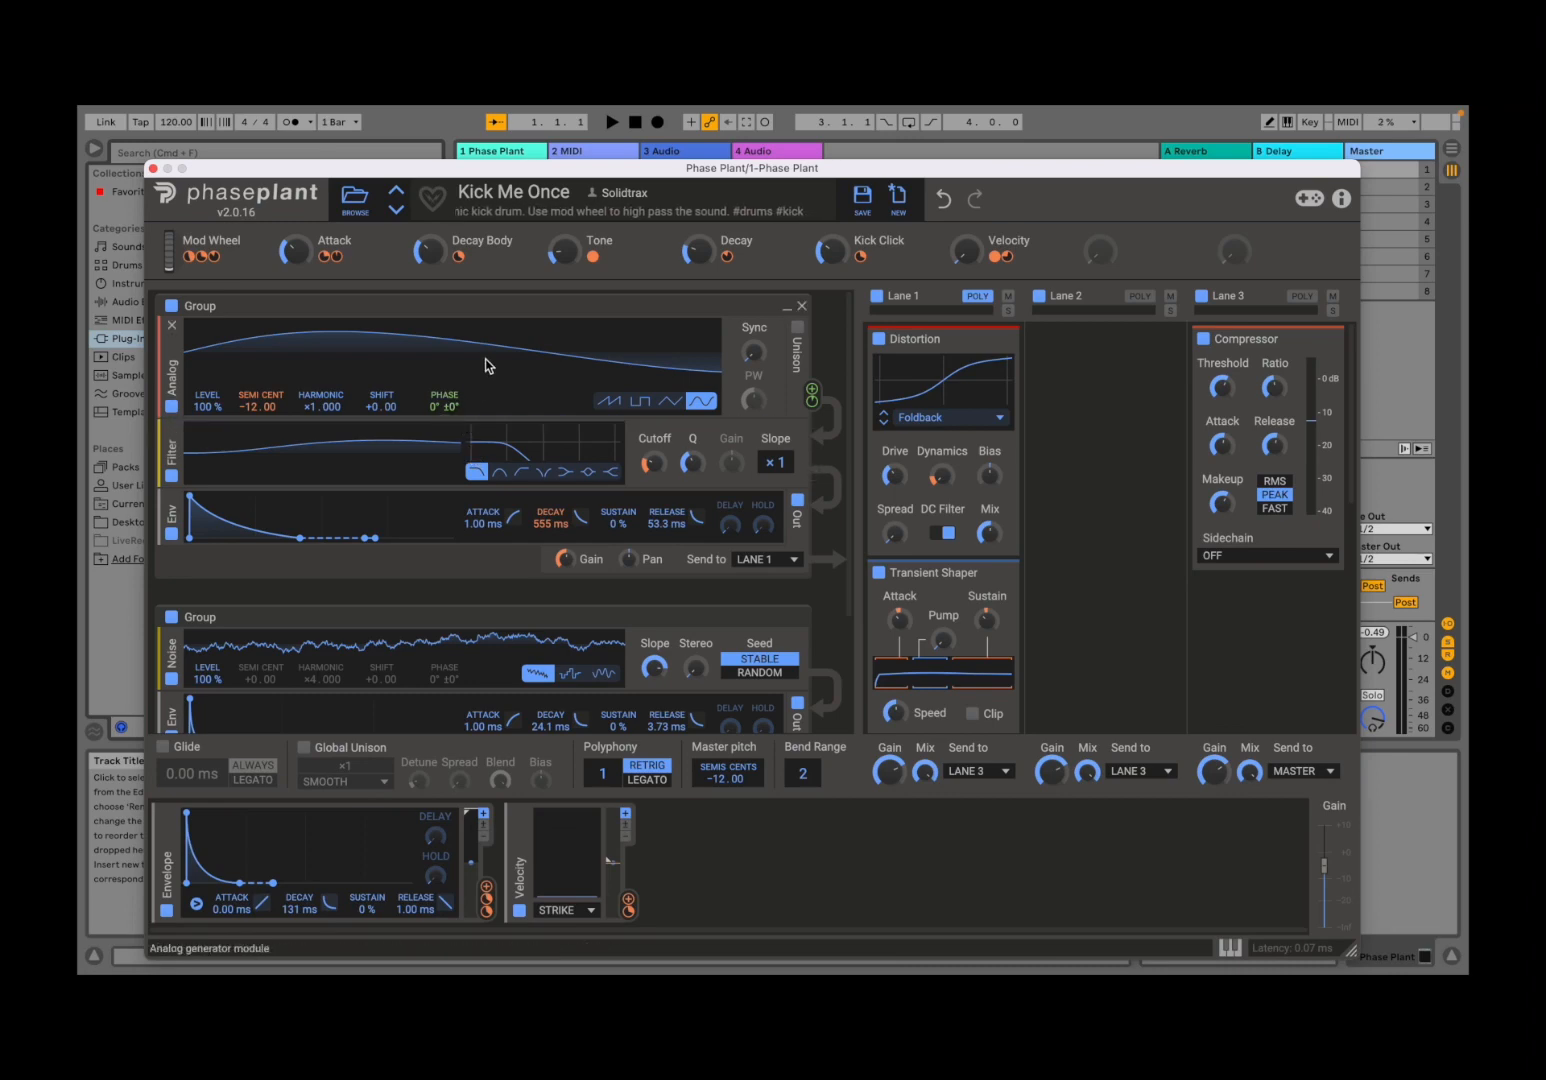
# - Reopen the preset library on the Drums list with Kick Me Once loaded
pyautogui.click(352, 196)
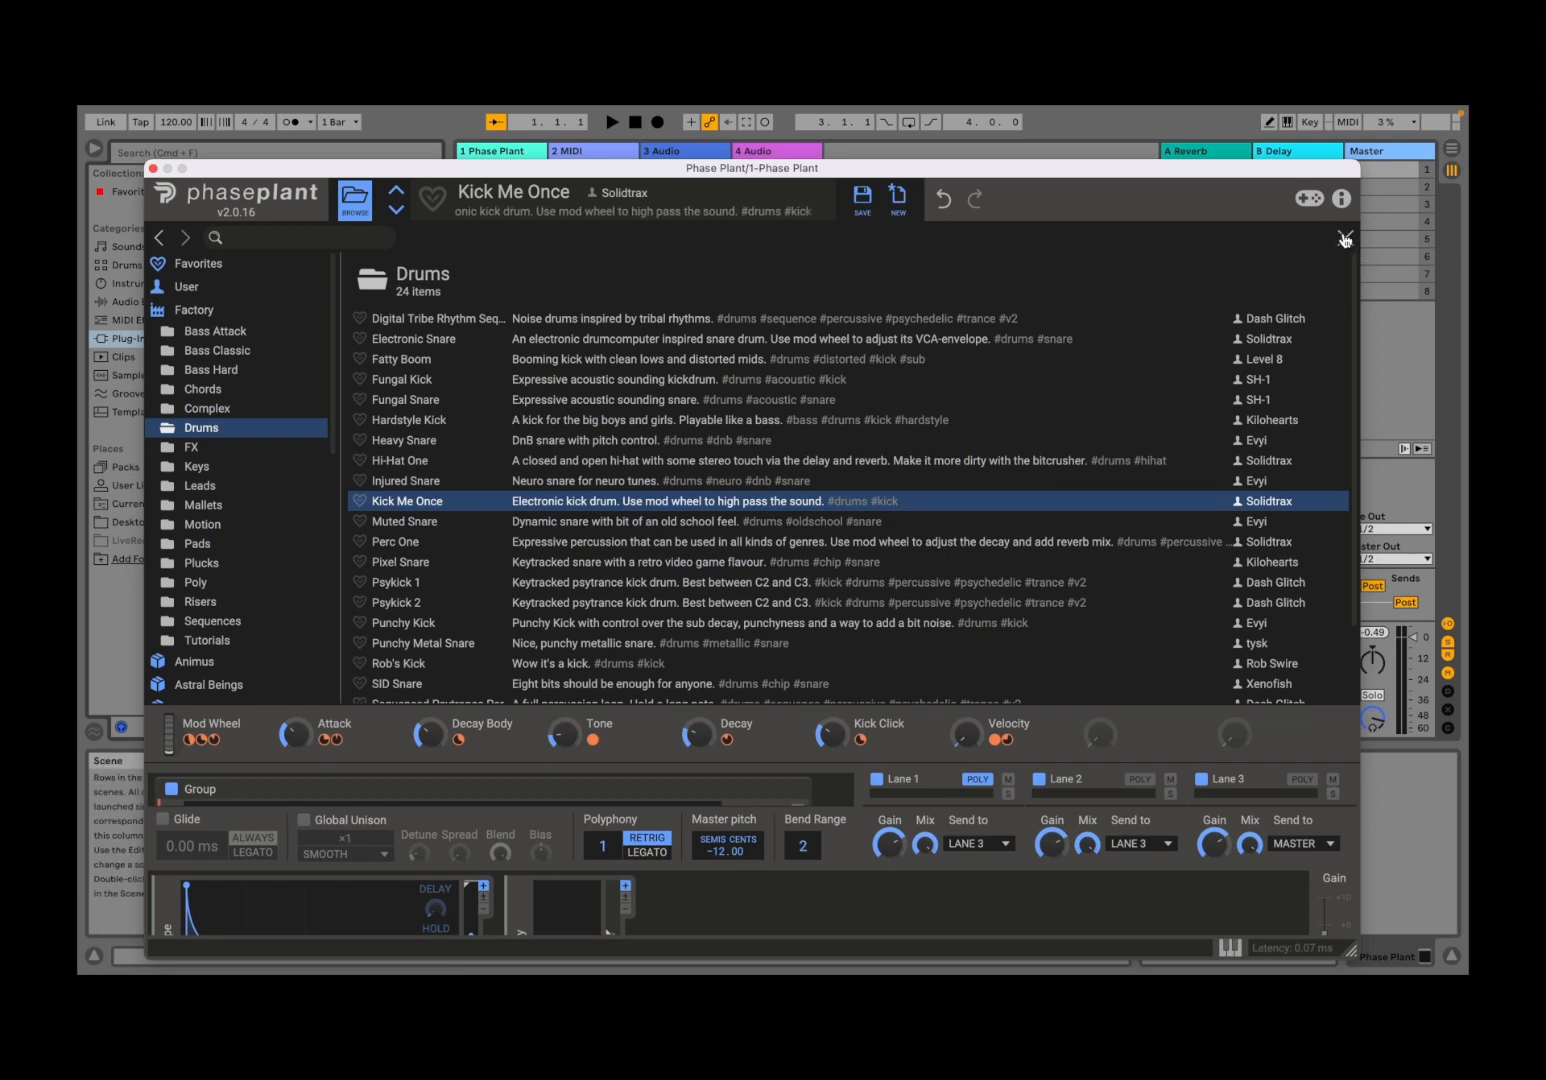
pyautogui.moveTo(1344, 240)
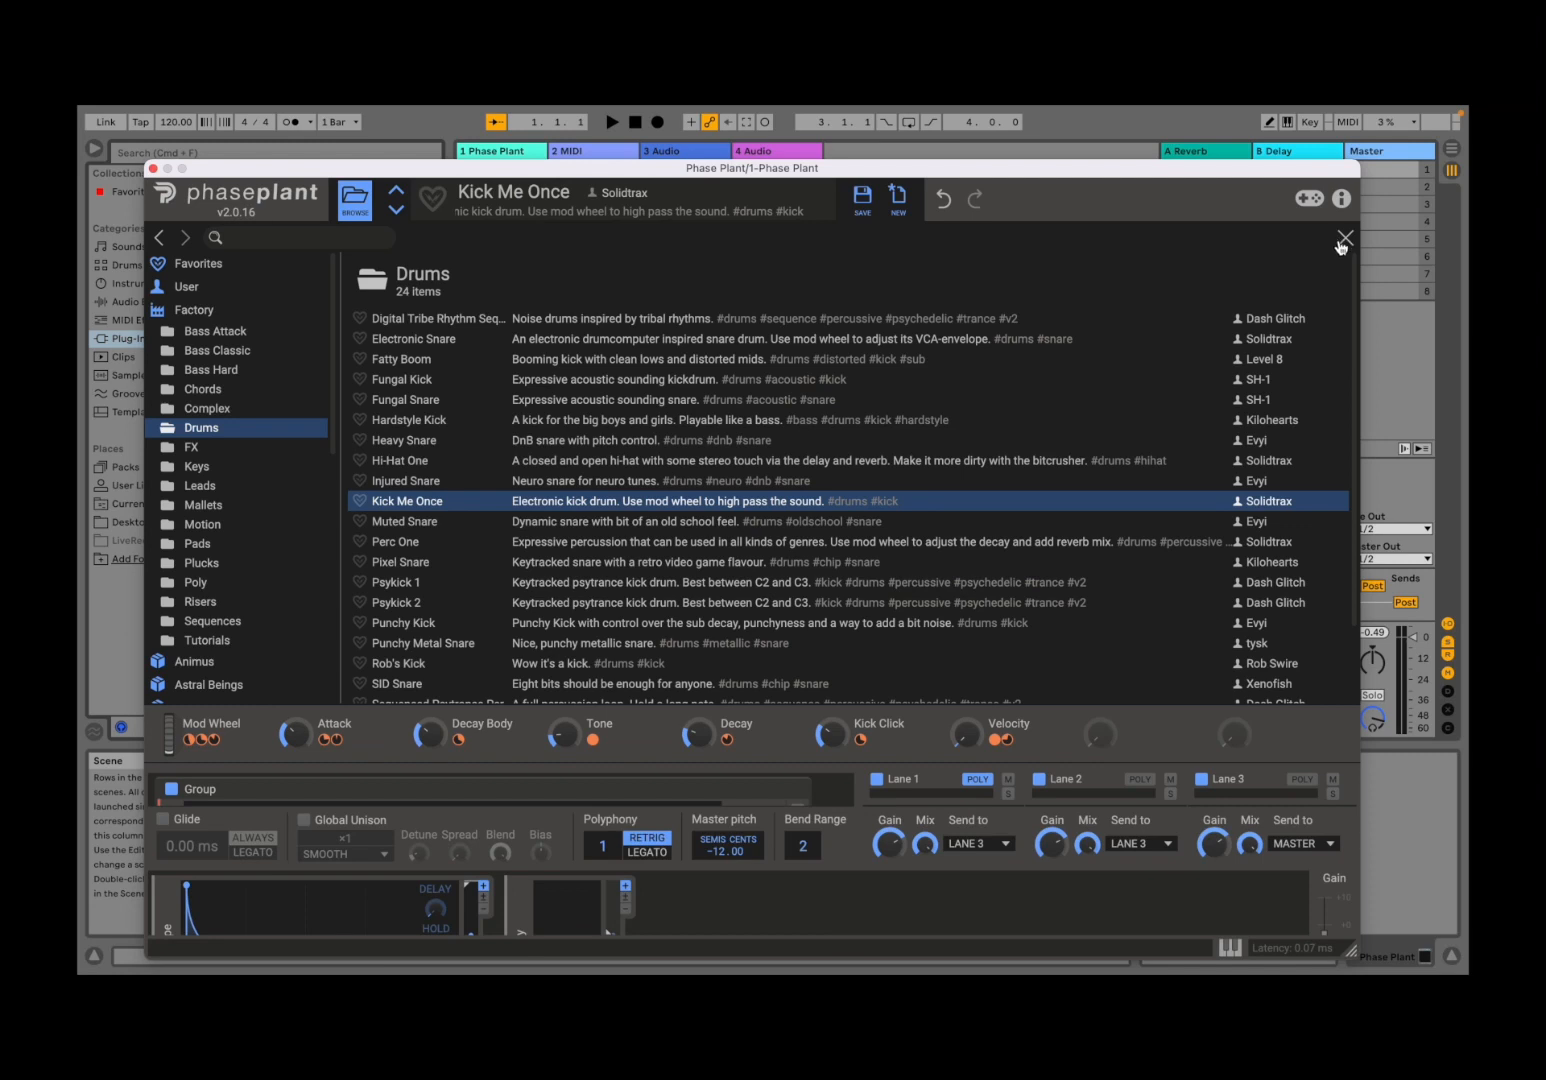